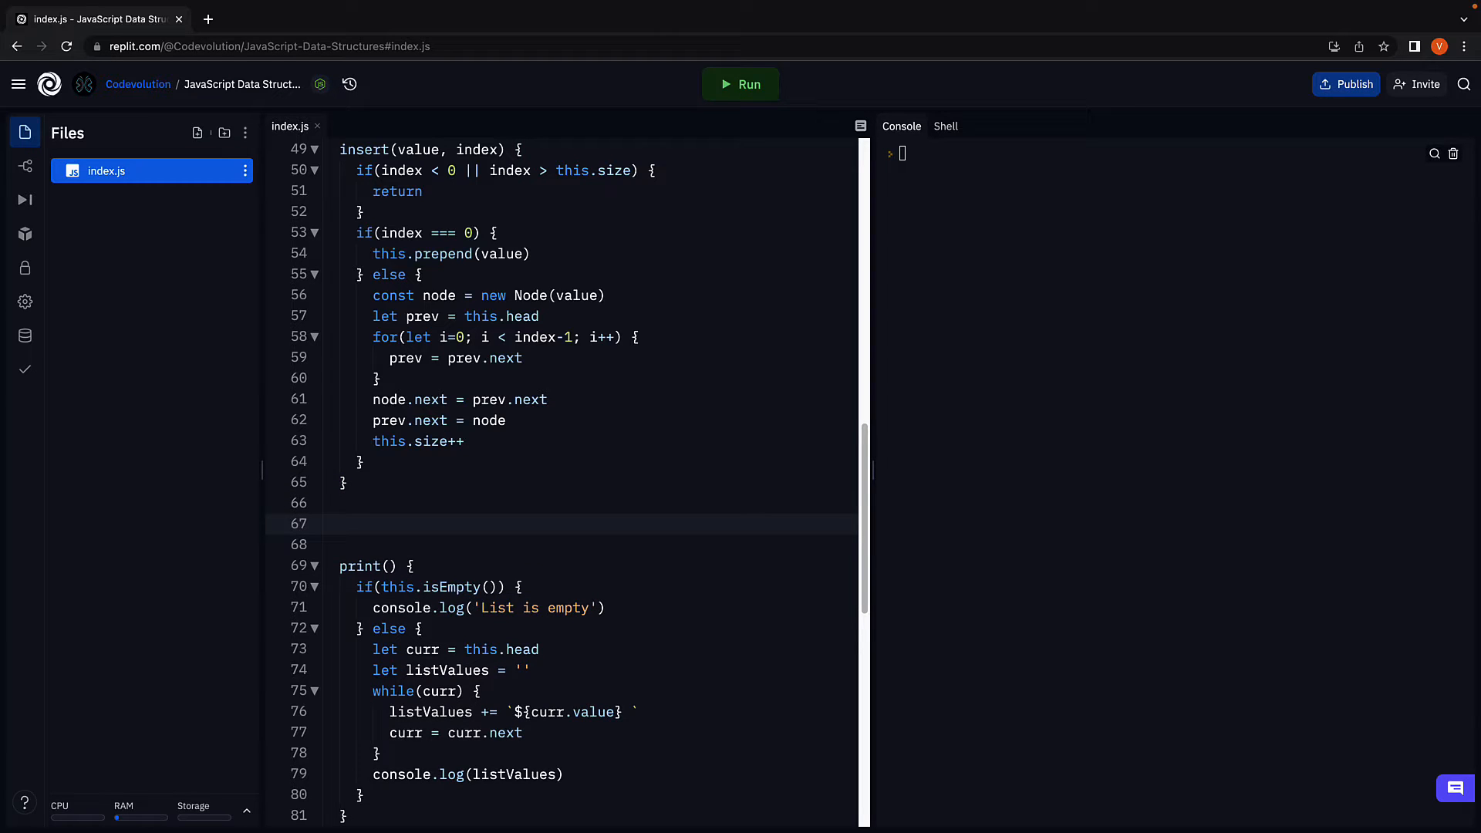
Declare a new removeFrom(index) method after insert()
{"action": "left_click", "coordinate": [340, 523]}
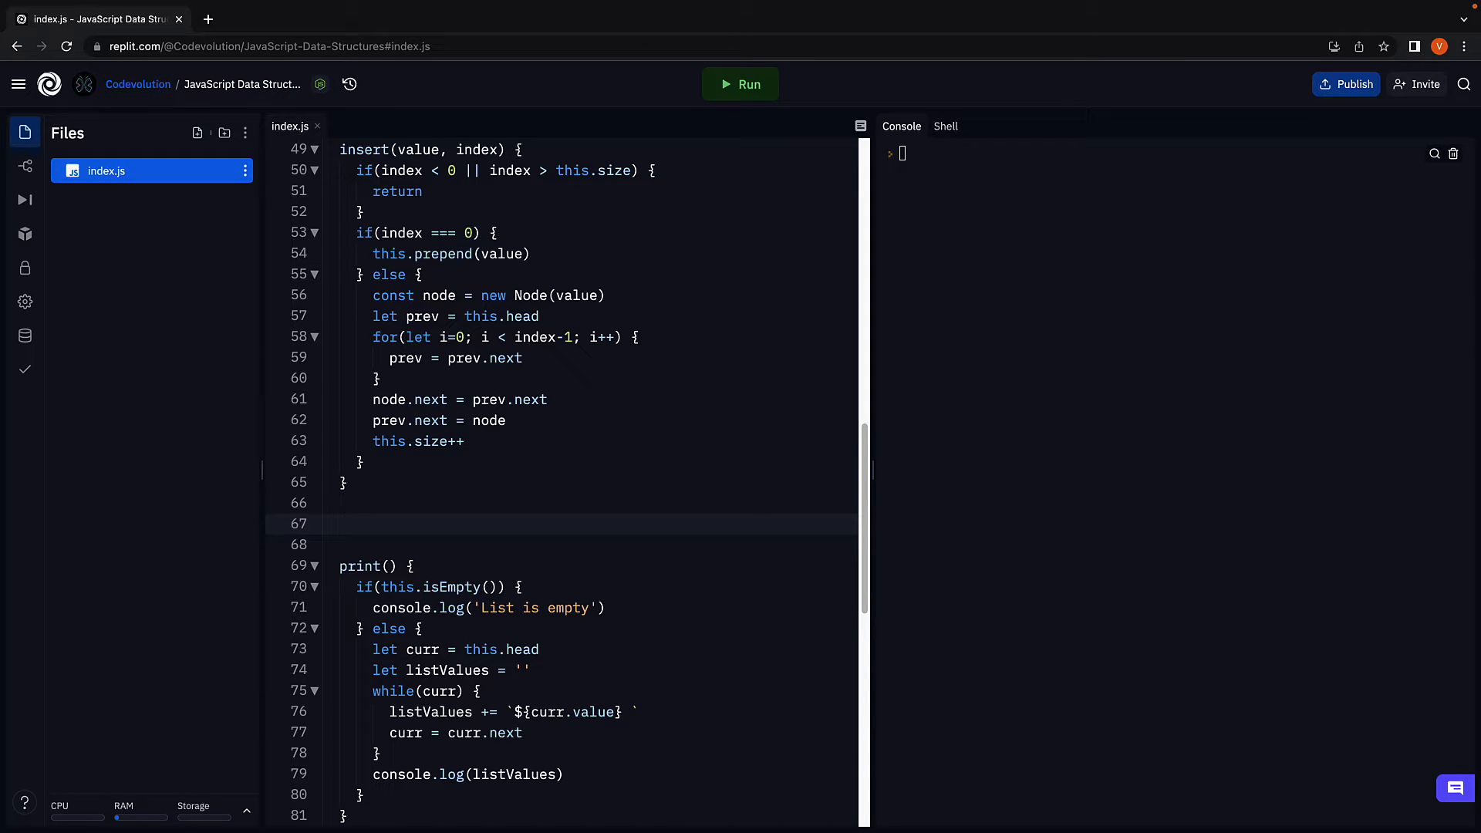
{"action": "type", "text": "removeFrom()"}
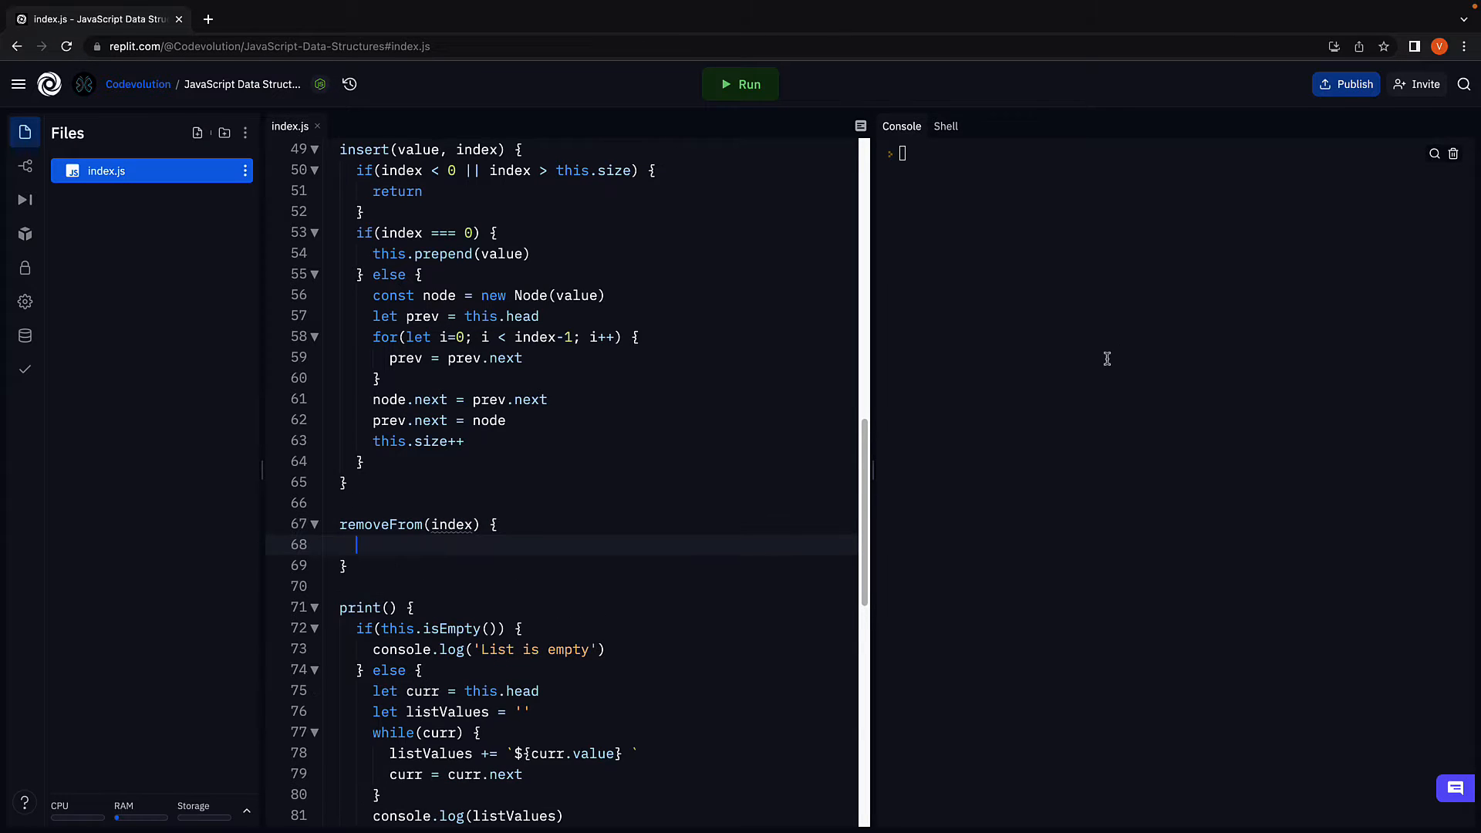
{"action": "scroll", "scroll_direction": "down", "scroll_amount": 3}
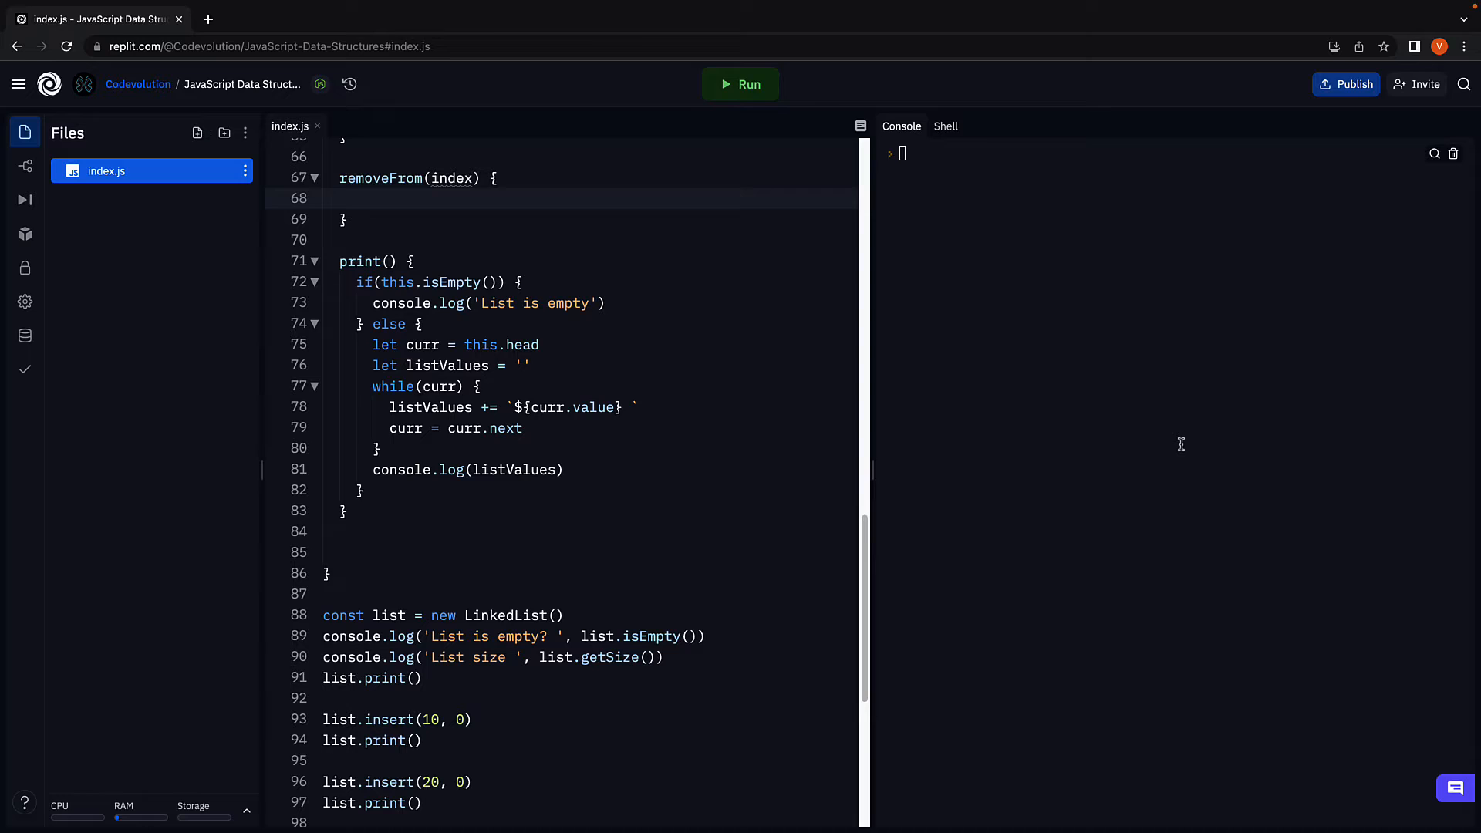
Return null when index < 0 || index >= this.size
{"action": "left_click", "coordinate": [357, 199]}
{"action": "type", "text": "if(index < "}
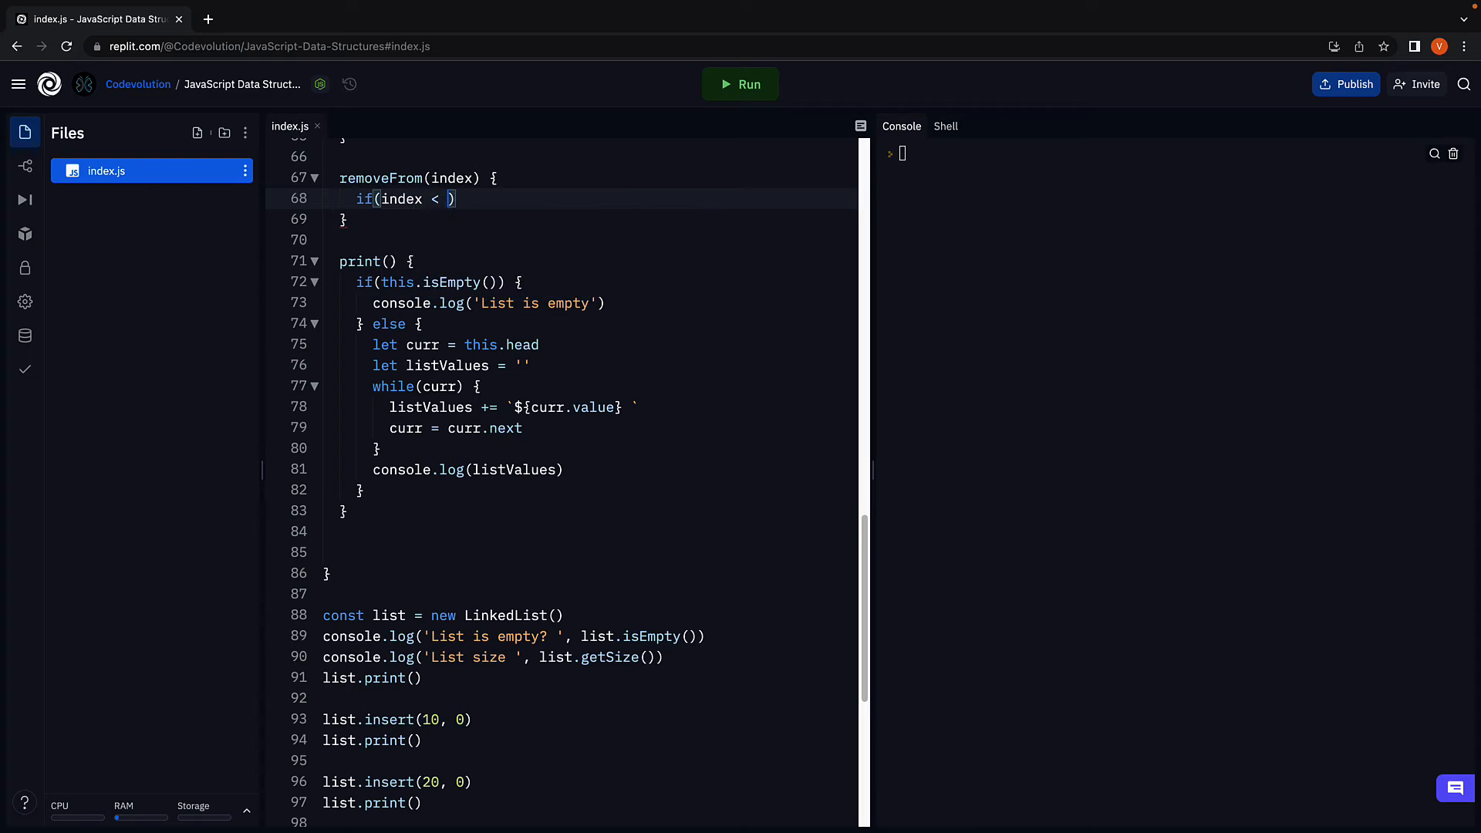
{"action": "type", "text": "0 ||"}
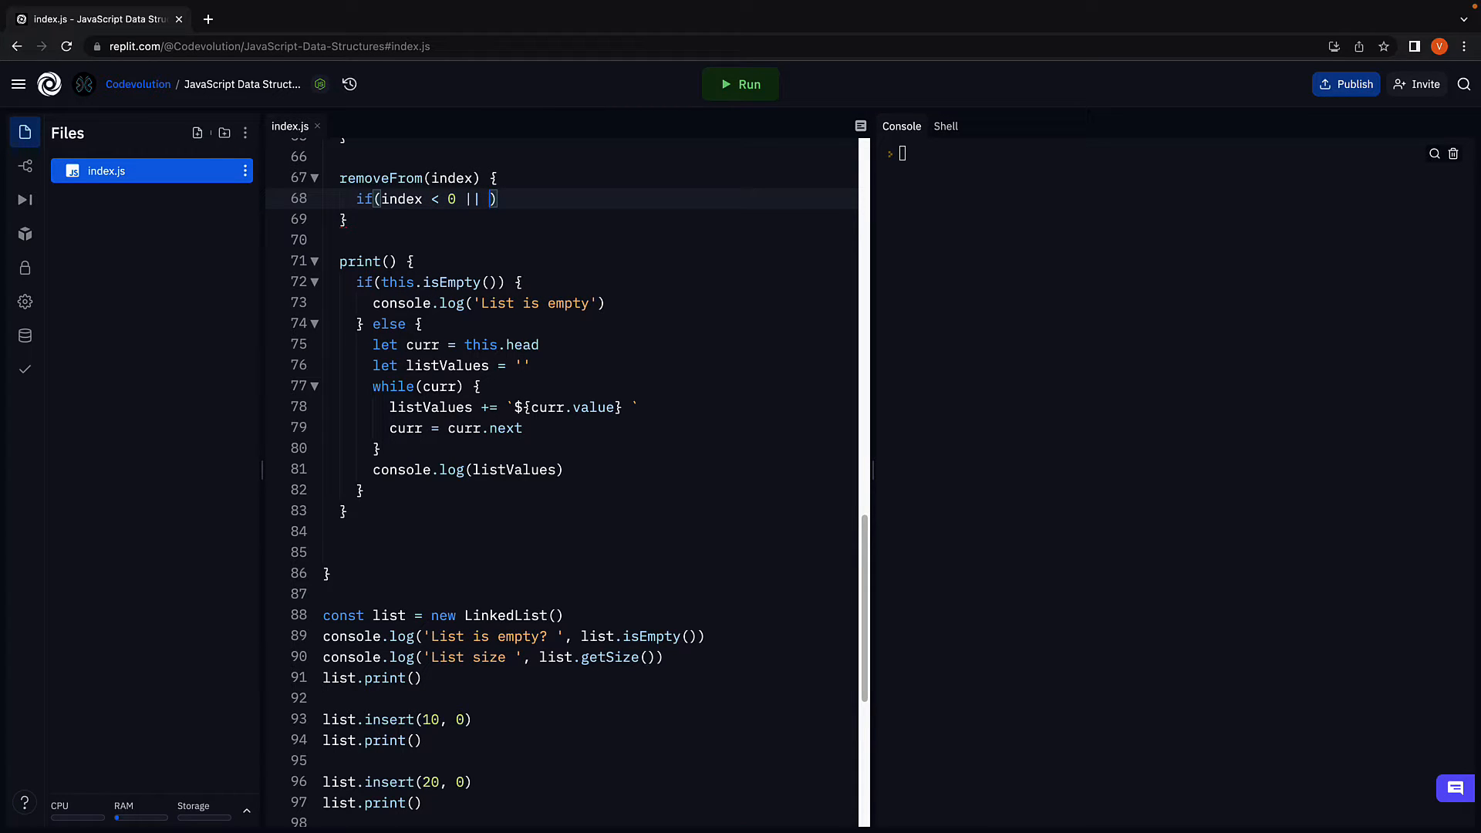
{"action": "type", "text": "index >="}
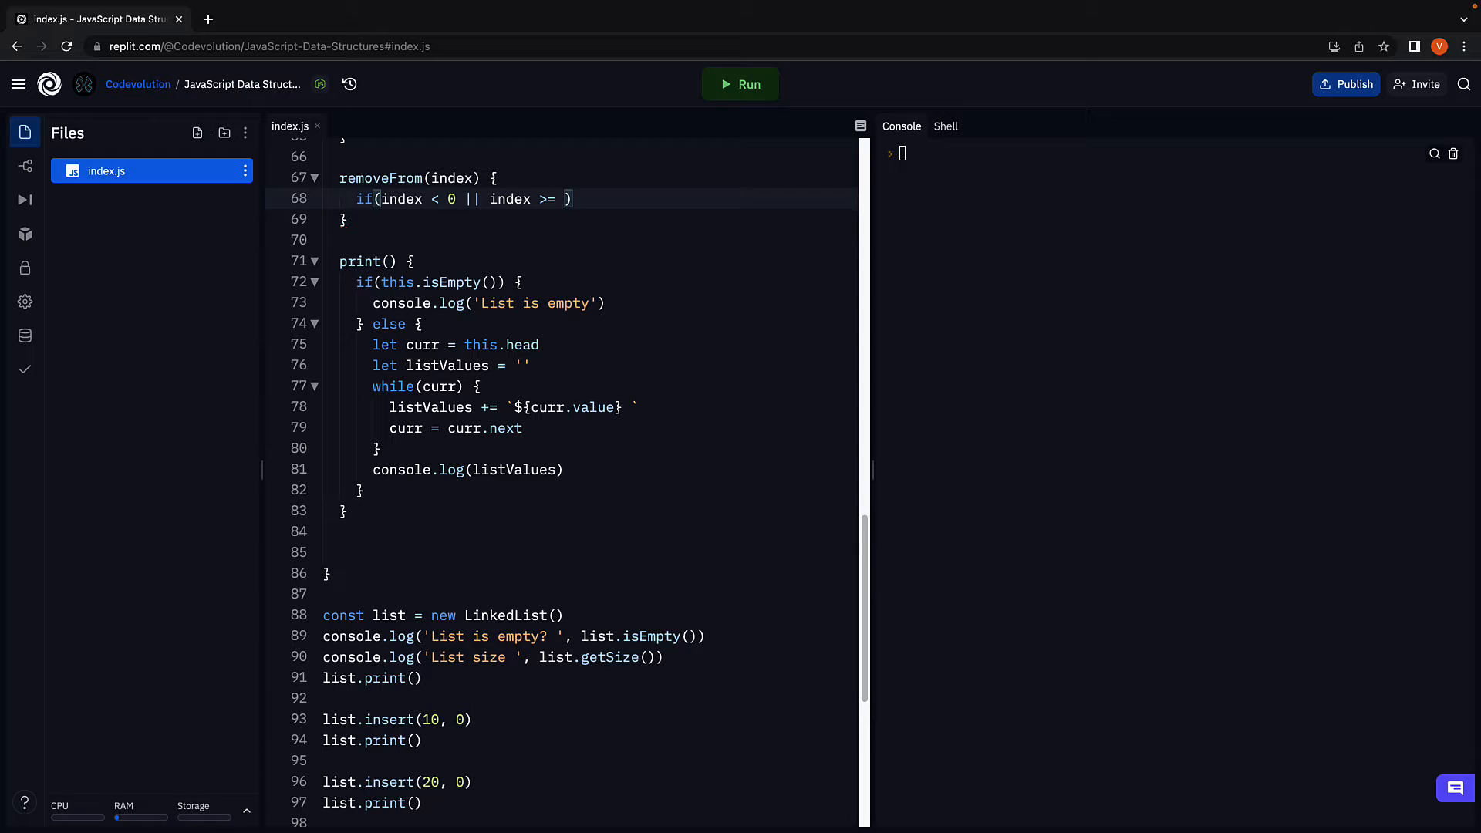
{"action": "type", "text": "this.size"}
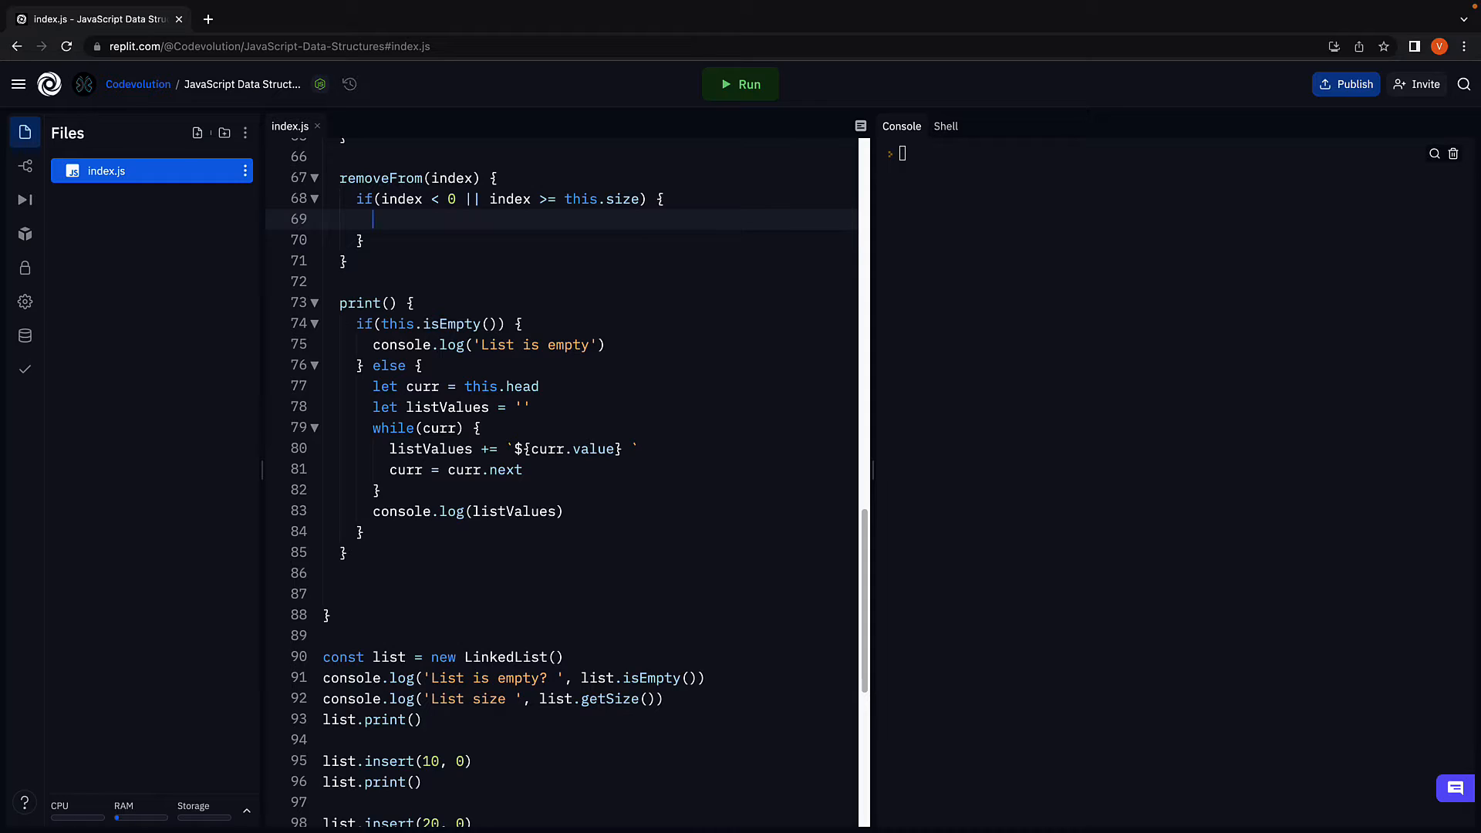
{"action": "type", "text": "return nu"}
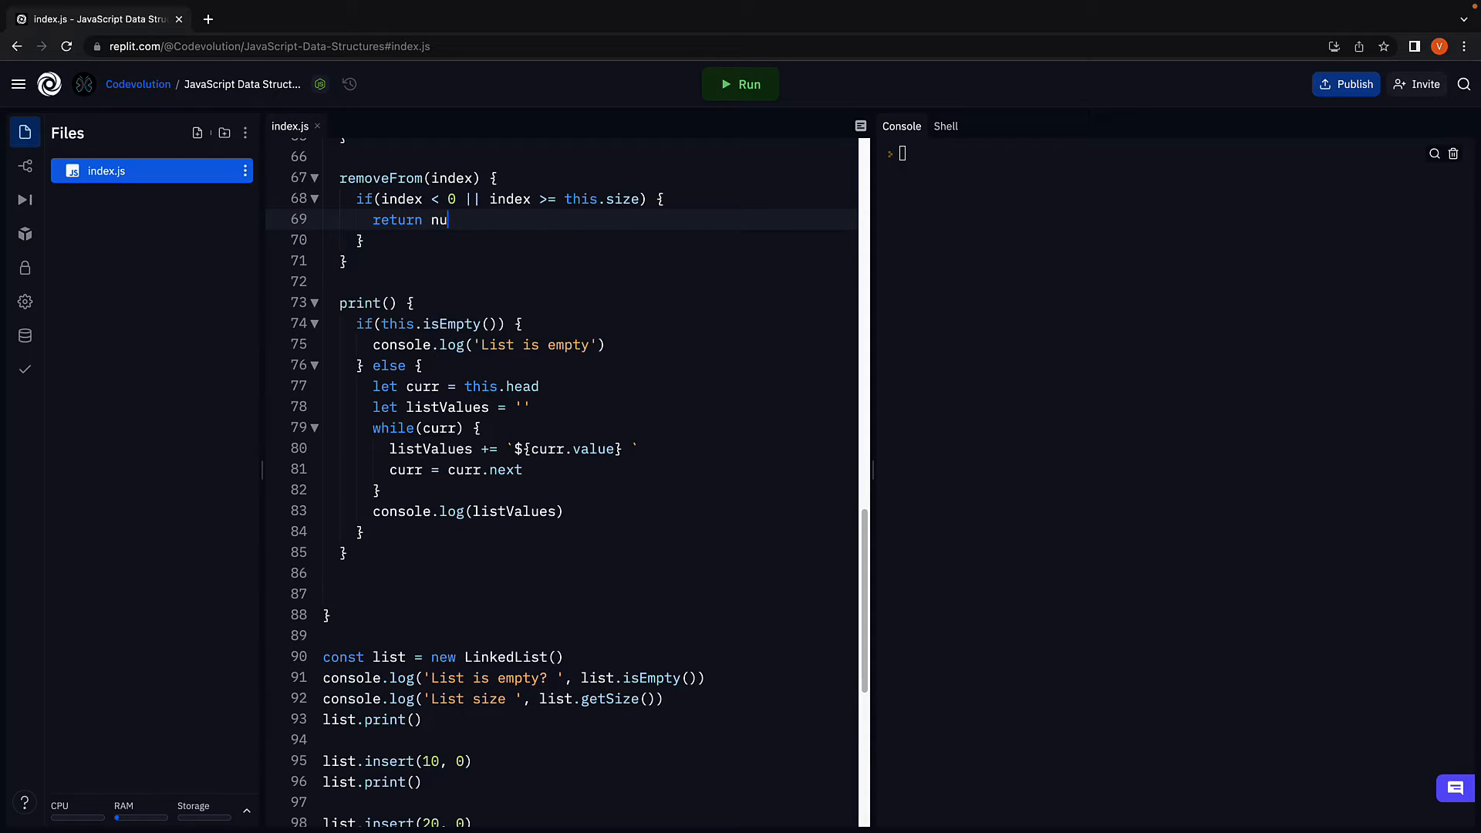
{"action": "type", "text": "ll"}
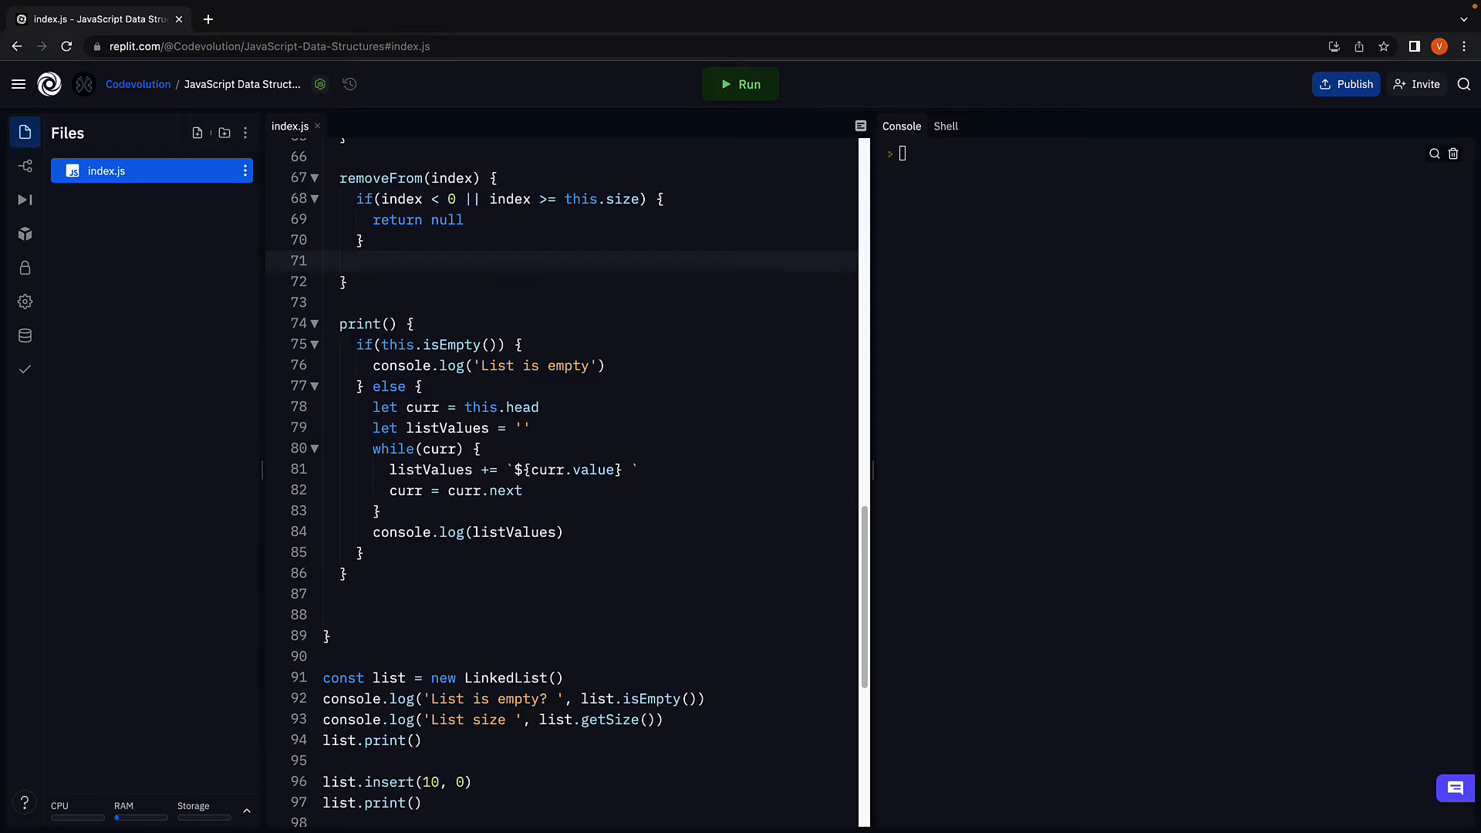
{"action": "left_click", "coordinate": [356, 260]}
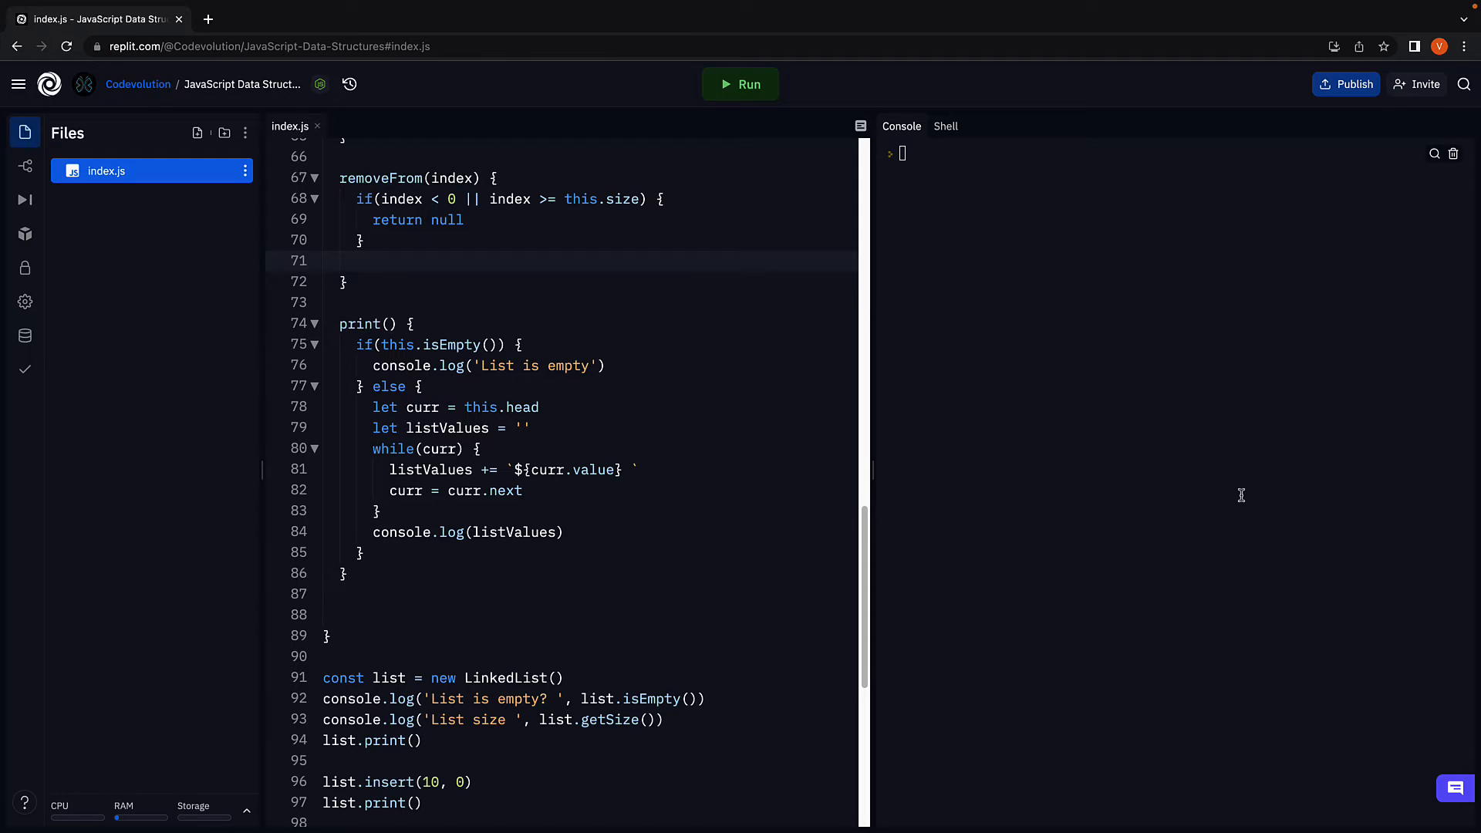
Declare removedNode and, for index 0, set it to head and move head to head.next
{"action": "left_click", "coordinate": [356, 259]}
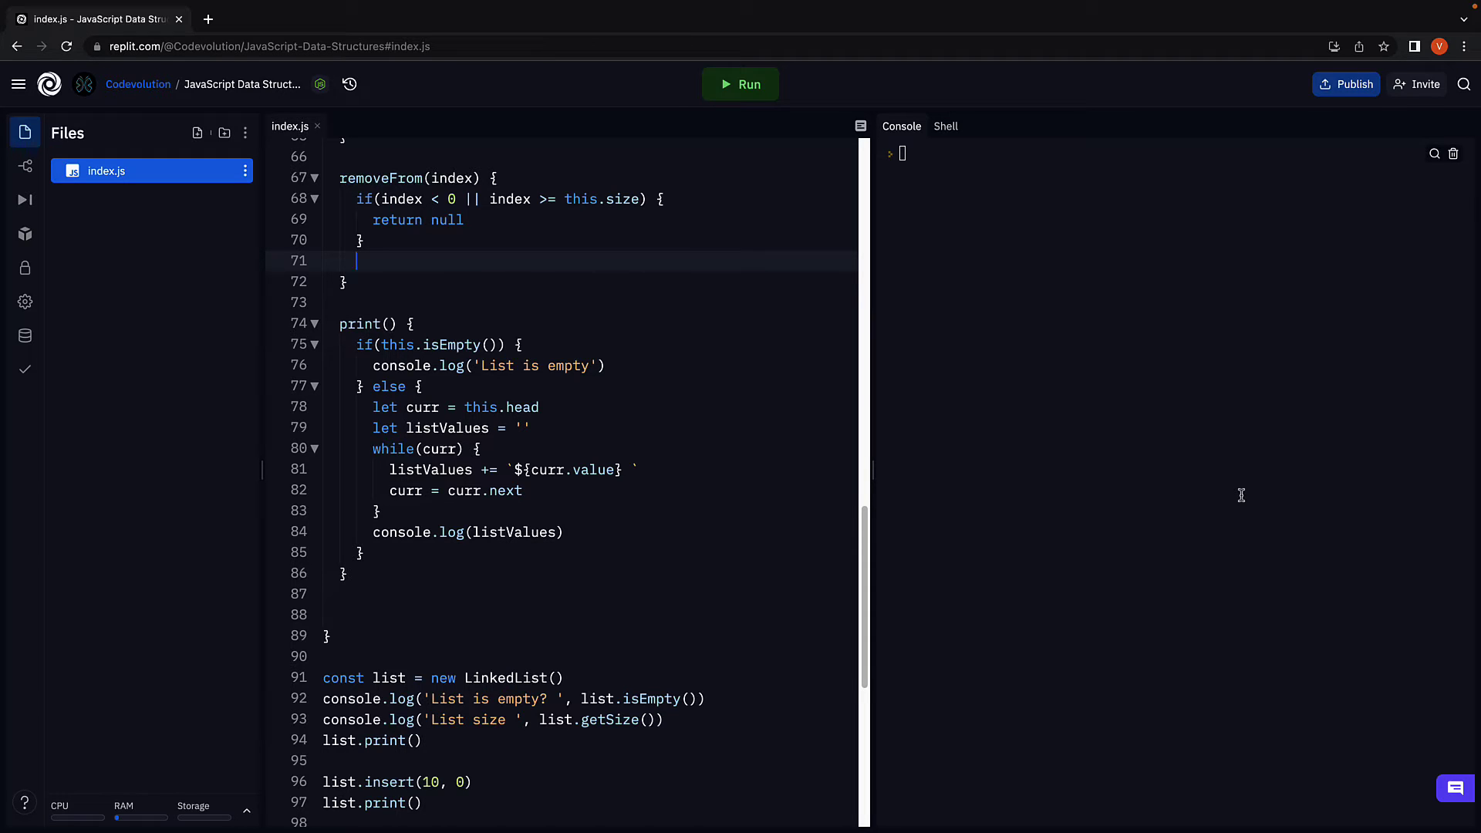
{"action": "type", "text": "let removedNode"}
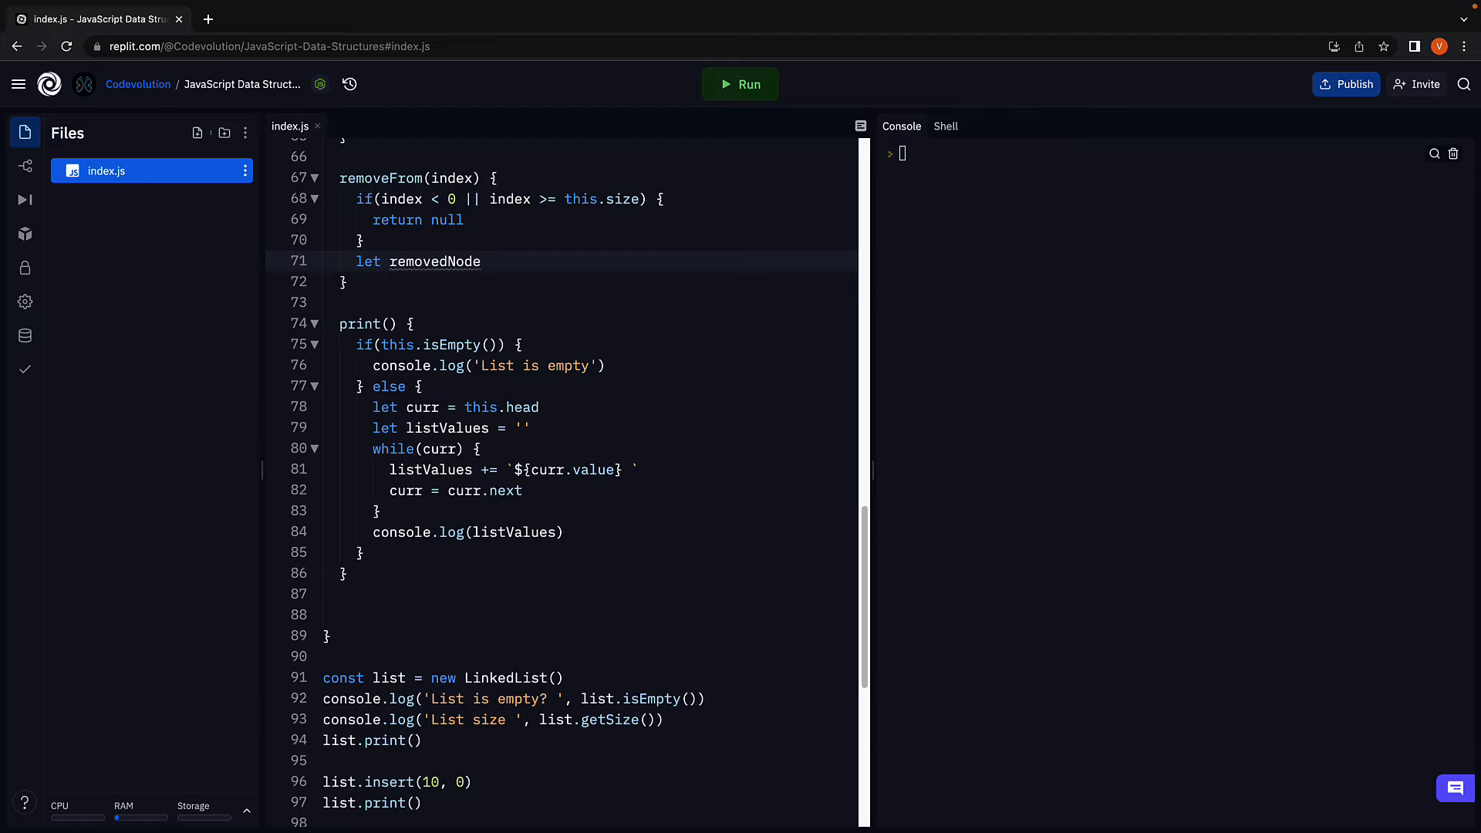
{"action": "left_click", "coordinate": [482, 261]}
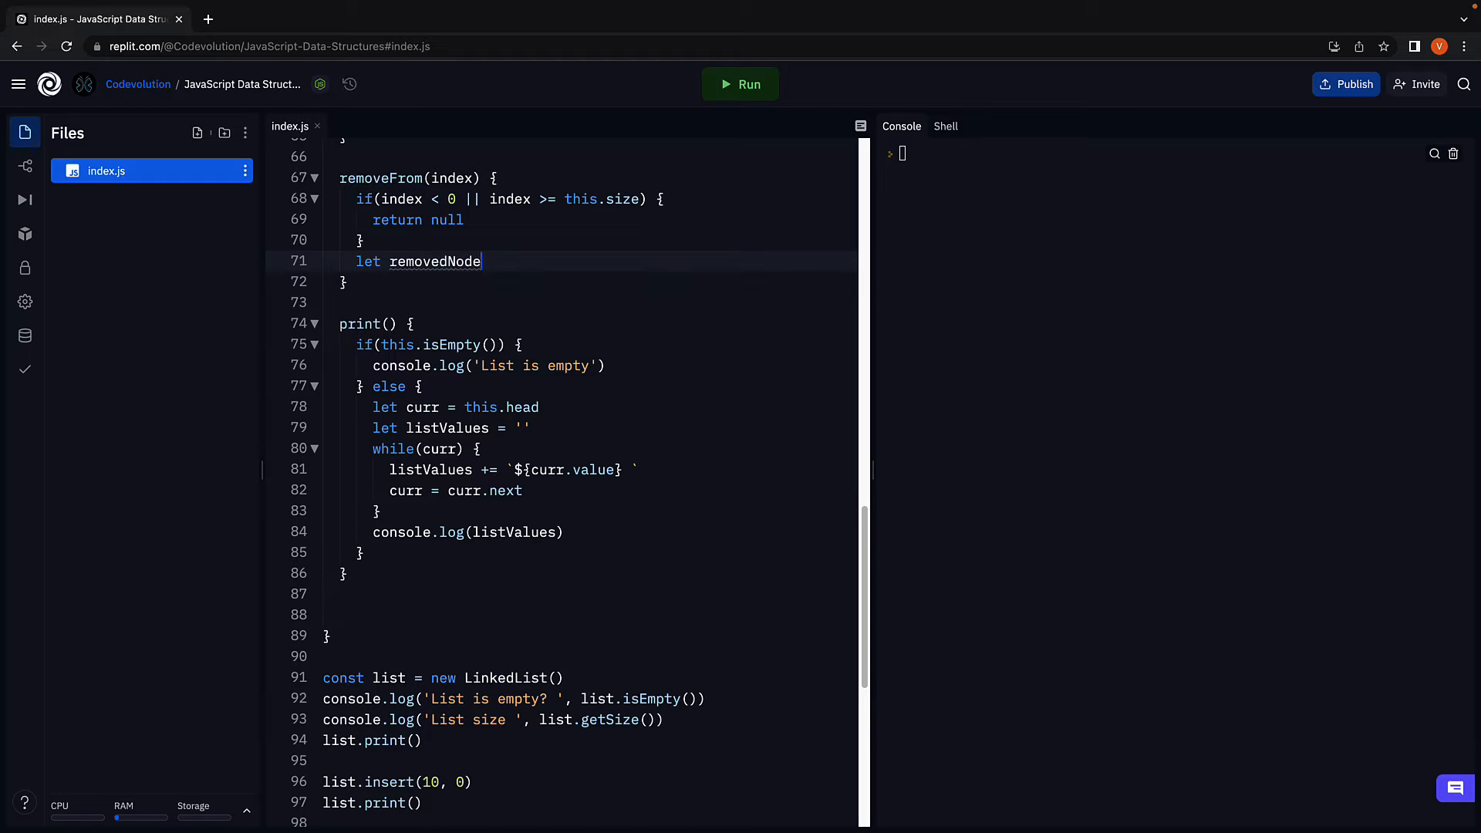
{"action": "key", "text": "Enter"}
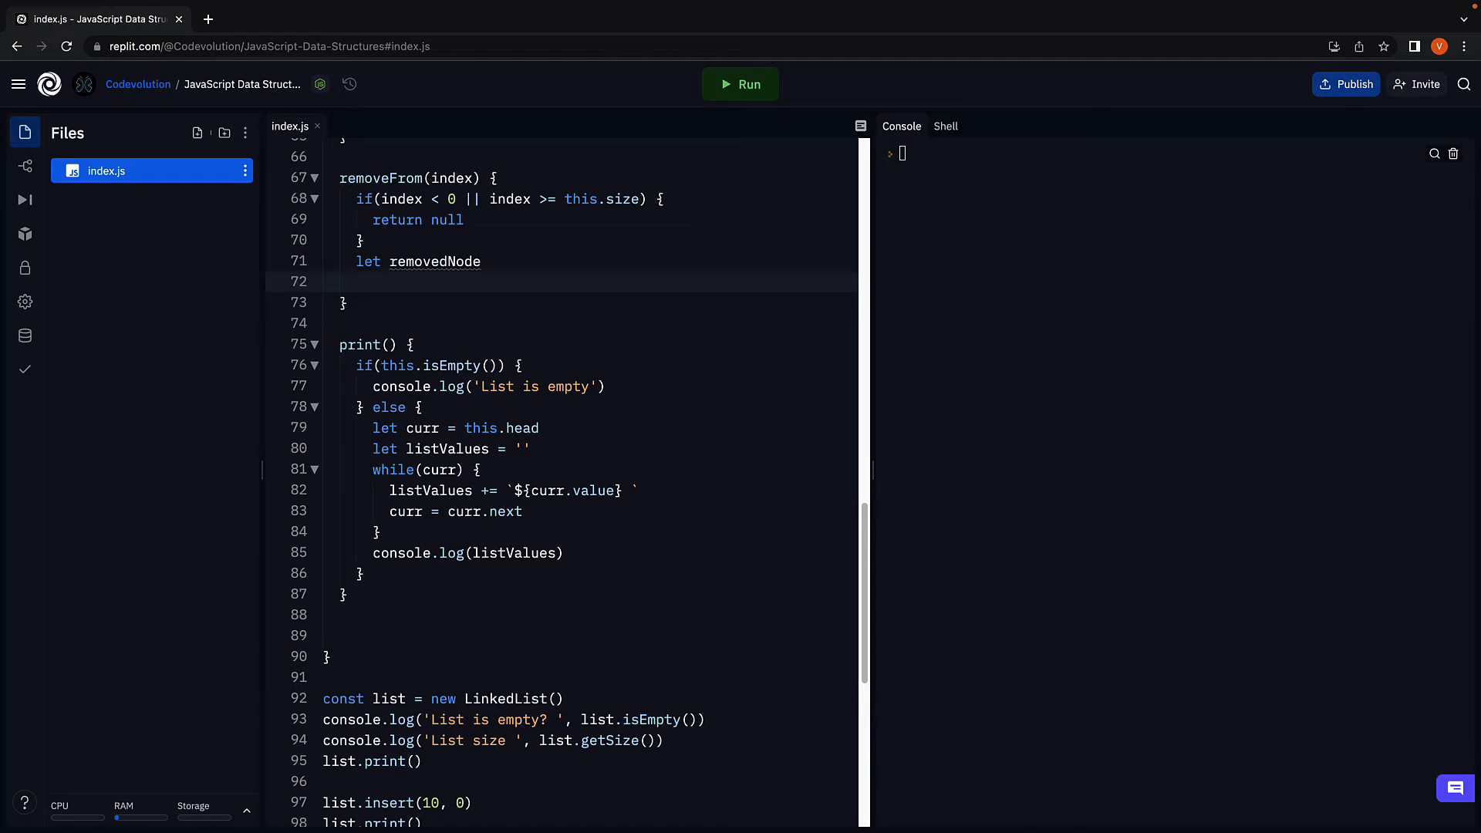
{"action": "type", "text": "i"}
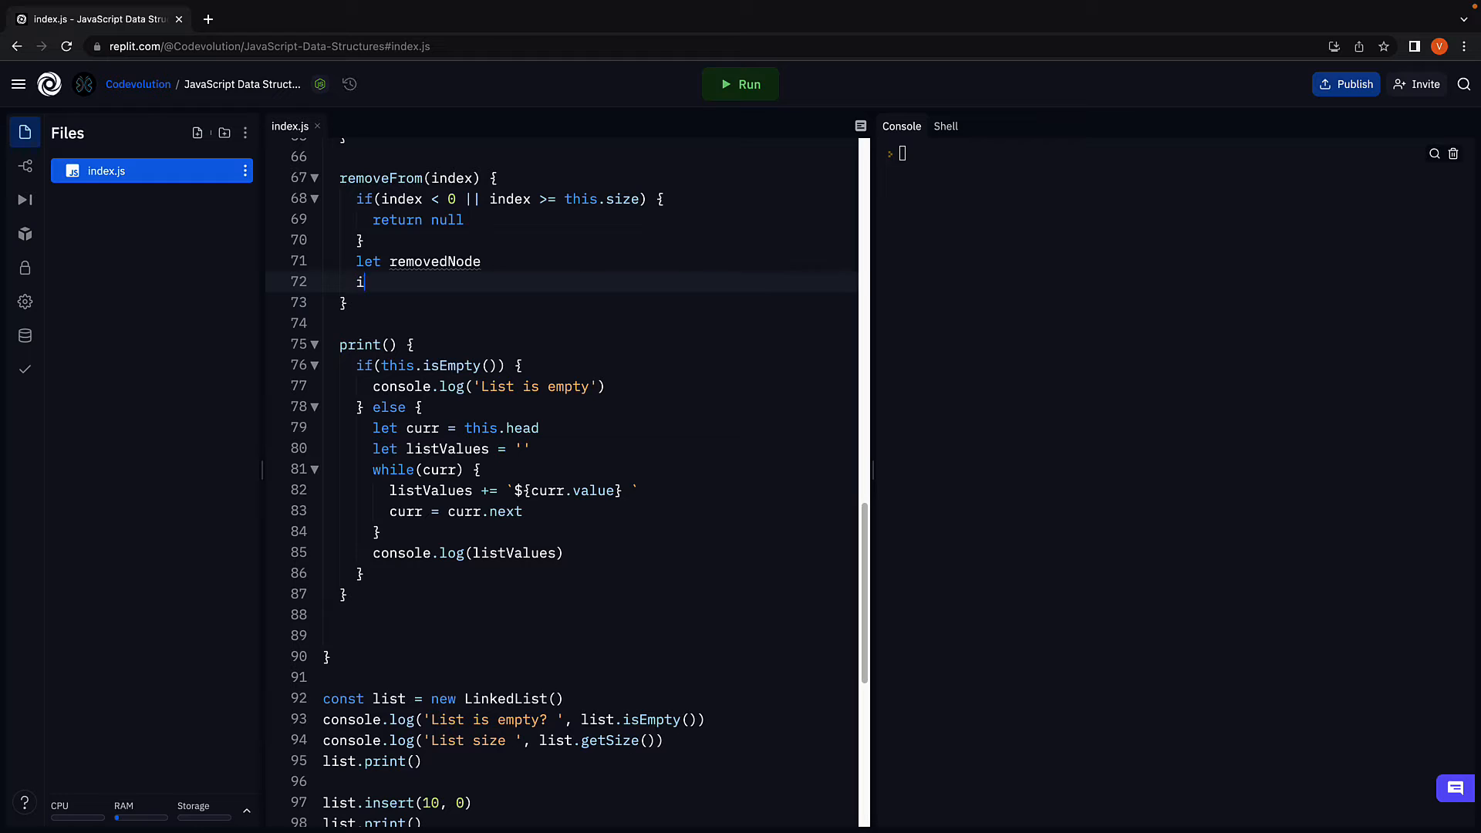
{"action": "type", "text": "f(index === 0) {"}
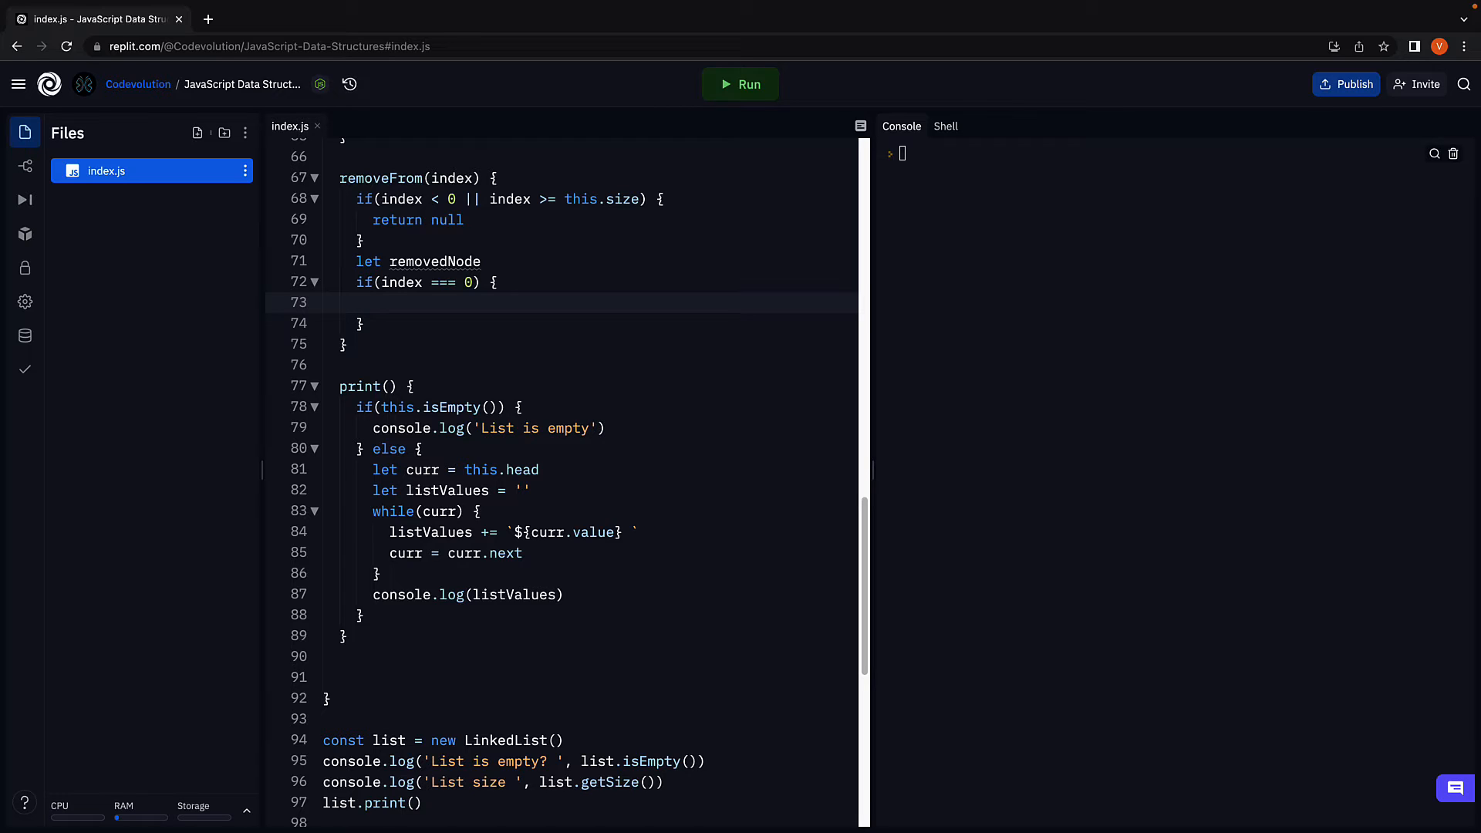
{"action": "type", "text": "removedNode"}
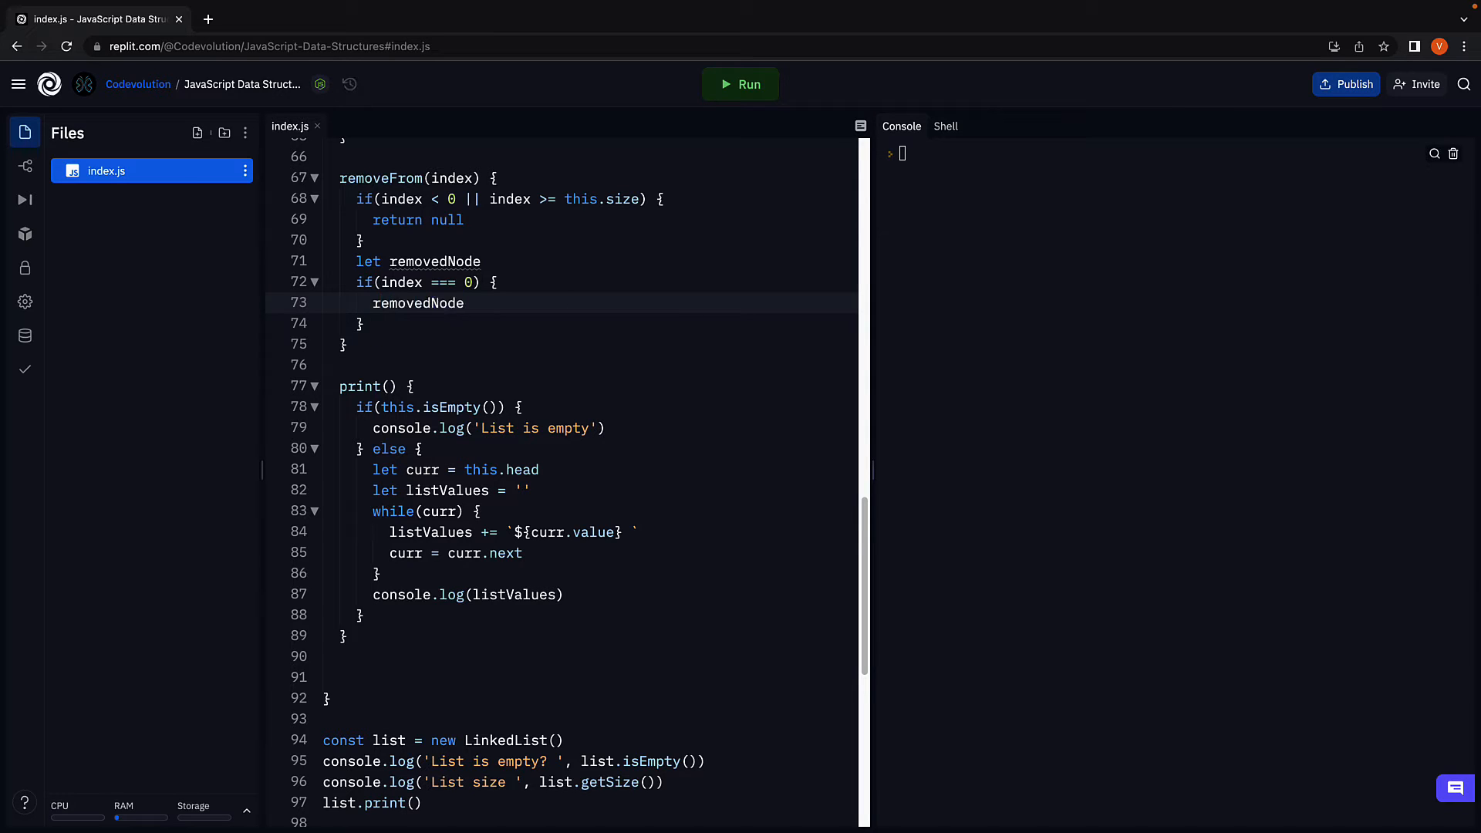
{"action": "type", "text": "= this.head"}
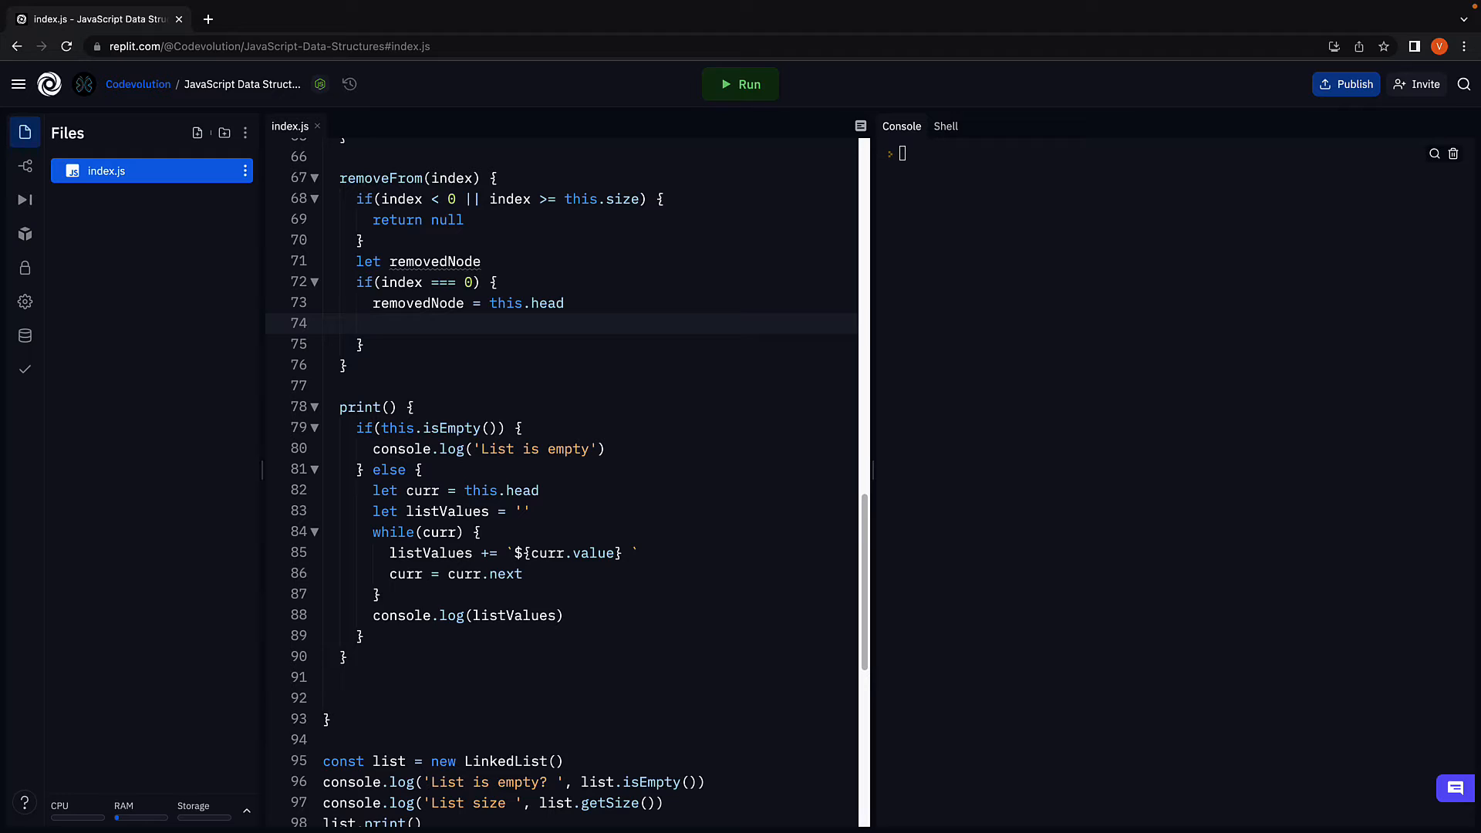
{"action": "left_click", "coordinate": [373, 322]}
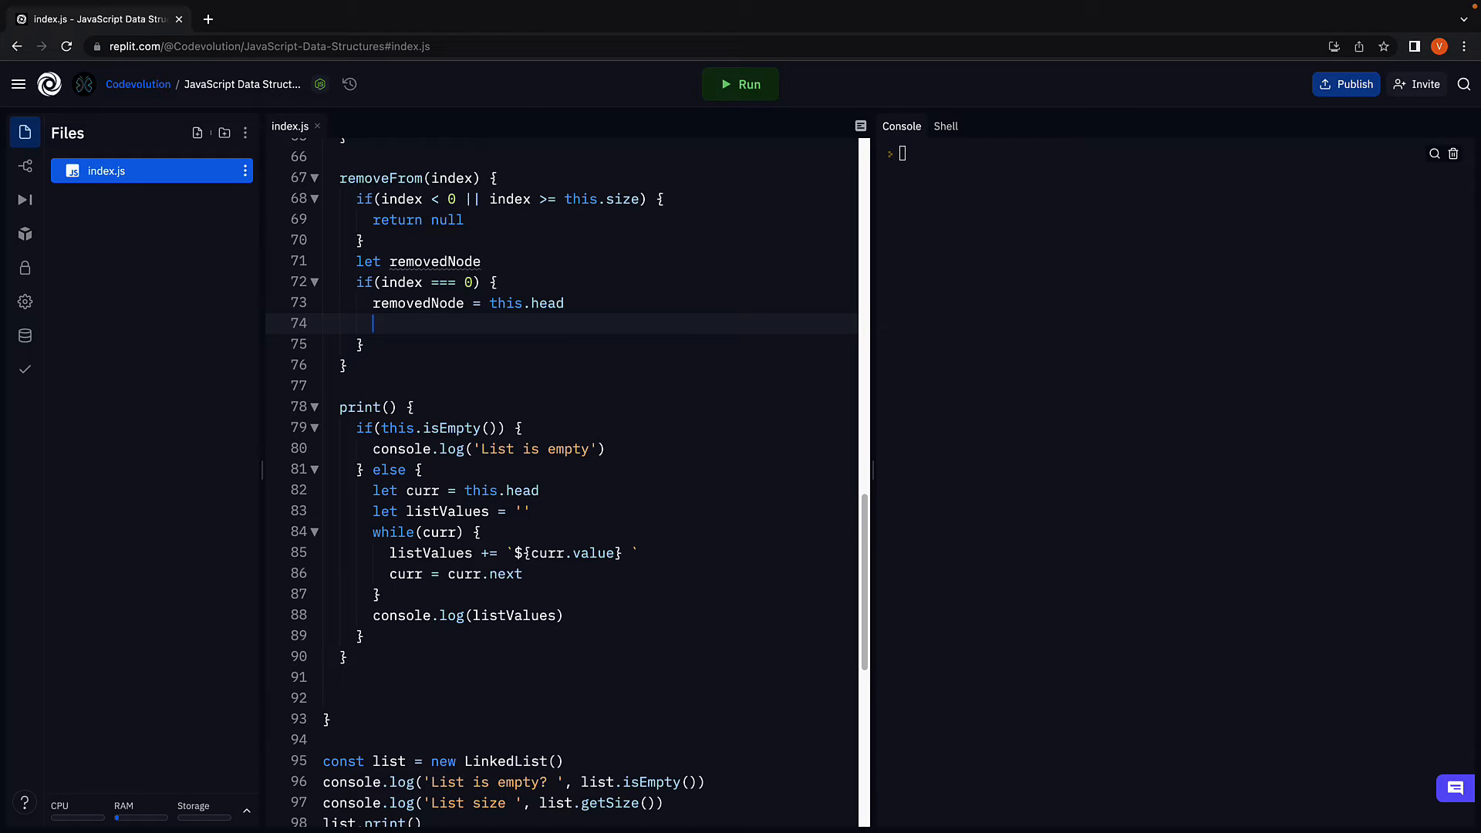
{"action": "type", "text": "this.head = thi"}
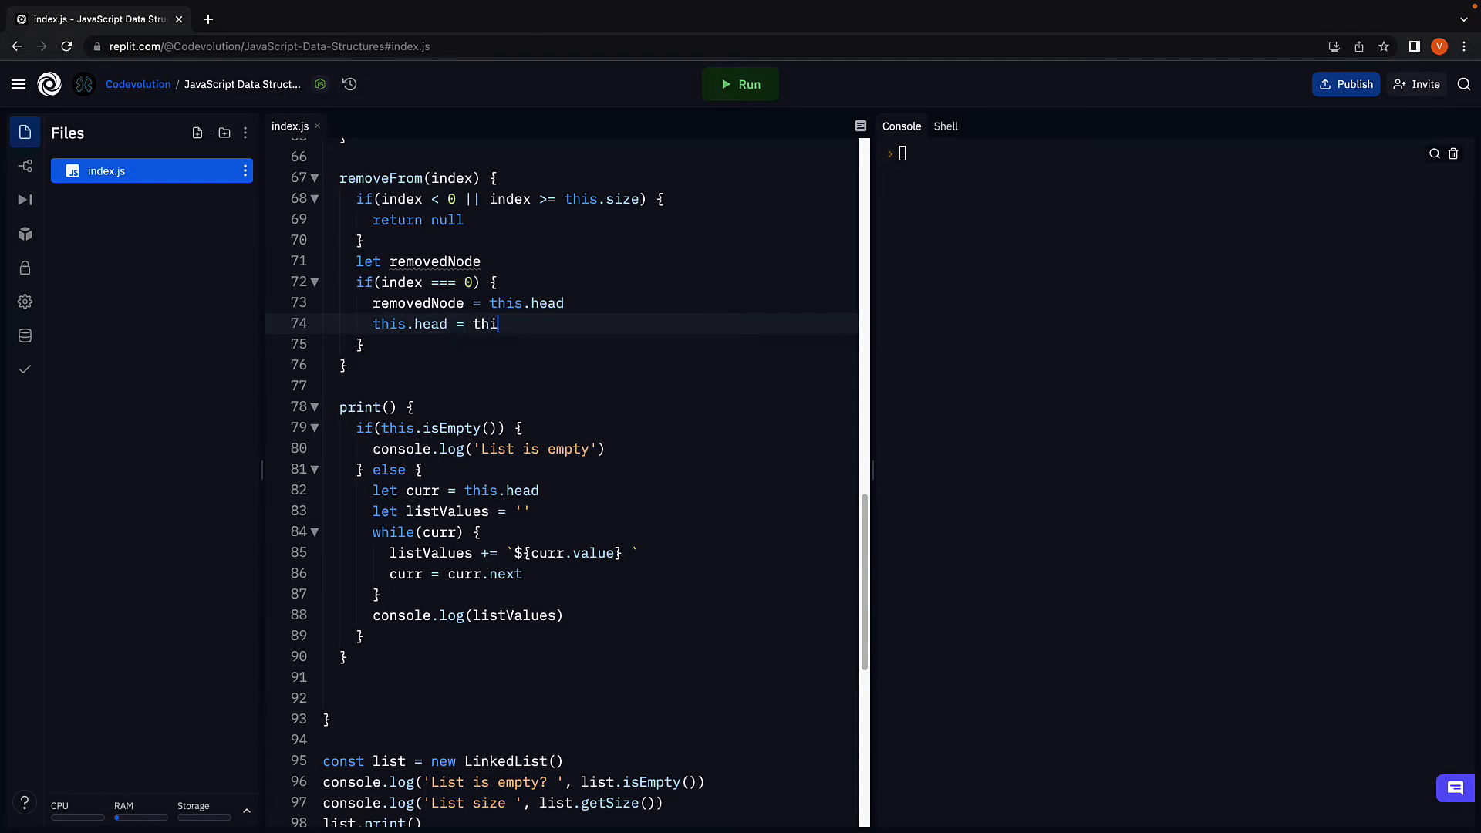
{"action": "type", "text": "s.head.next"}
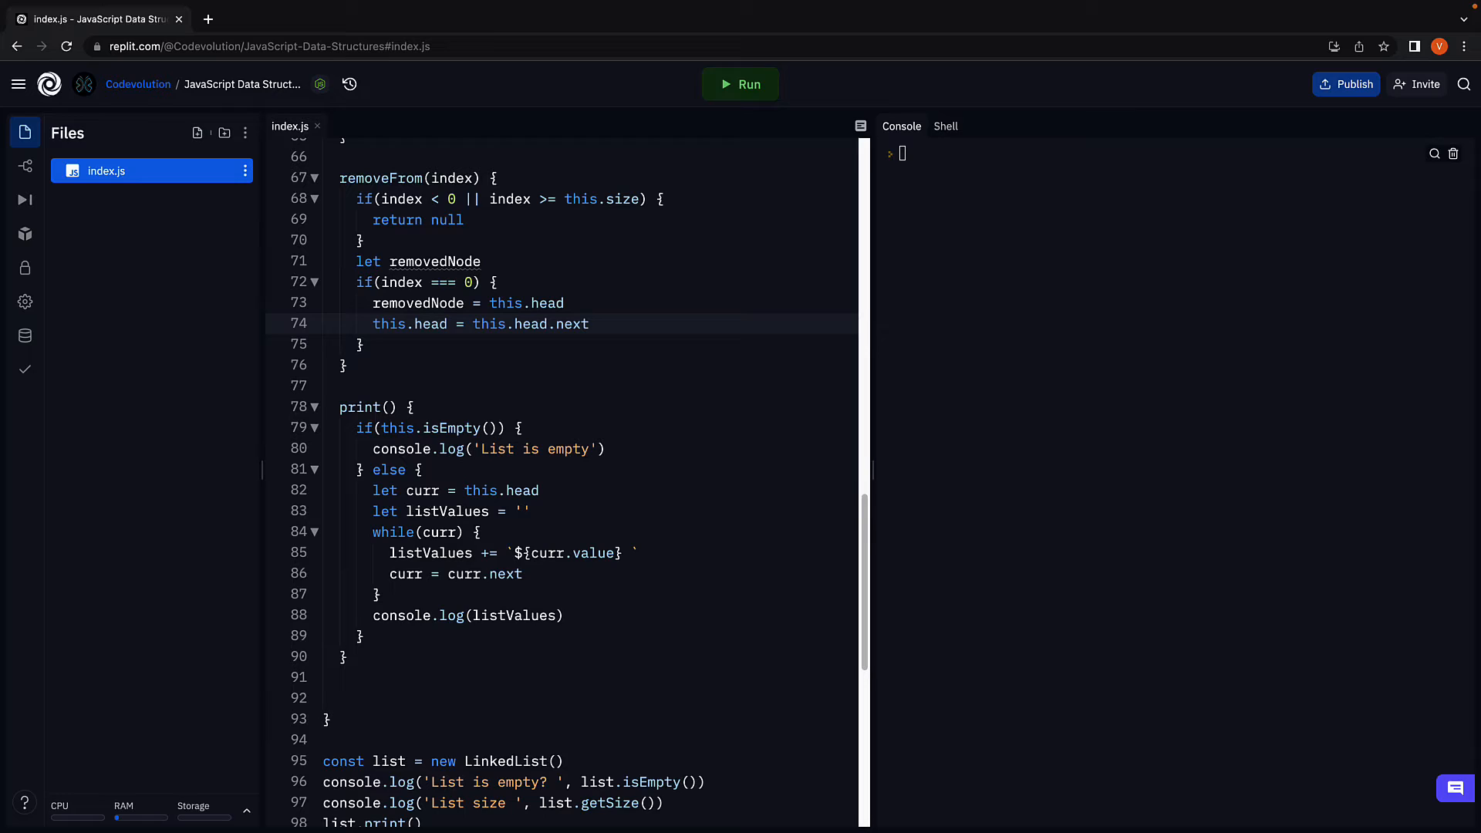
After the branch, decrement this.size and return removedNode.value
{"action": "left_click", "coordinate": [591, 323]}
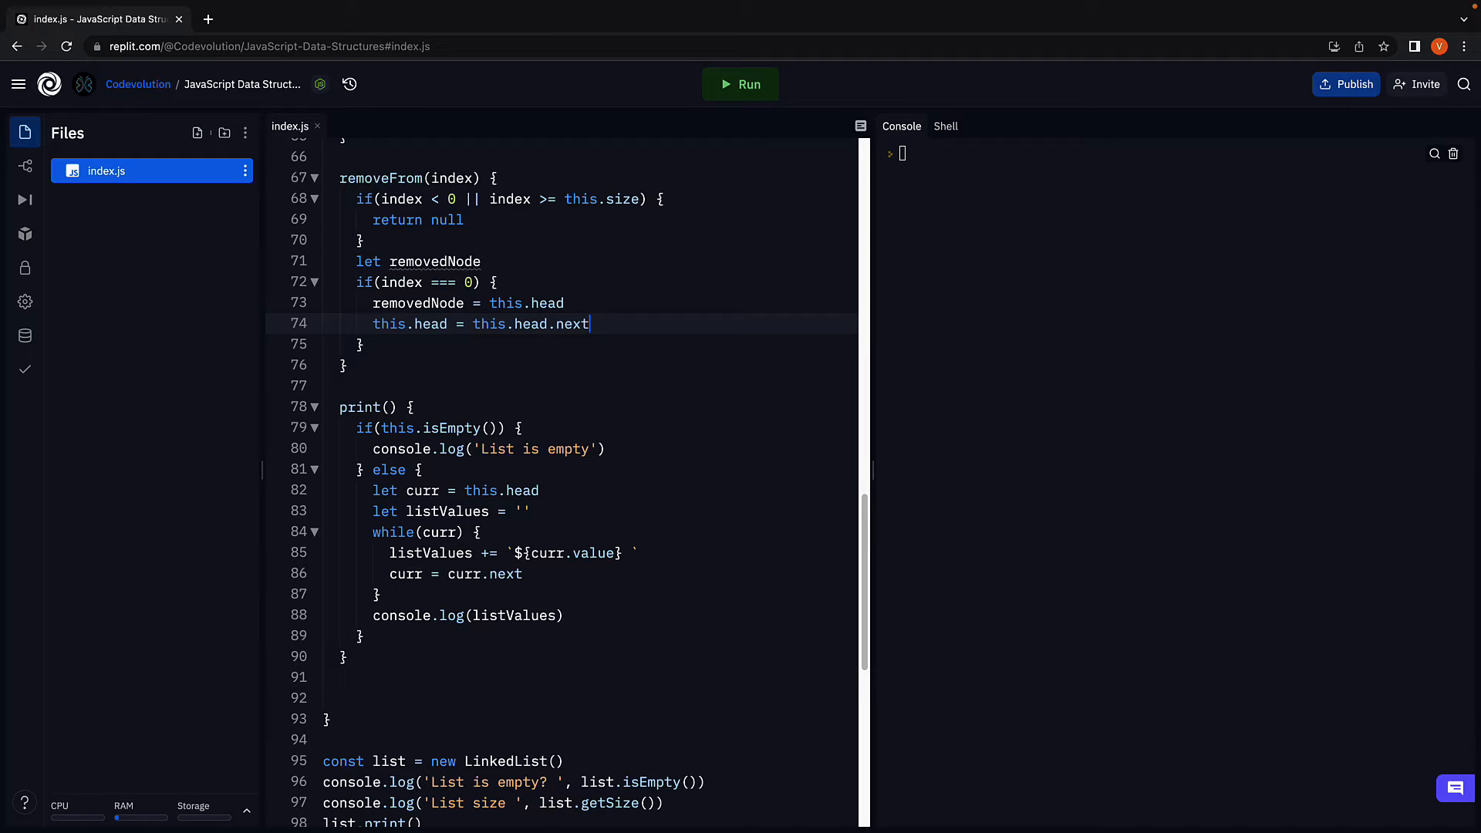
{"action": "key", "text": "enter"}
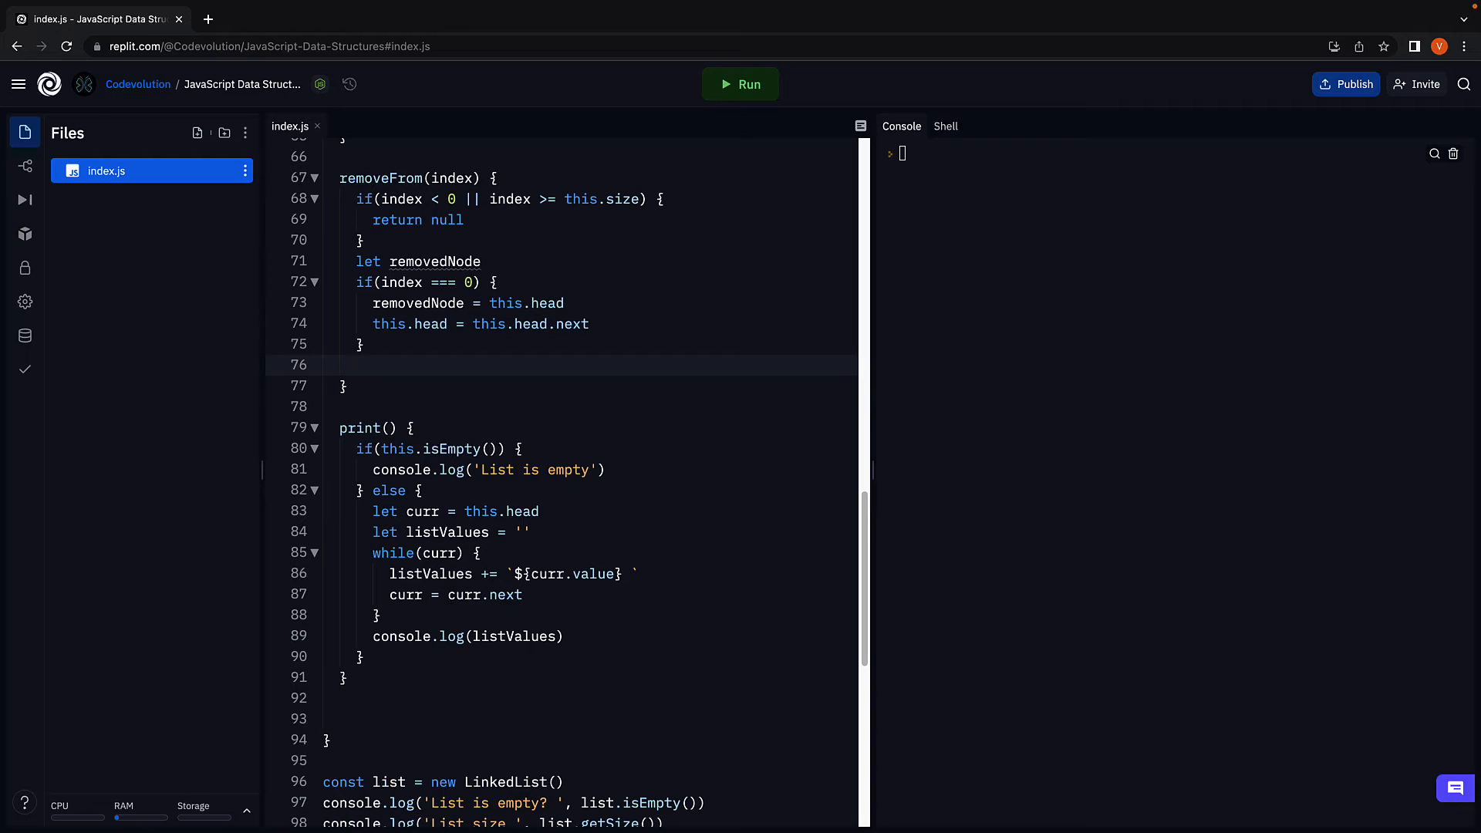
{"action": "left_click", "coordinate": [357, 364]}
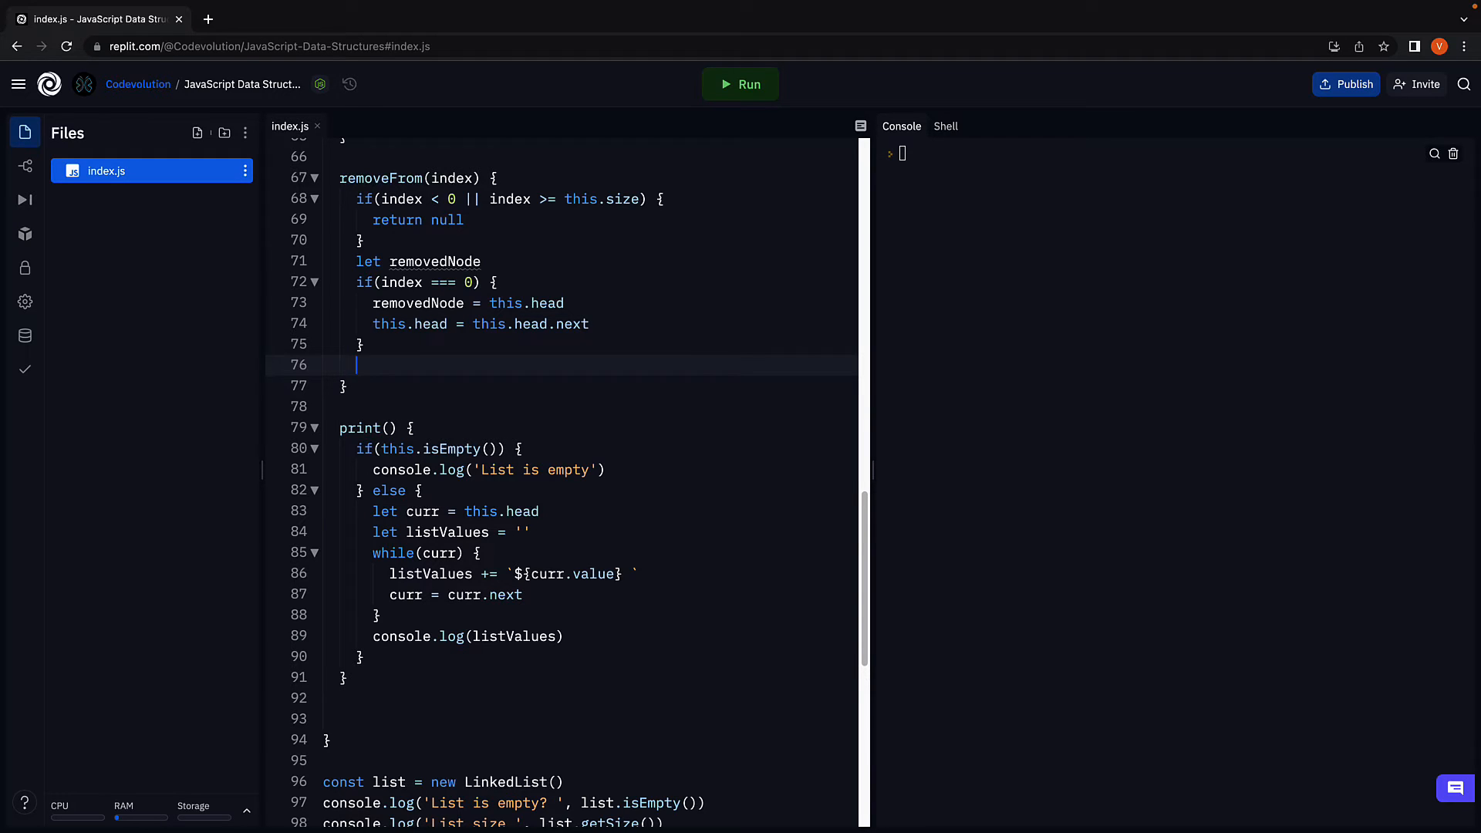
{"action": "type", "text": "this.size--"}
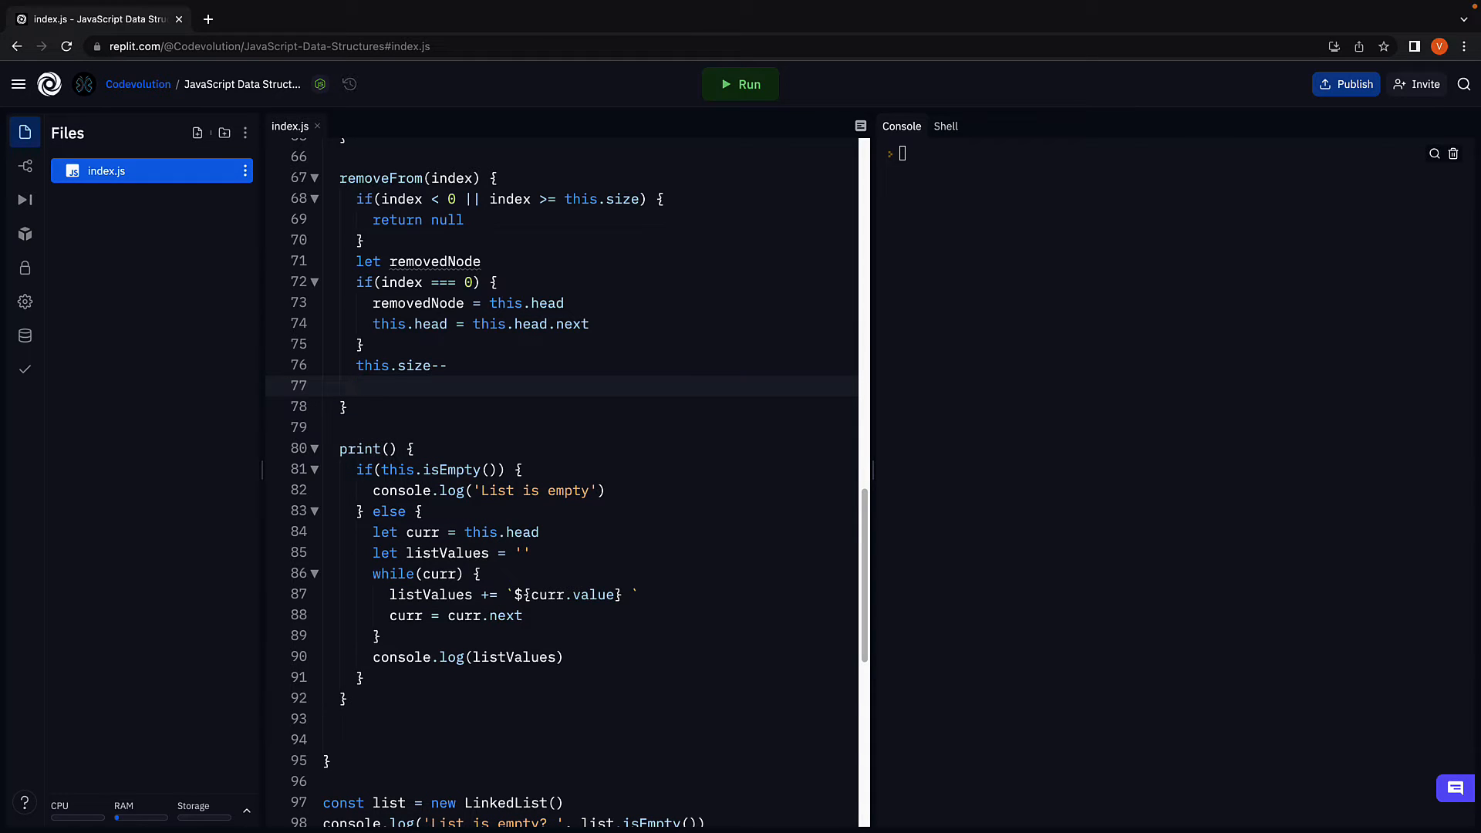
{"action": "type", "text": "return removedNode.val"}
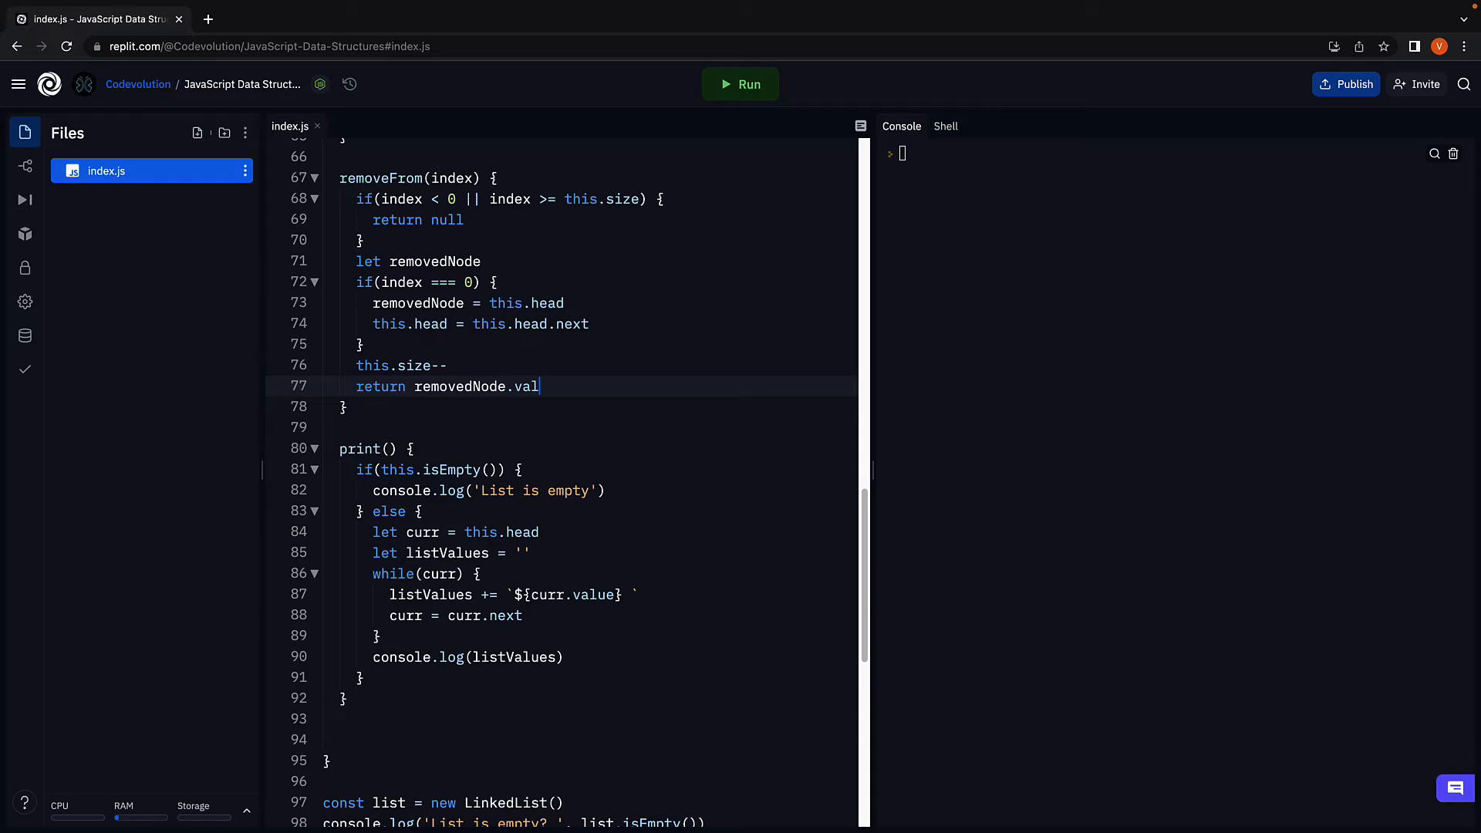
{"action": "type", "text": "ue"}
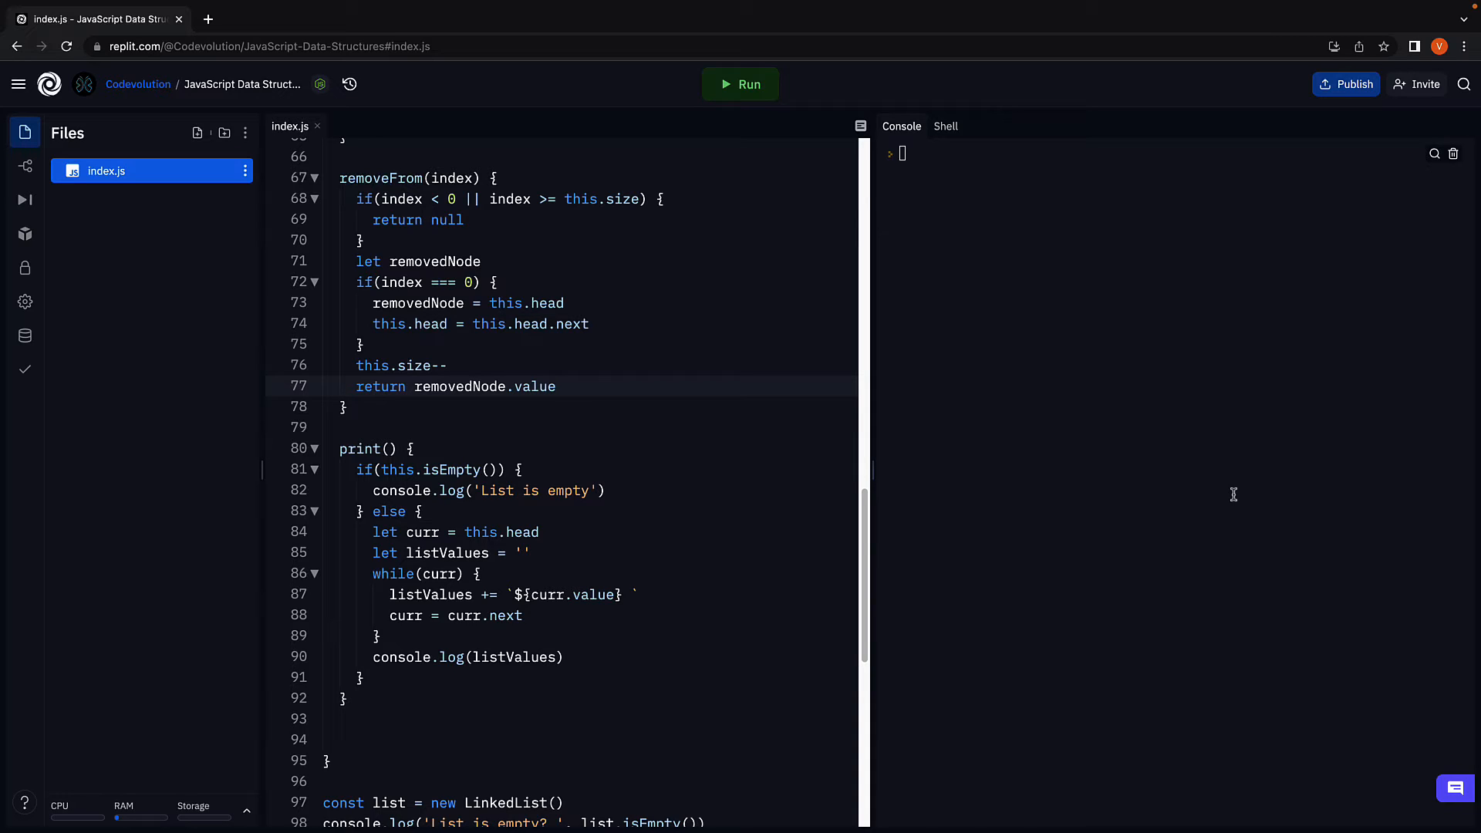
{"action": "left_click", "coordinate": [557, 386]}
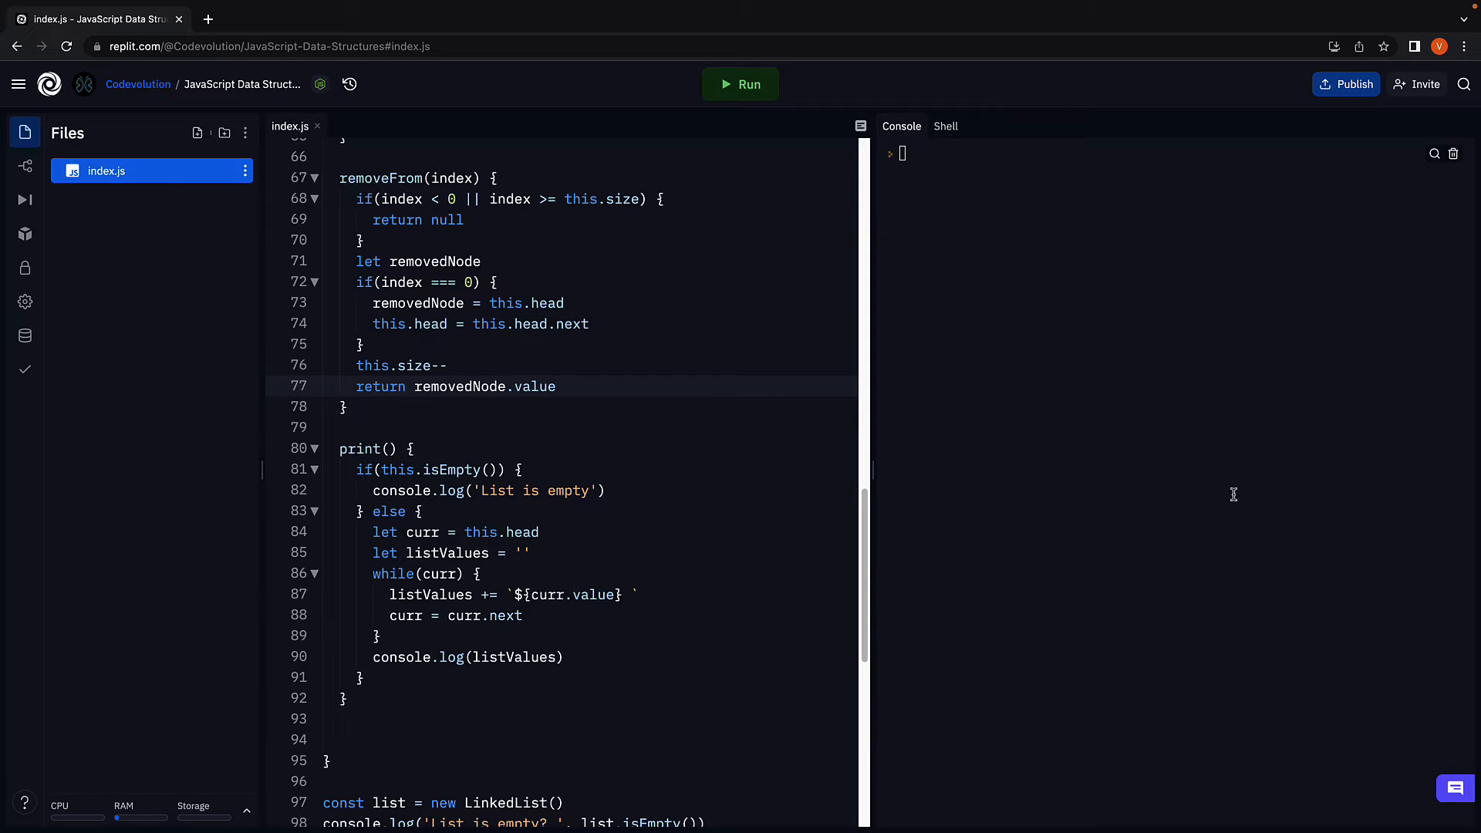
{"action": "left_click", "coordinate": [555, 386]}
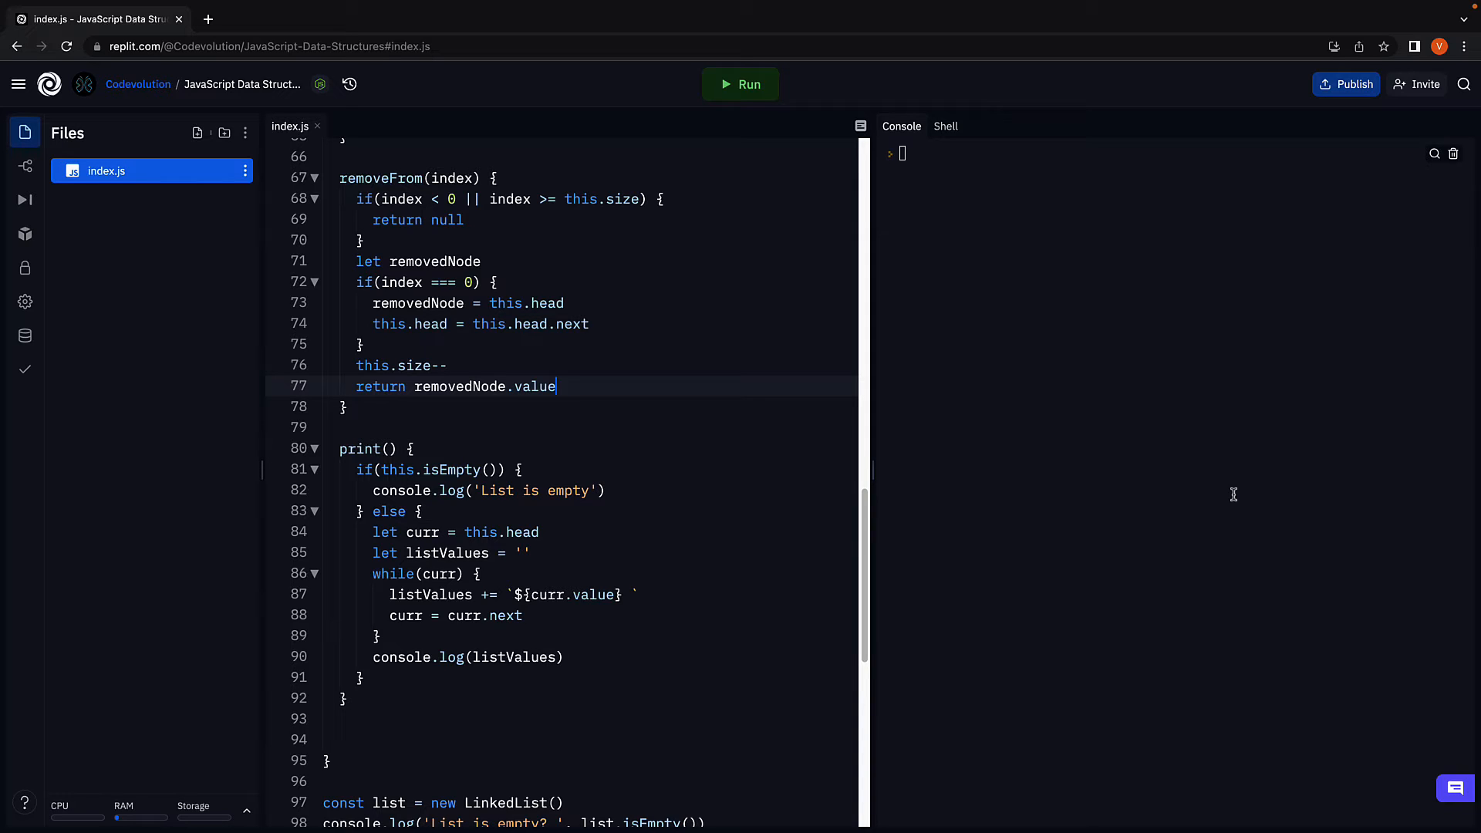
{"action": "left_click", "coordinate": [361, 344]}
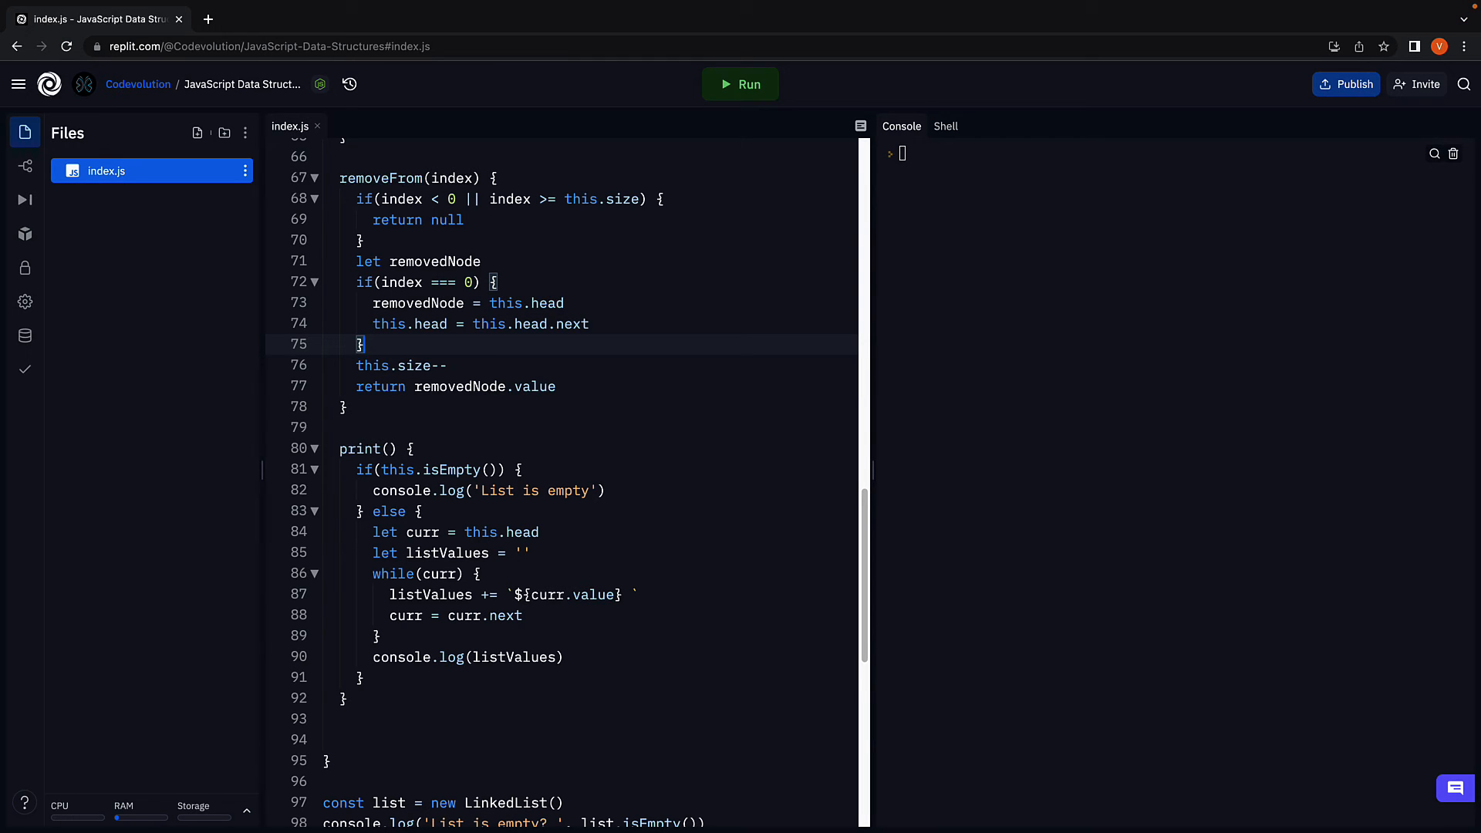
Add an else branch that starts with let prev = this.head
{"action": "type", "text": "e"}
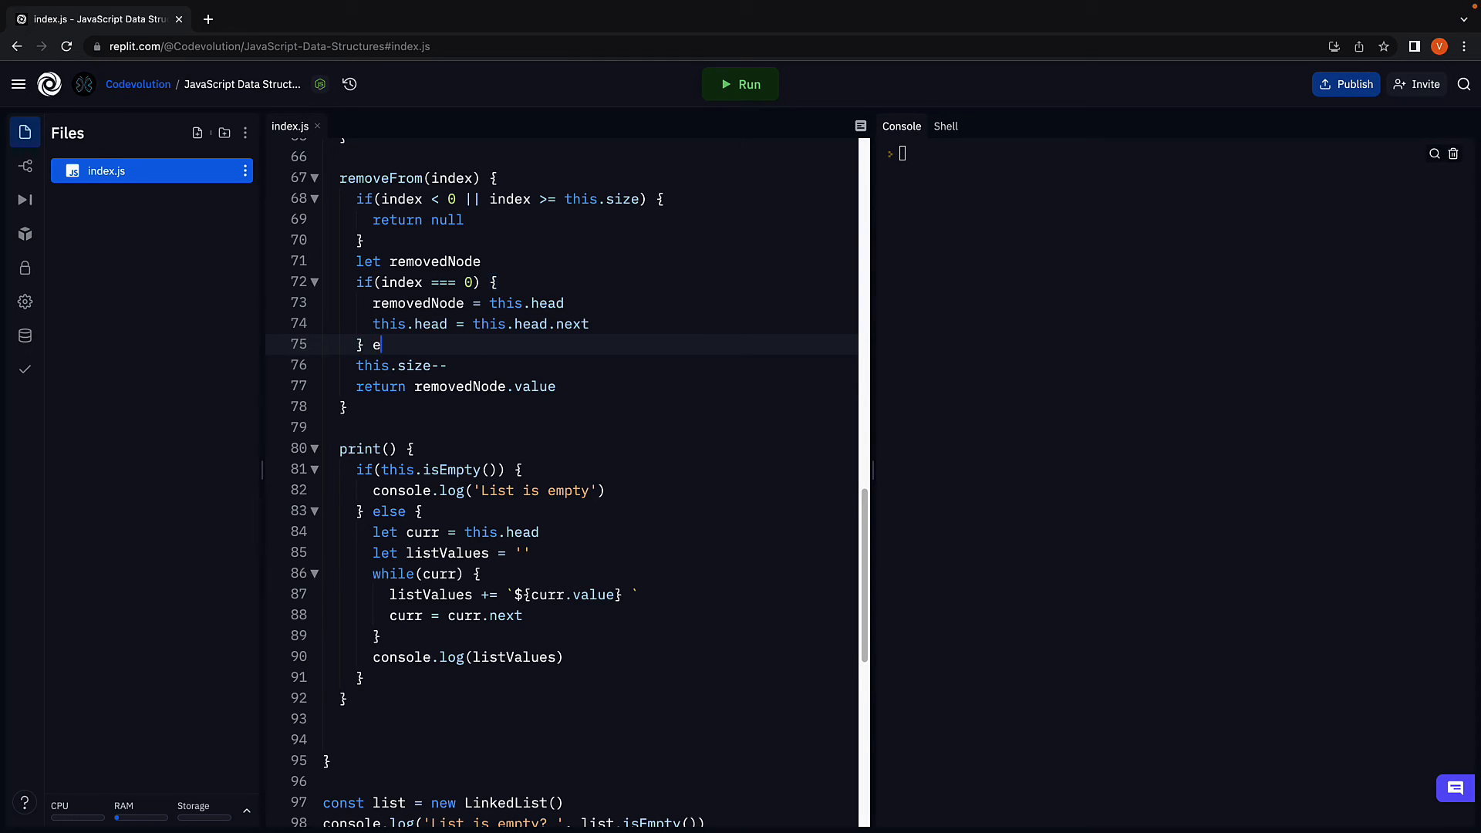
{"action": "type", "text": "lse {"}
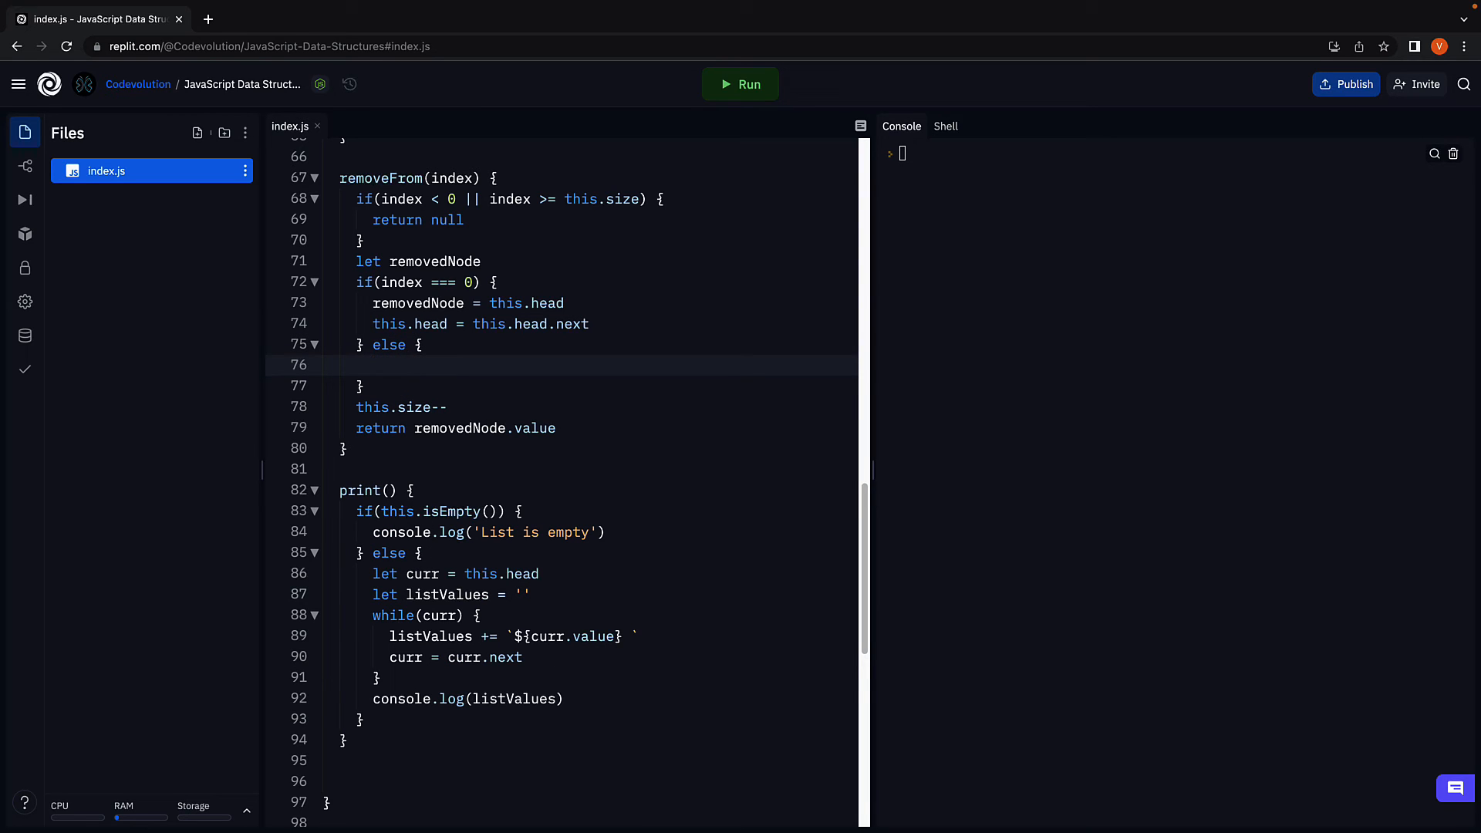
{"action": "left_click", "coordinate": [373, 364]}
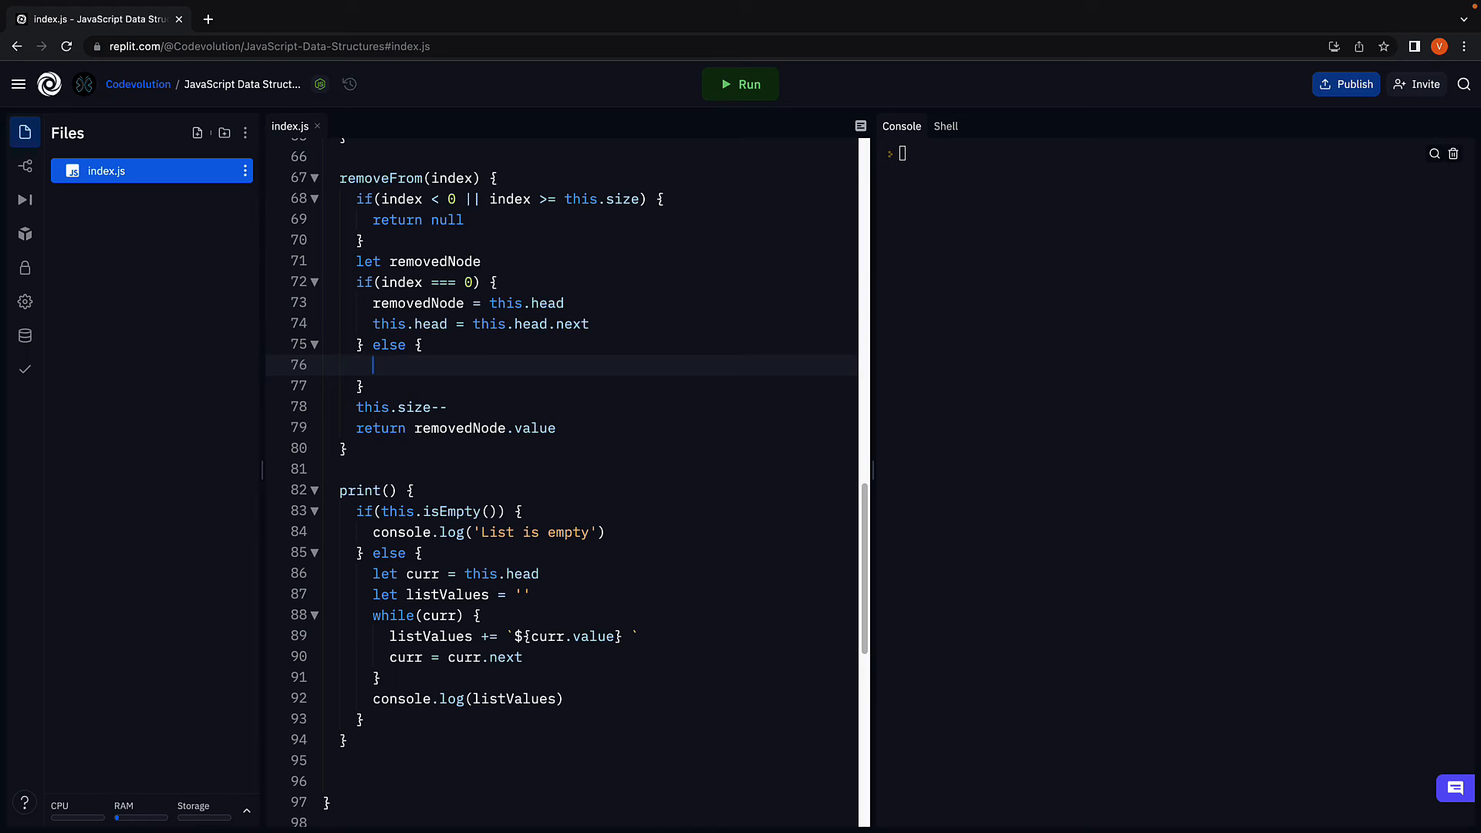
{"action": "type", "text": "l"}
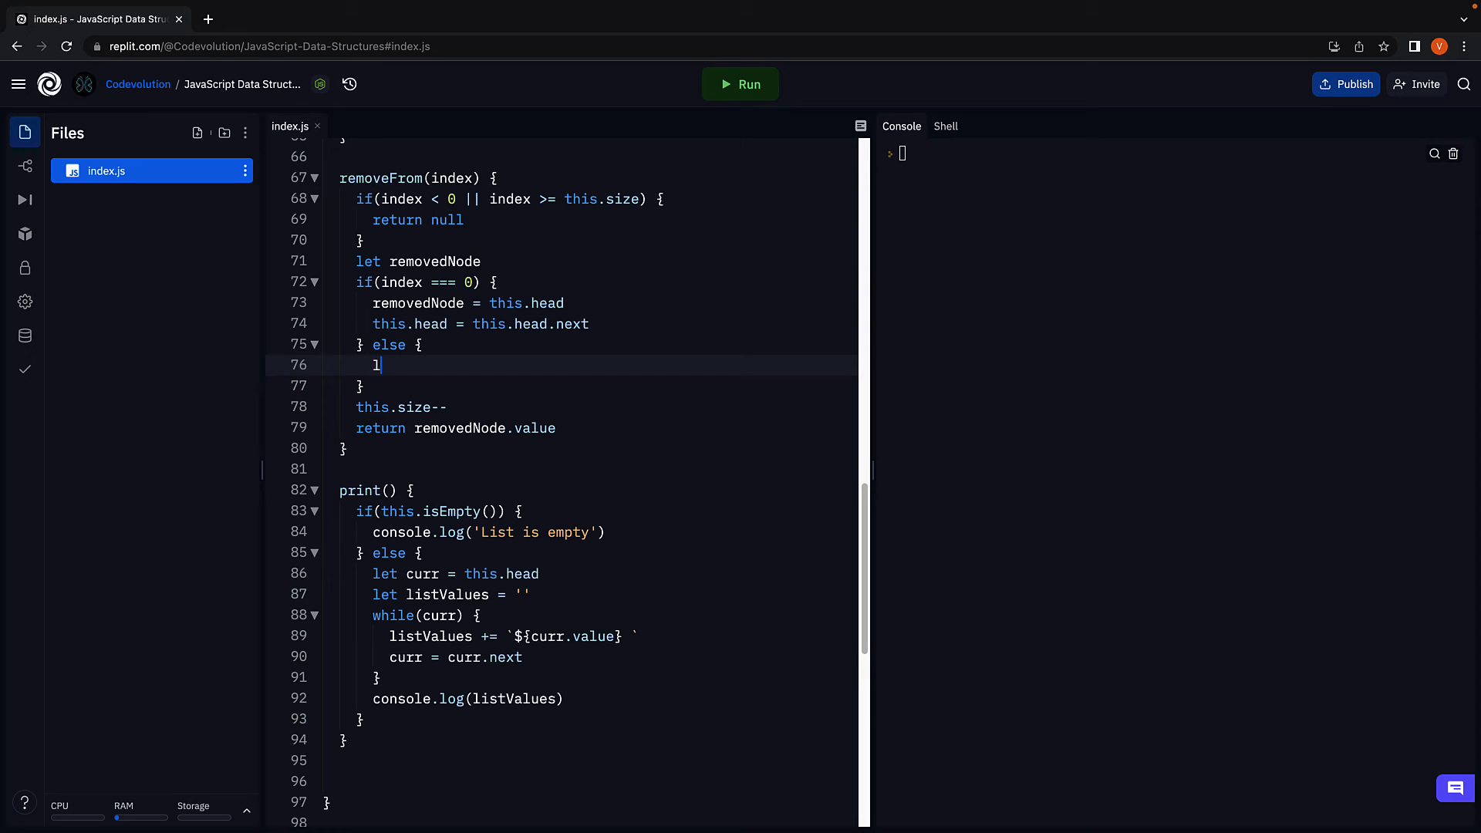
{"action": "type", "text": "et prev = this.head"}
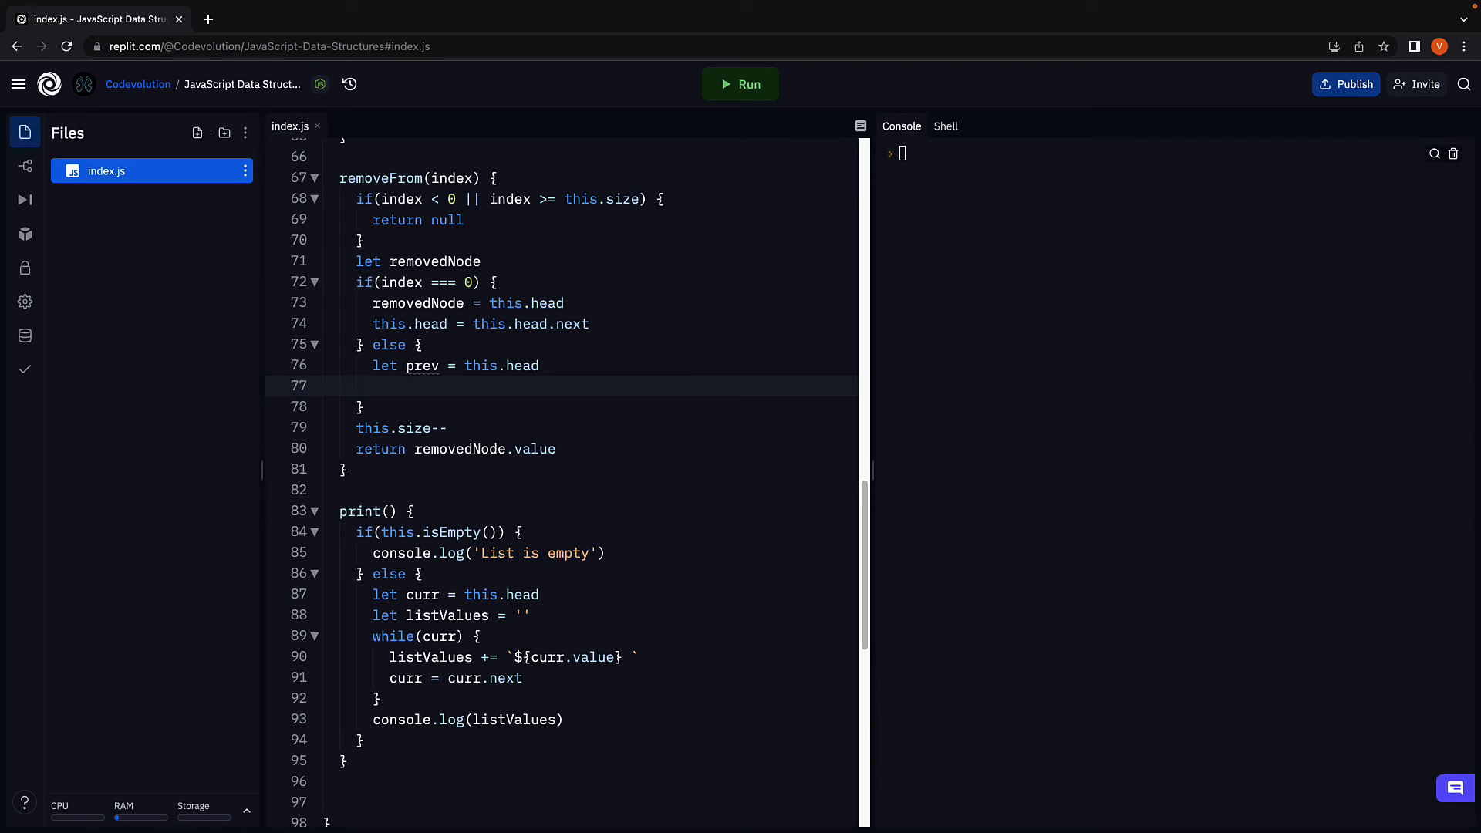
Loop i from 0 to index - 1 advancing prev = prev.next
{"action": "type", "text": "for()"}
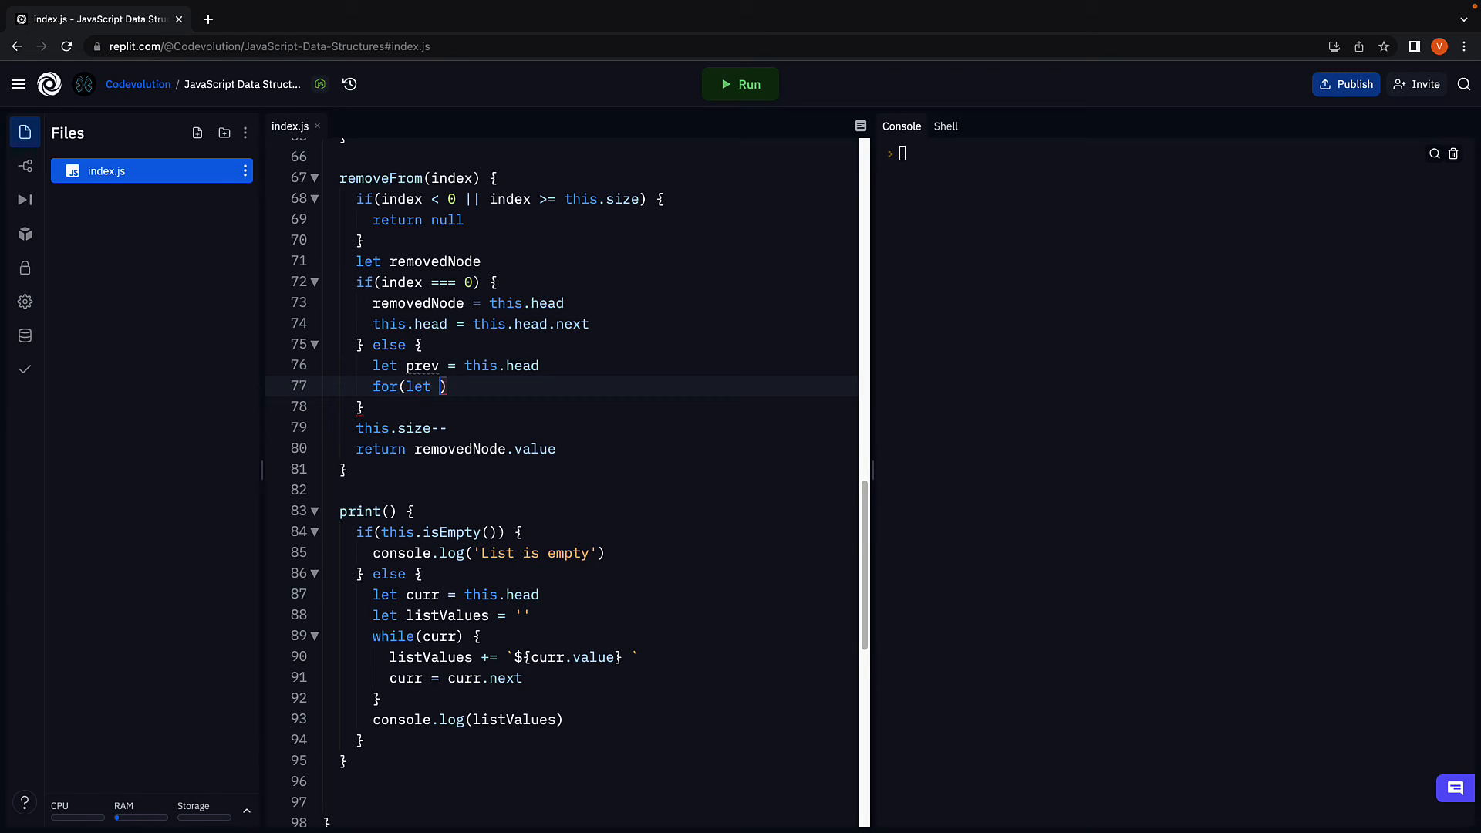
{"action": "type", "text": "i = 0; i < index"}
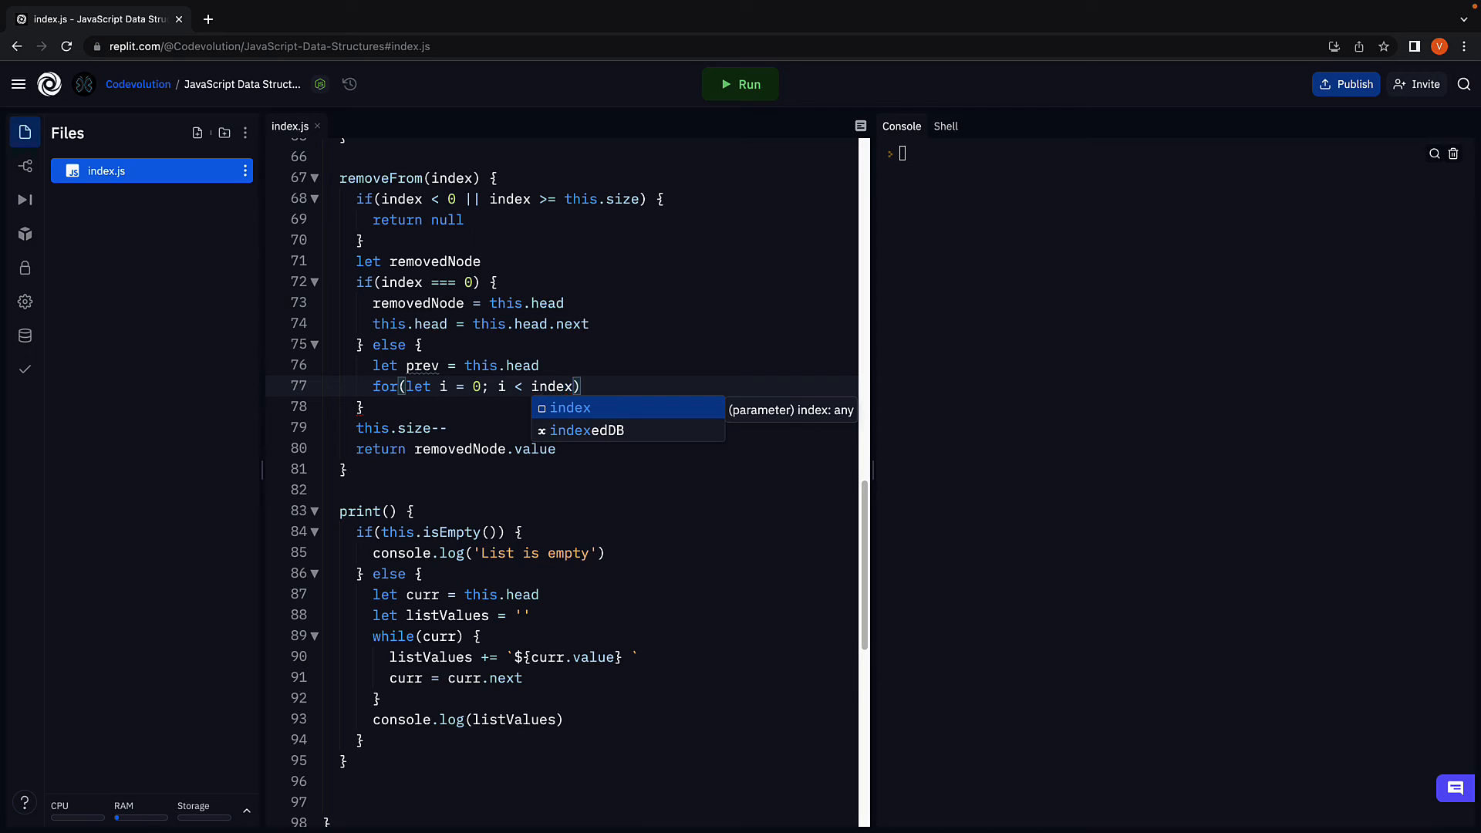
{"action": "type", "text": "- 1"}
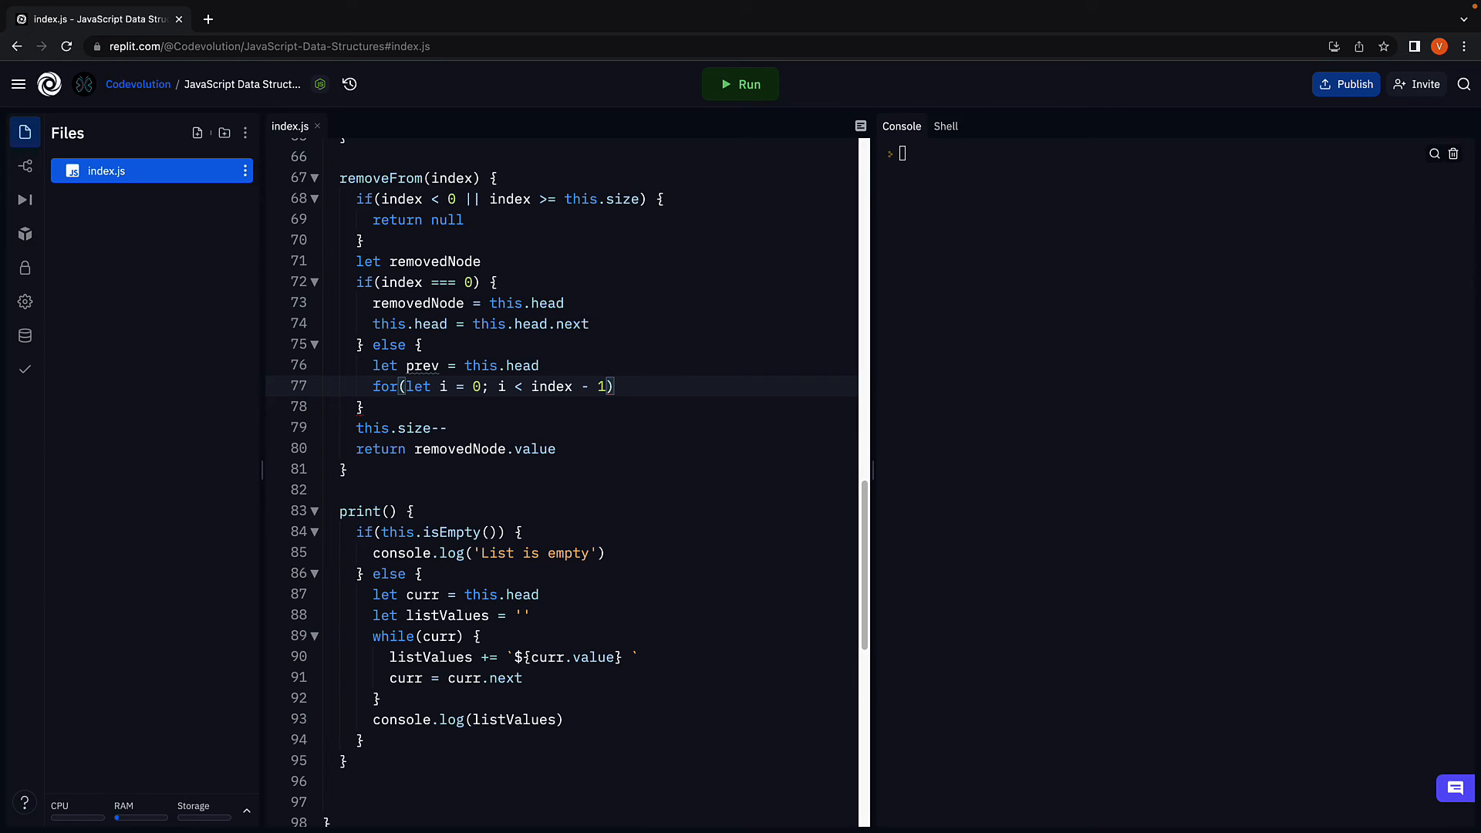
{"action": "type", "text": "1"}
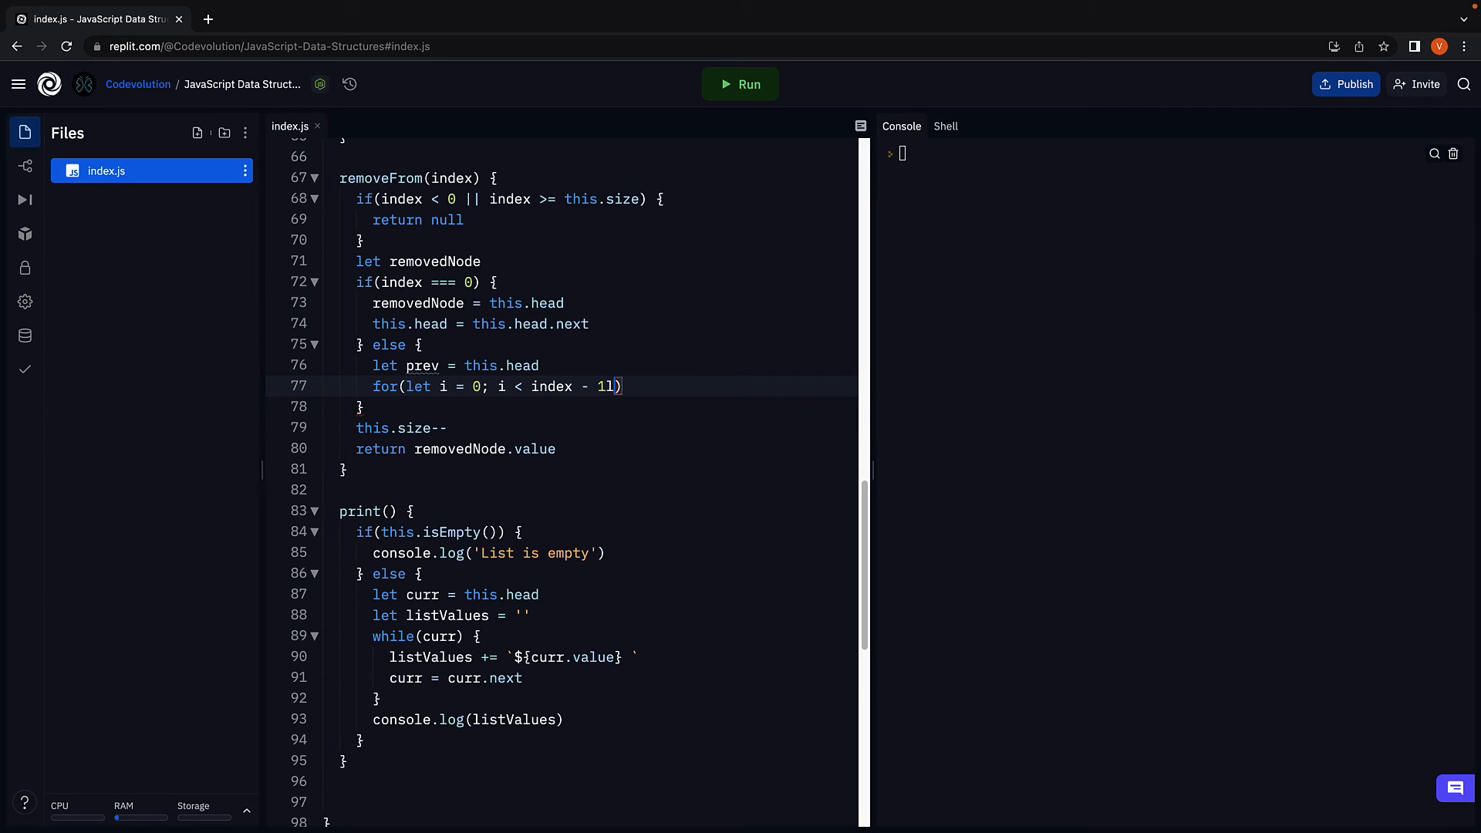
{"action": "type", "text": "; i++"}
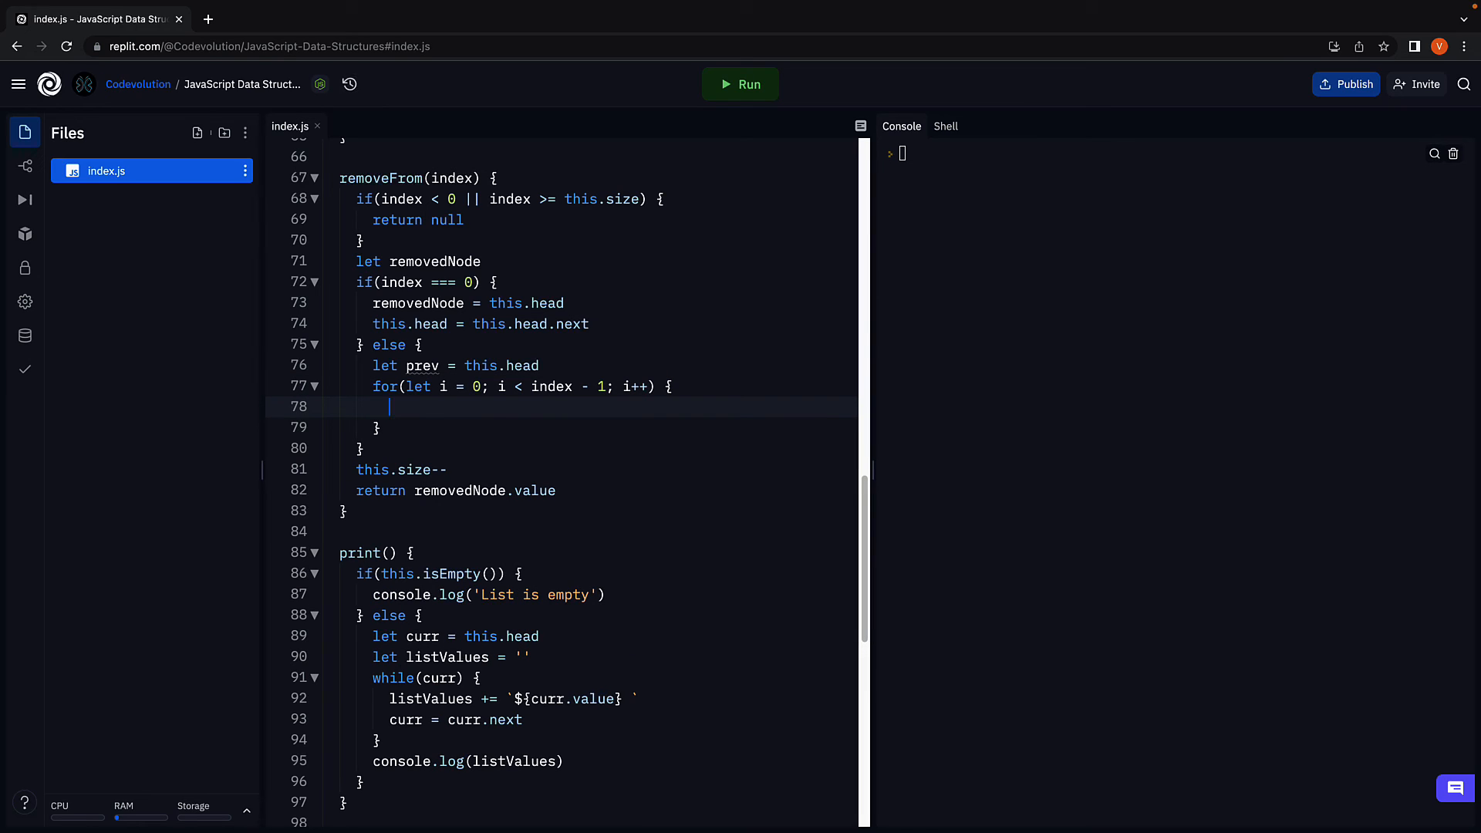
{"action": "type", "text": "prev ="}
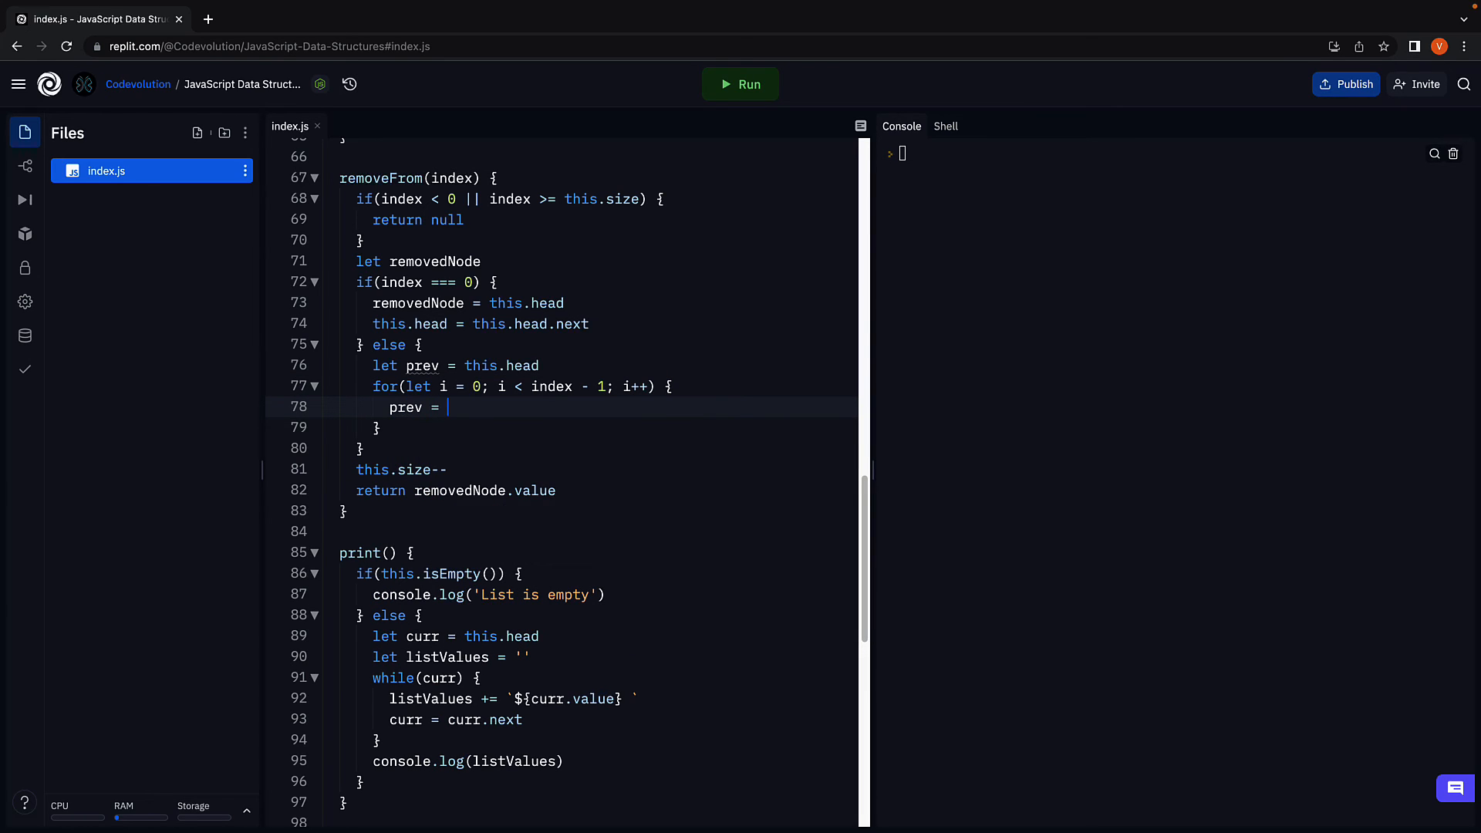
{"action": "type", "text": "prev.n"}
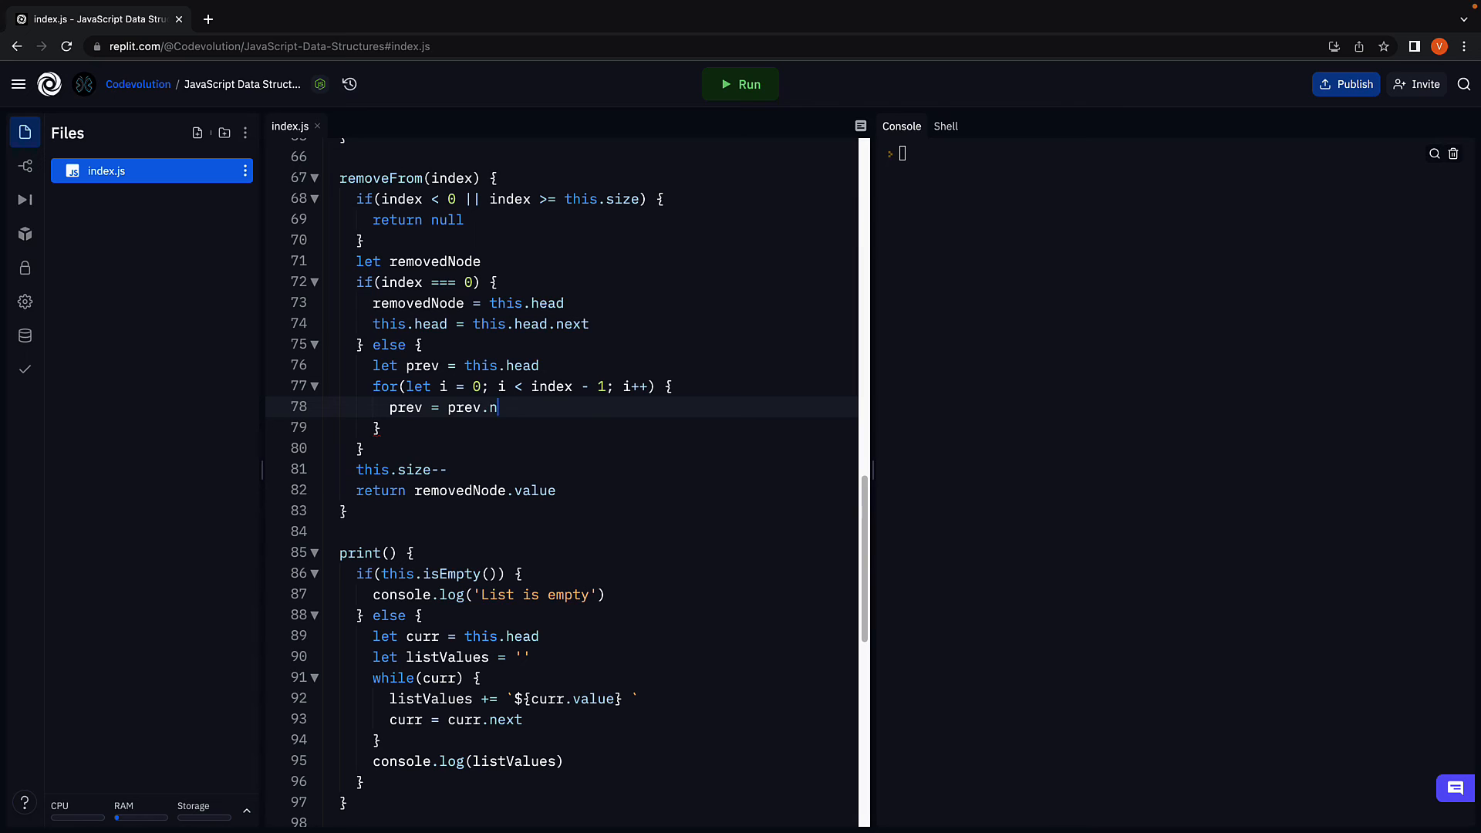
{"action": "type", "text": "ext"}
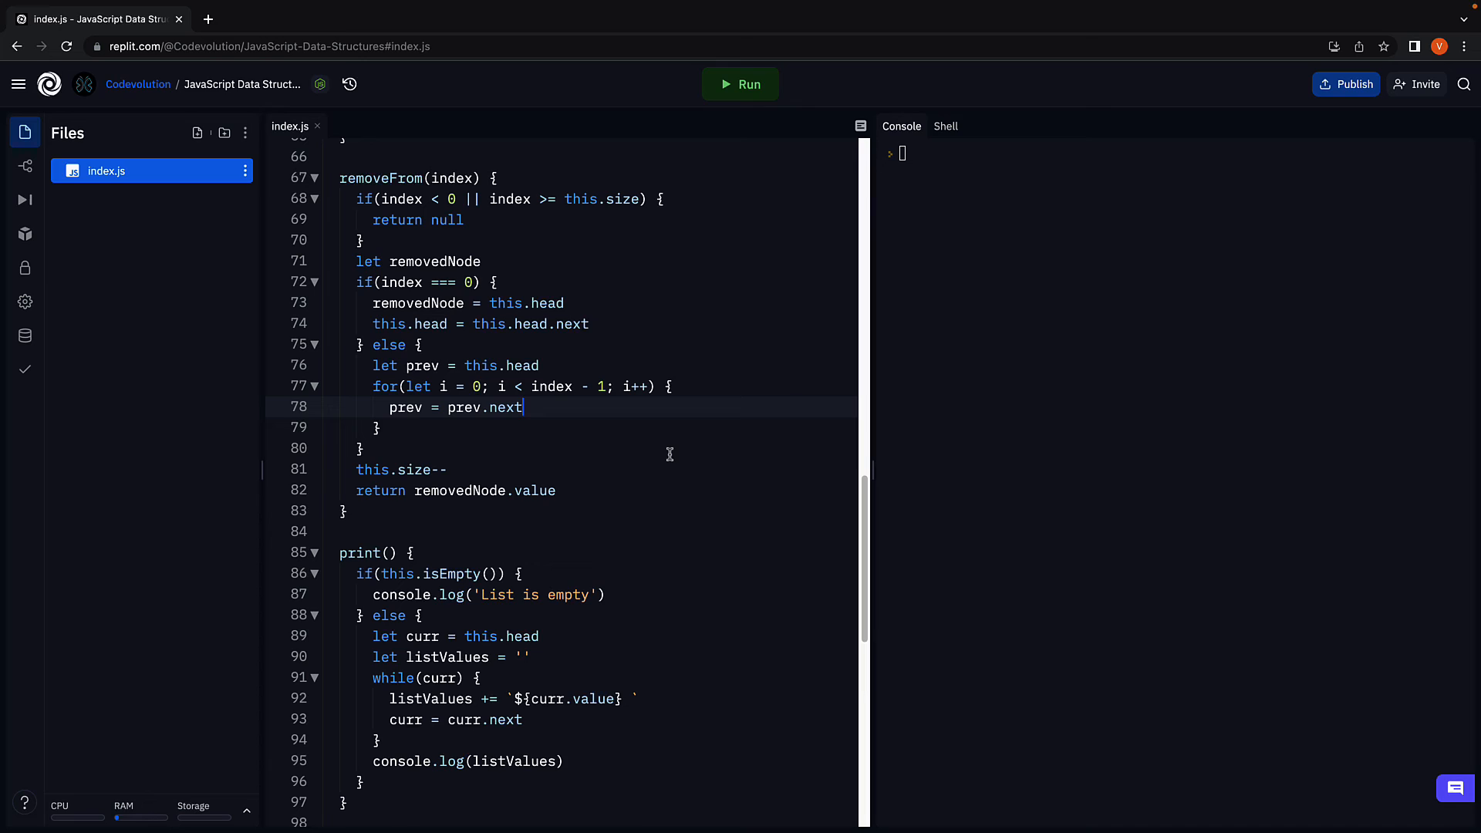
{"action": "key", "text": "Enter"}
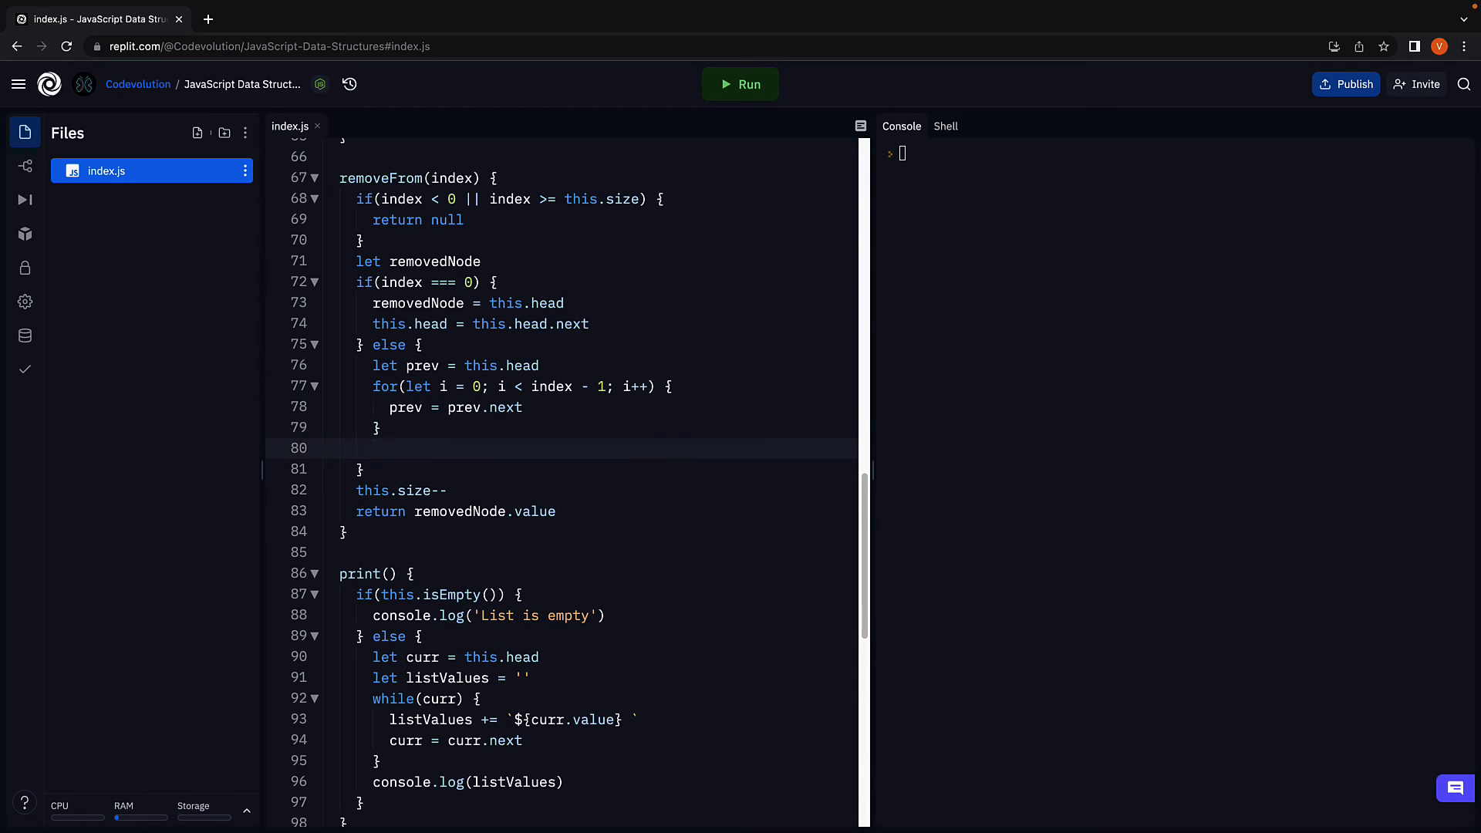
Set removedNode = prev.next and prev.next = removedNode.next to unlink the node
{"action": "left_click", "coordinate": [374, 447]}
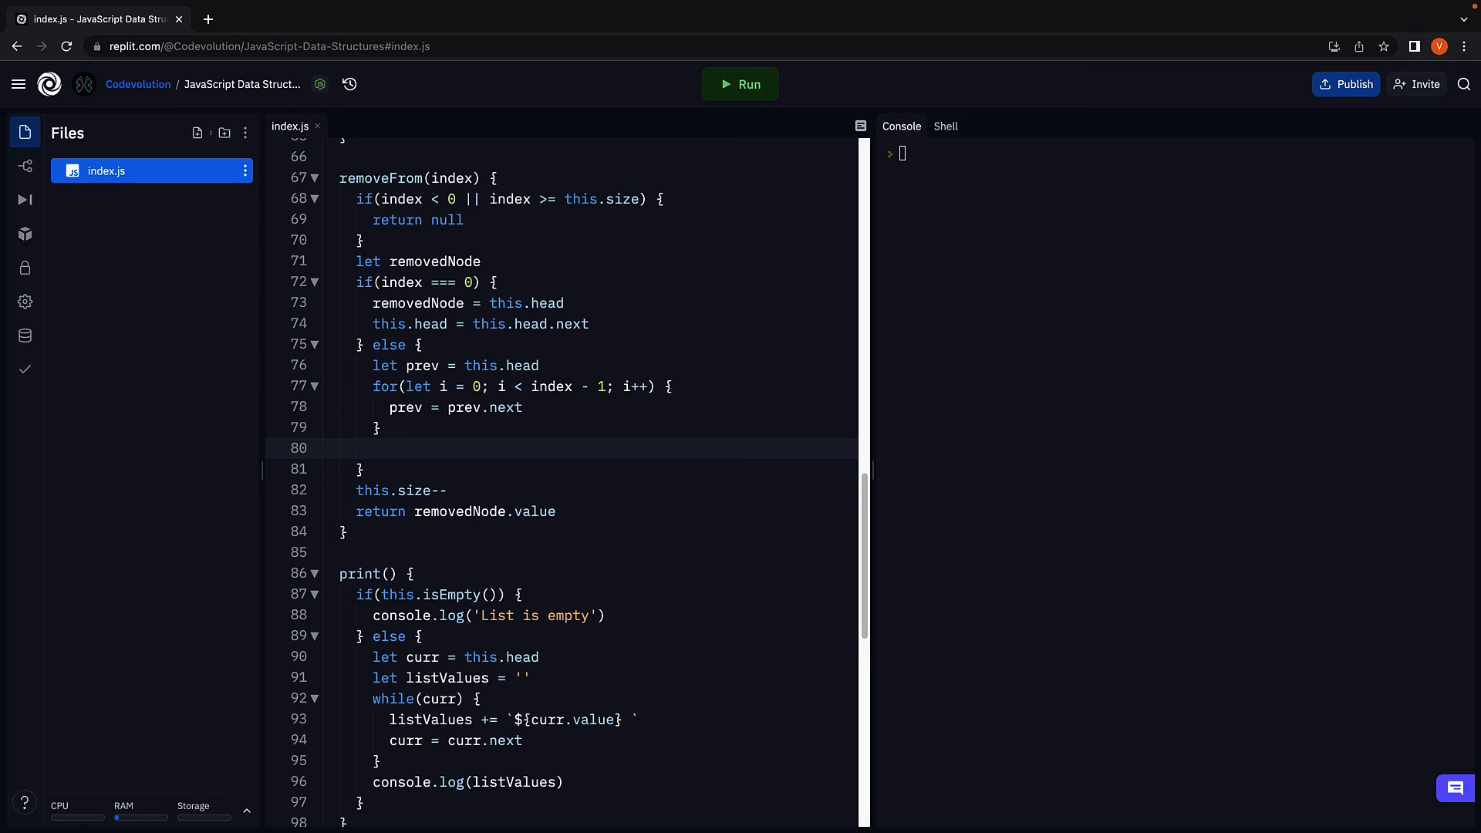
{"action": "left_click", "coordinate": [373, 447]}
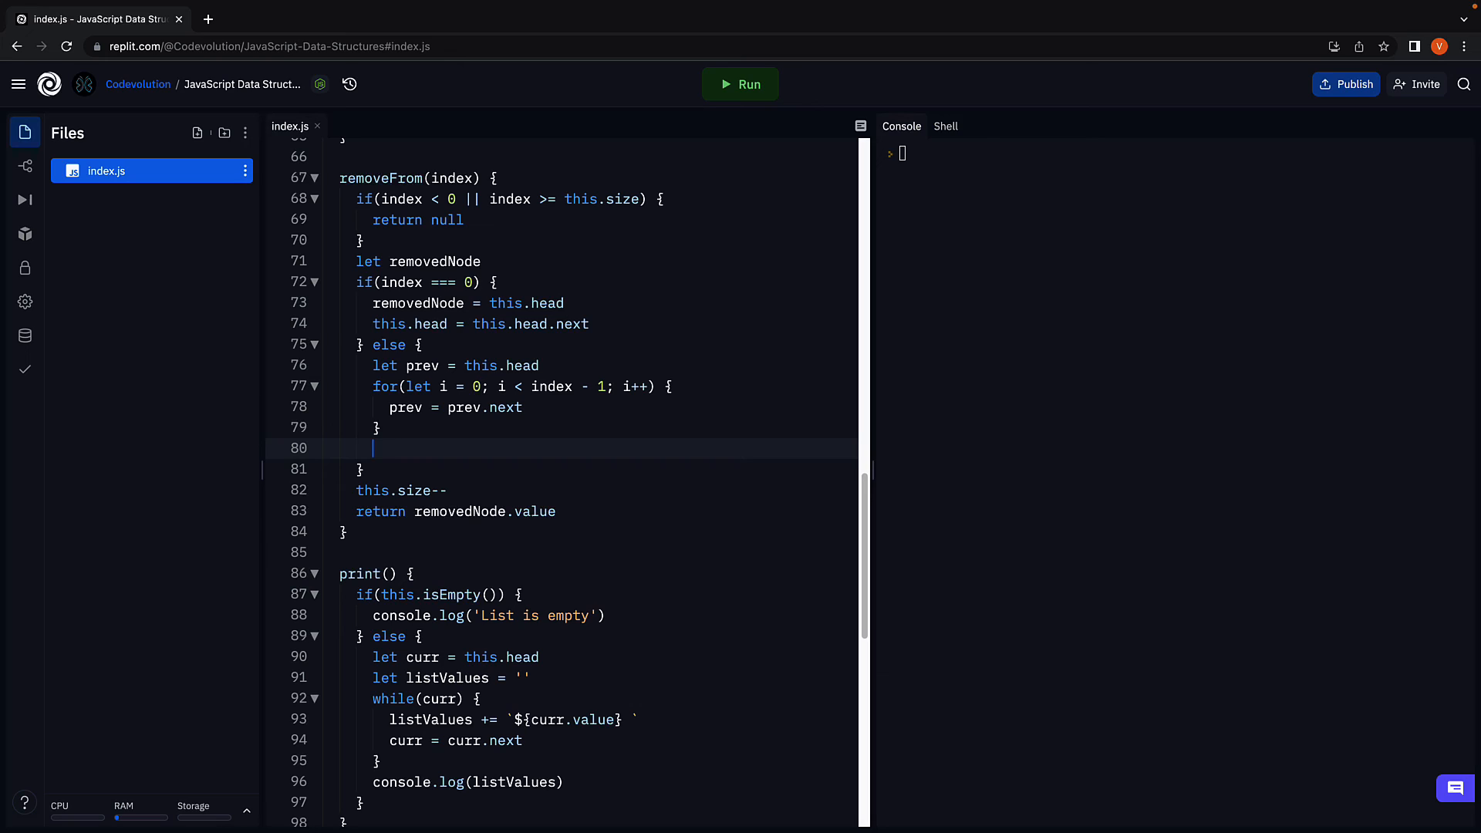
{"action": "type", "text": "removedNode = pr"}
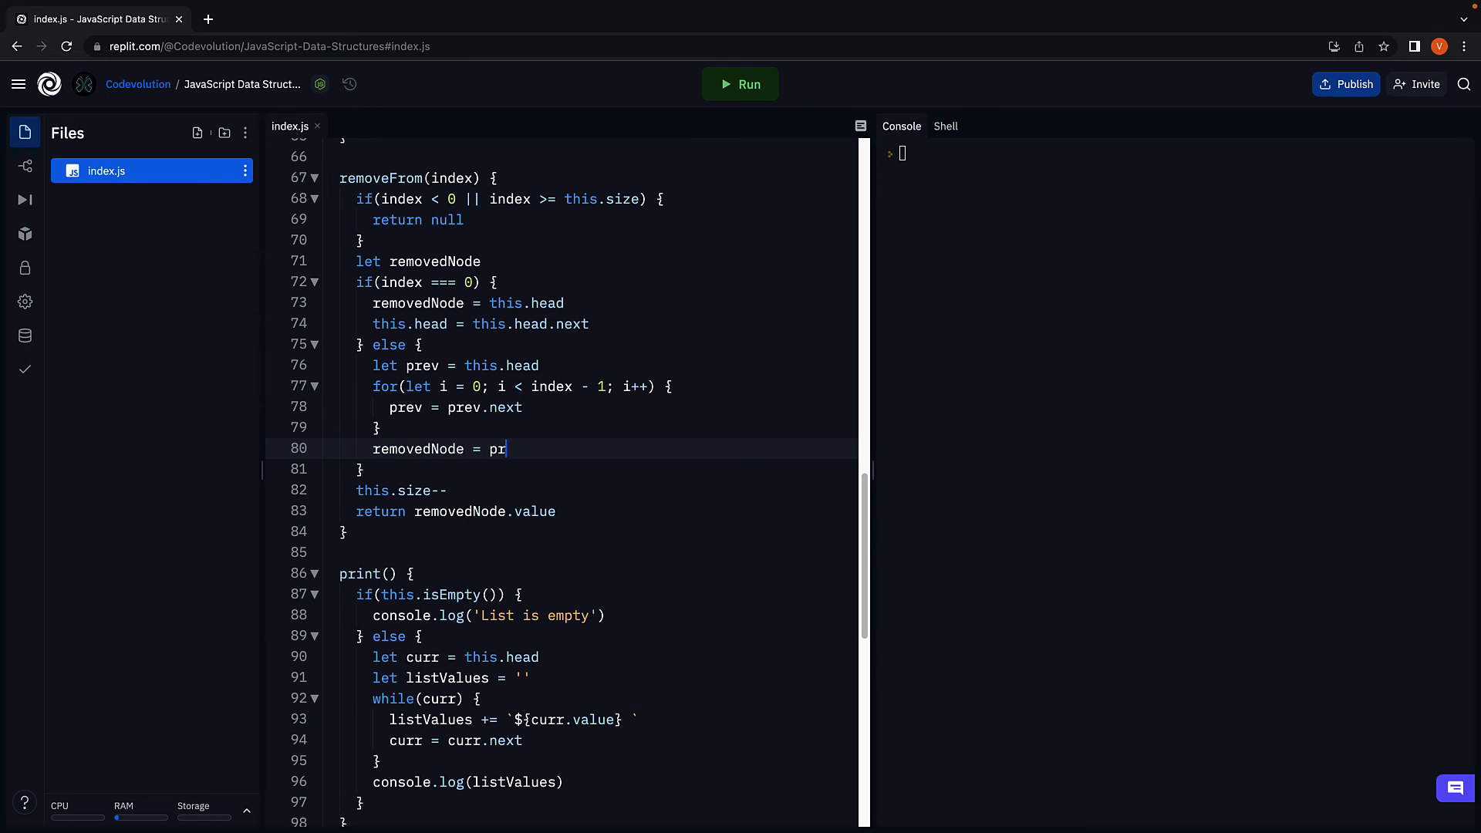
{"action": "type", "text": "ev.next"}
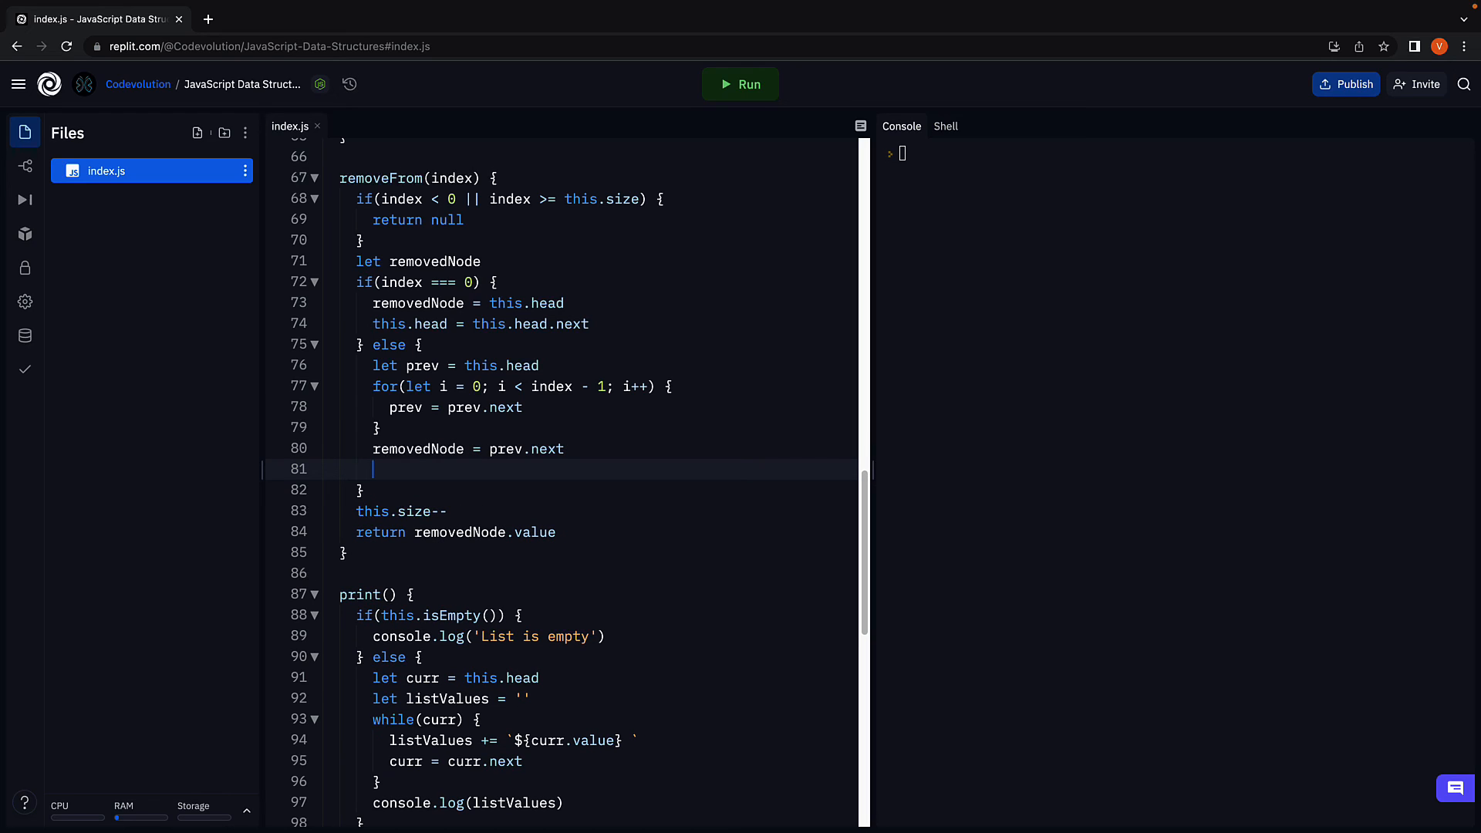
{"action": "type", "text": "prev.next ="}
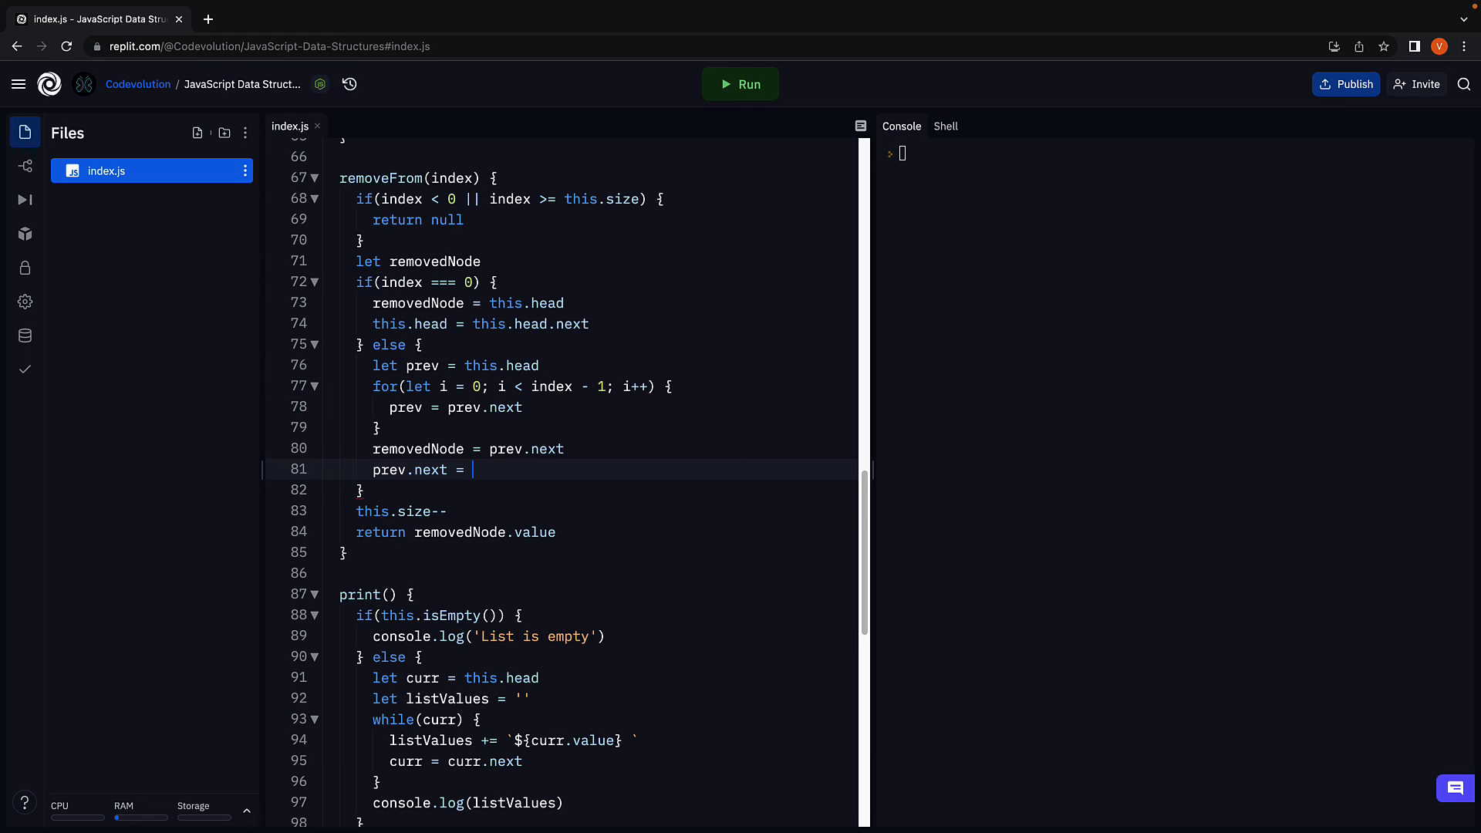
{"action": "type", "text": "removedNode"}
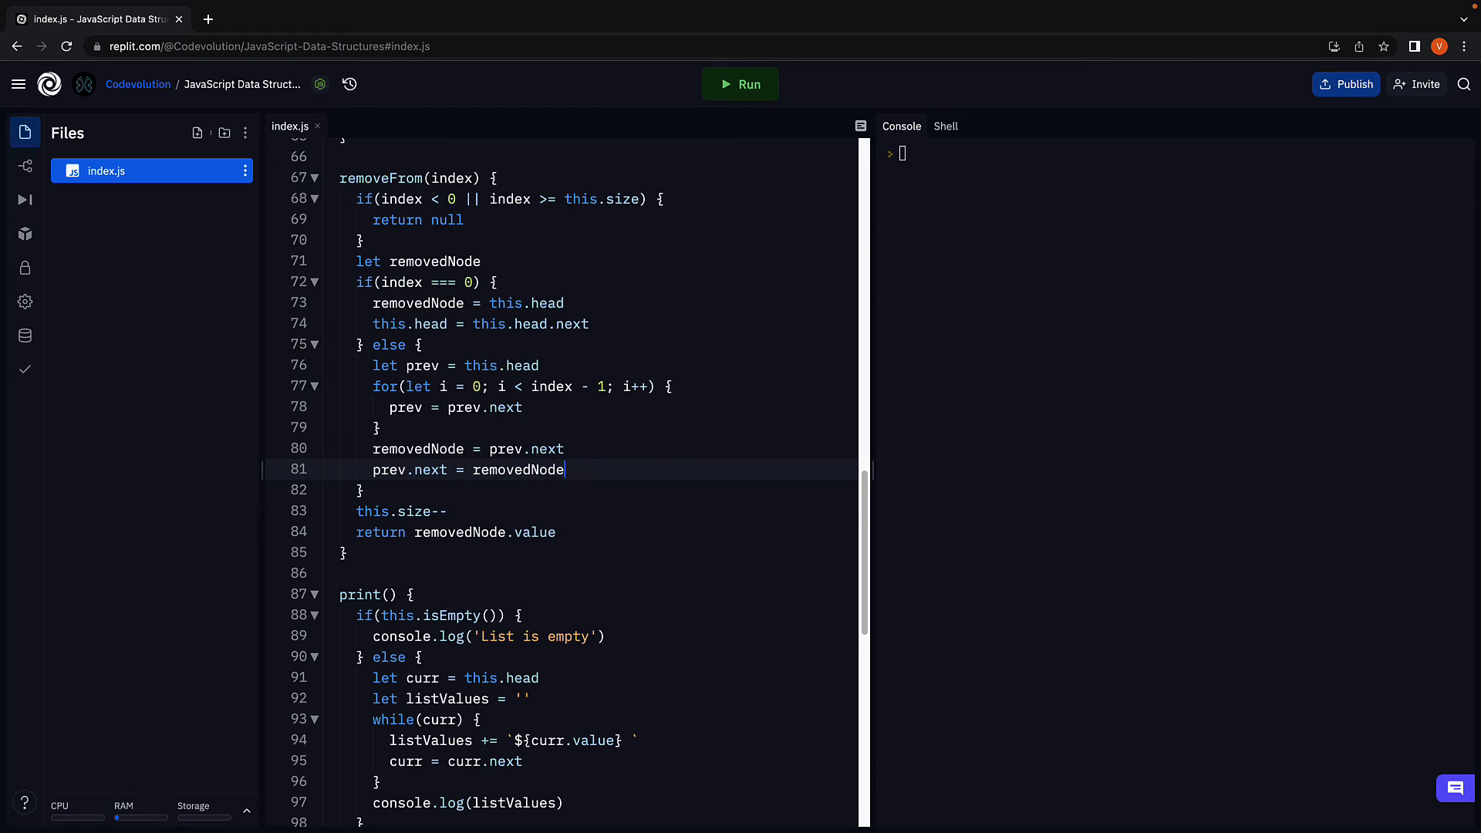
{"action": "type", "text": ".next"}
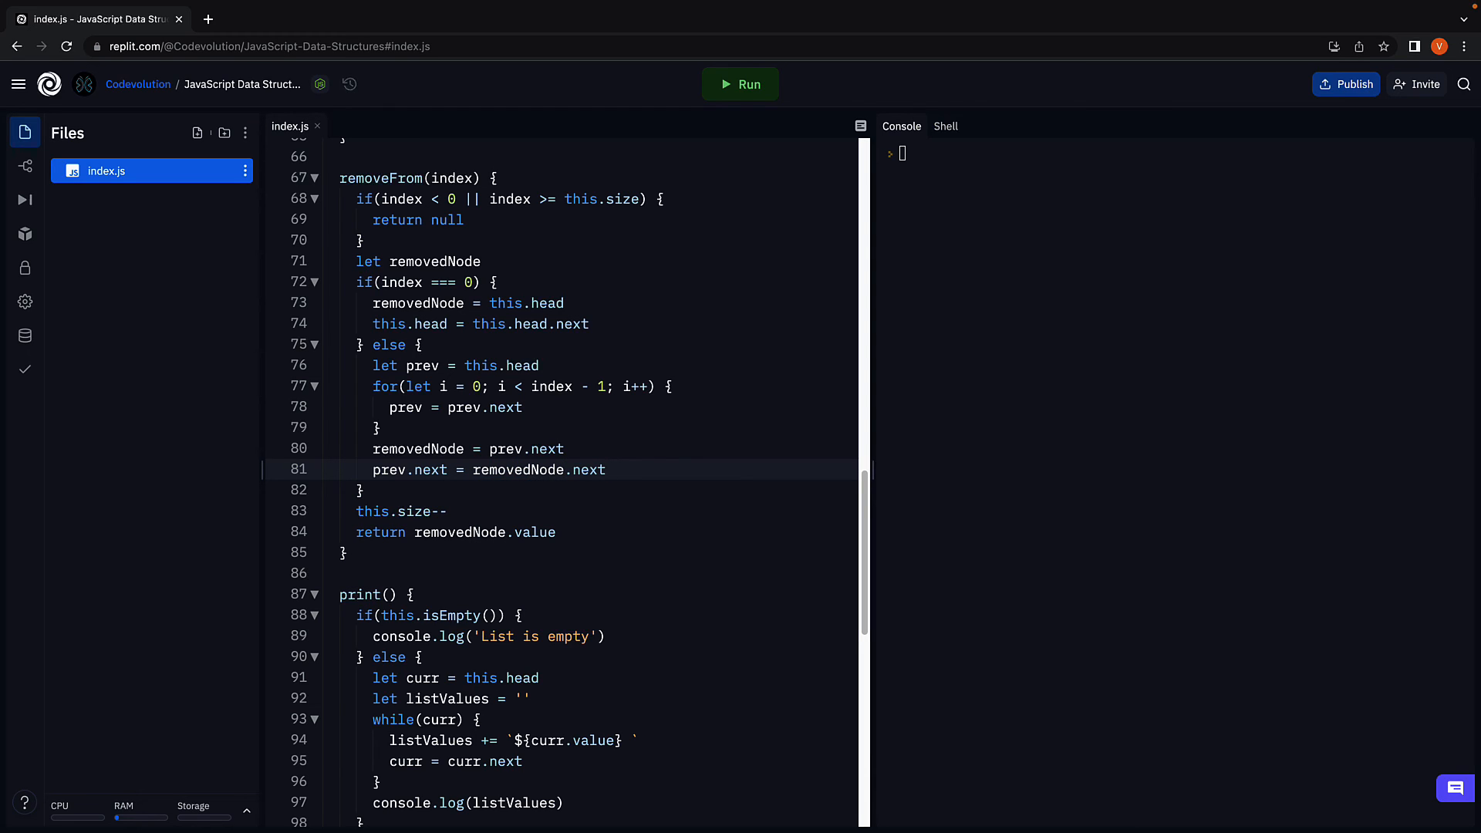
{"action": "mouse_move", "coordinate": [622, 469]}
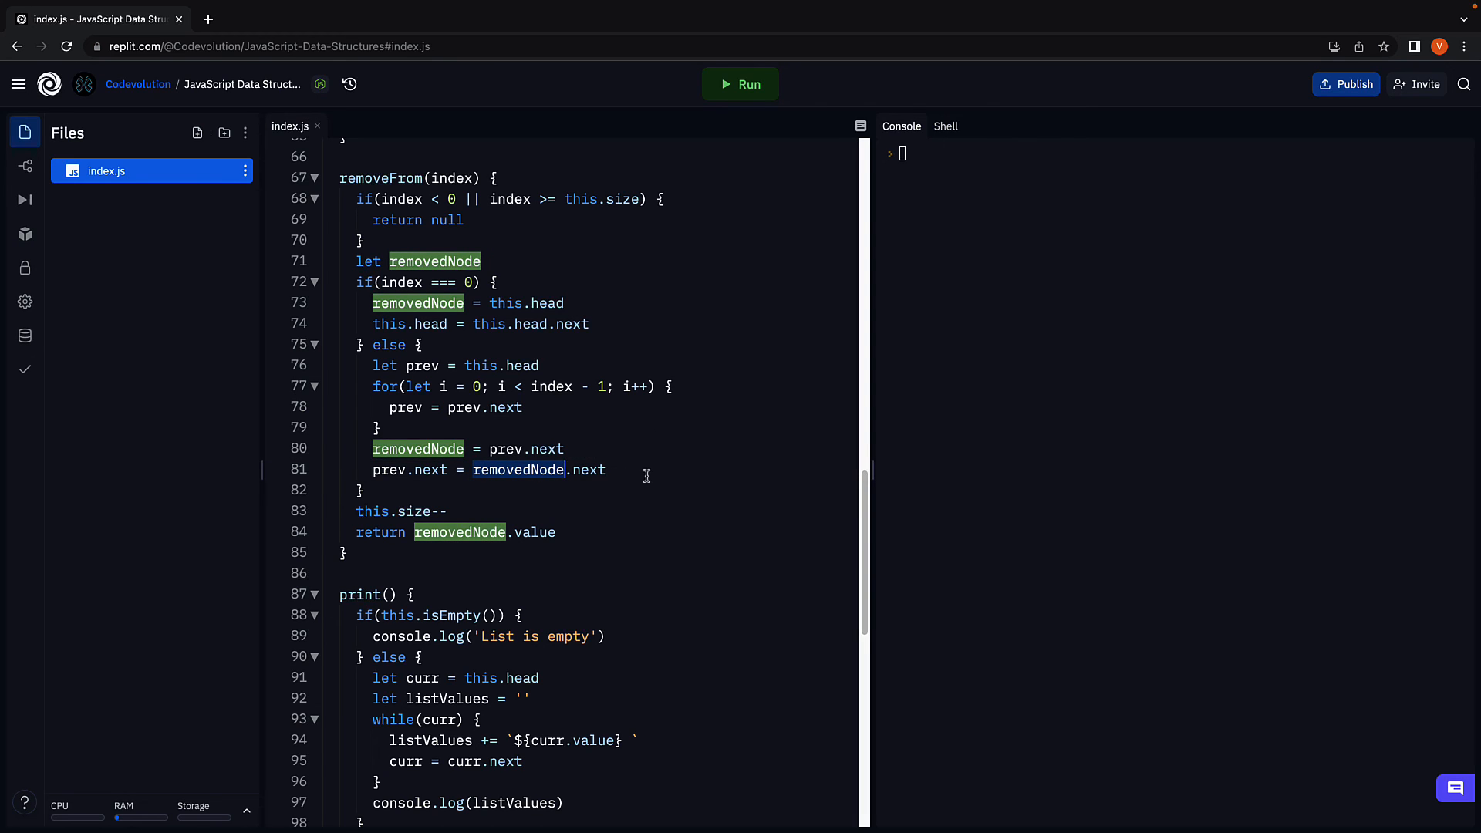
{"action": "left_click", "coordinate": [517, 511]}
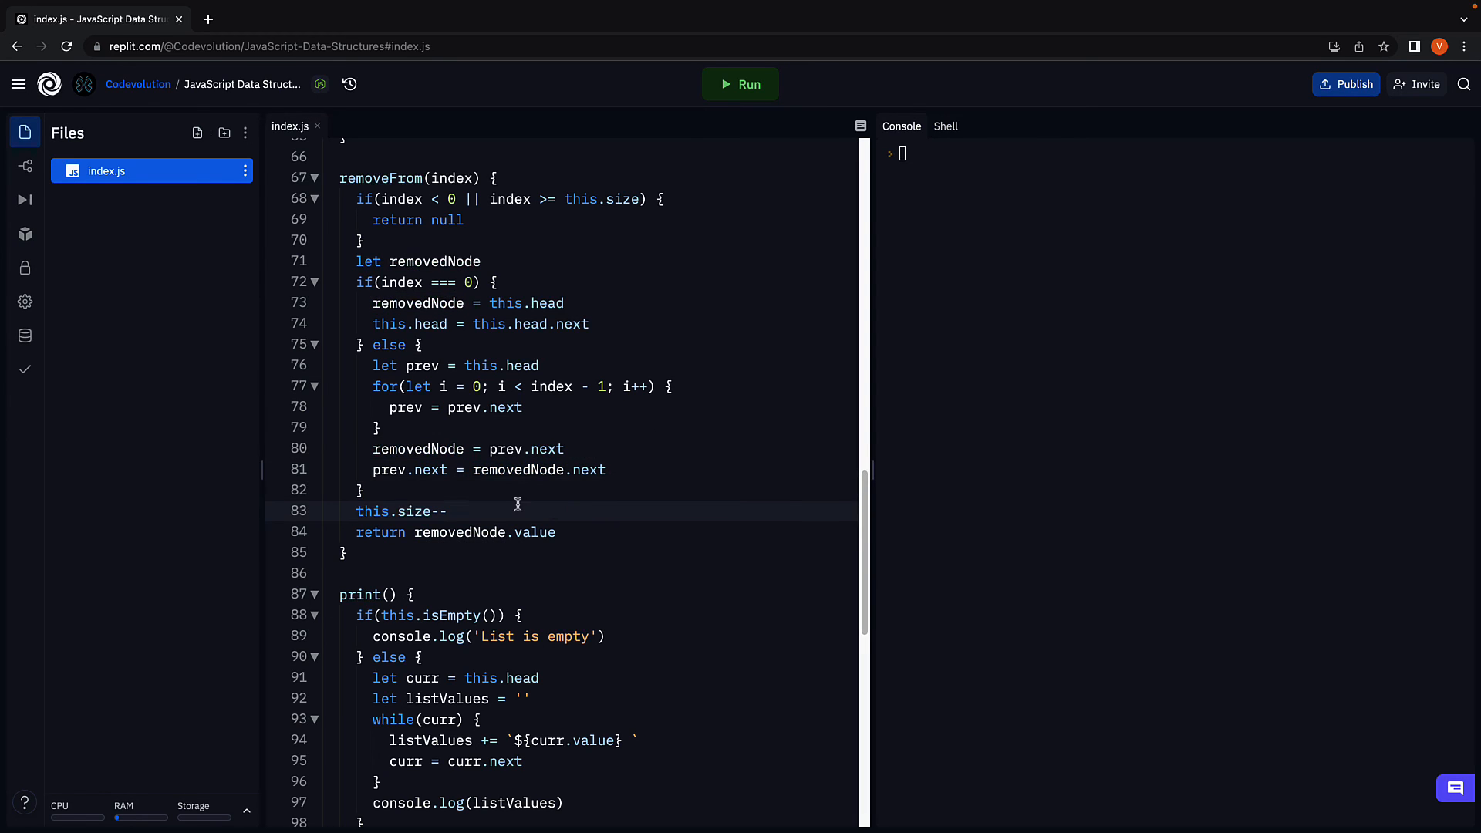
{"action": "left_click", "coordinate": [557, 532]}
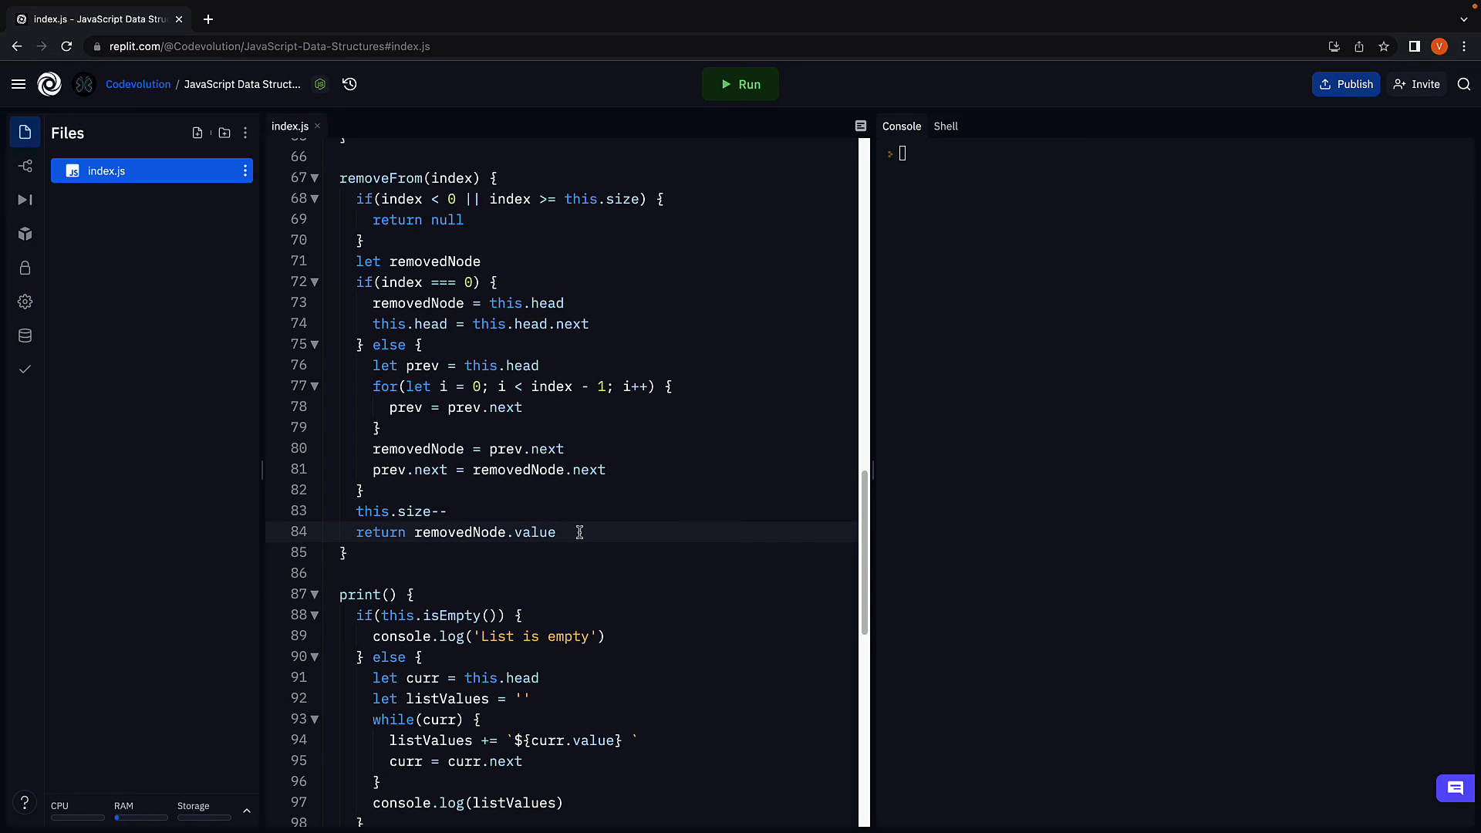
{"action": "left_click", "coordinate": [557, 532]}
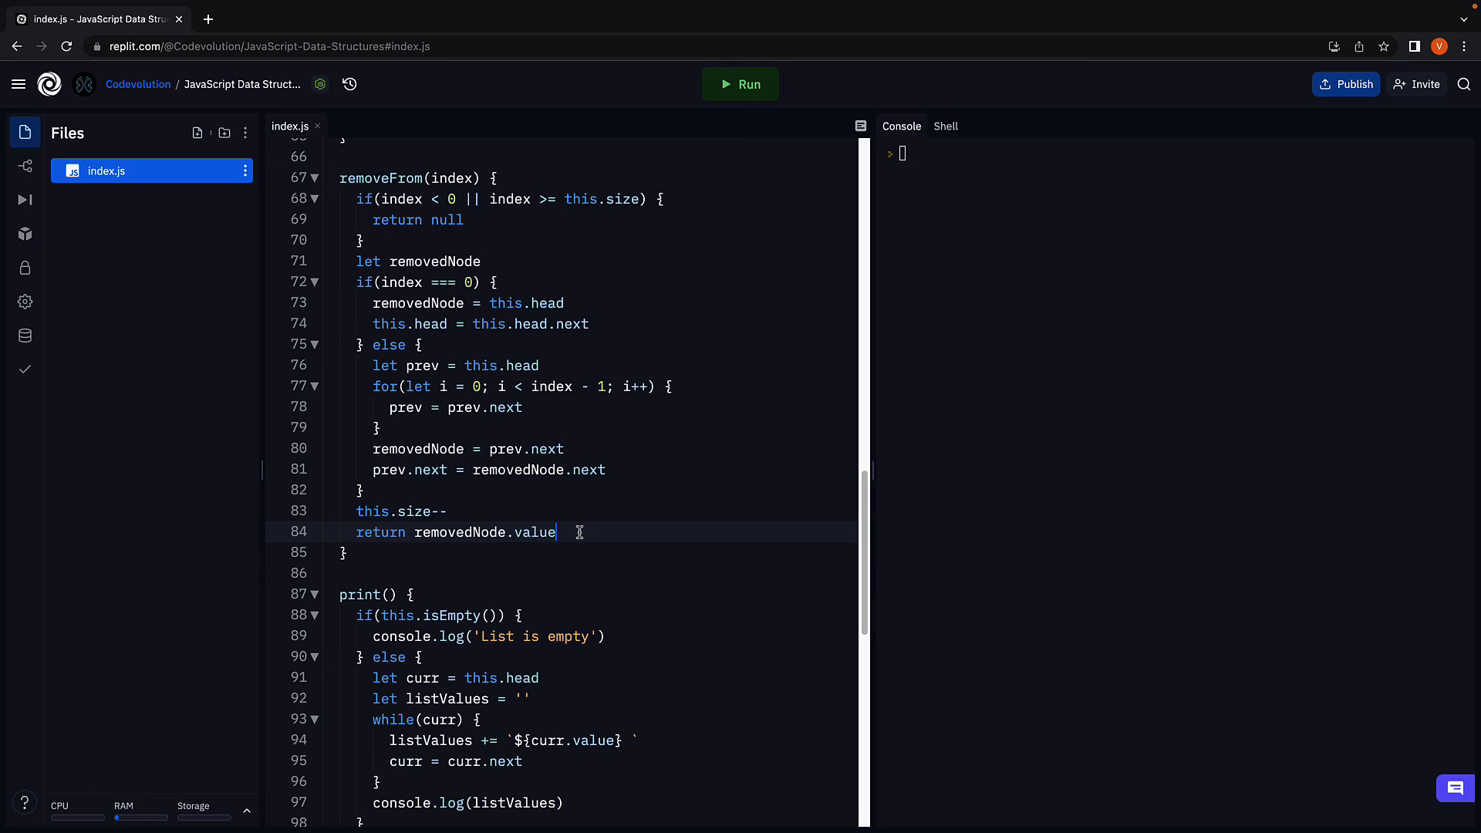
{"action": "left_click", "coordinate": [516, 178]}
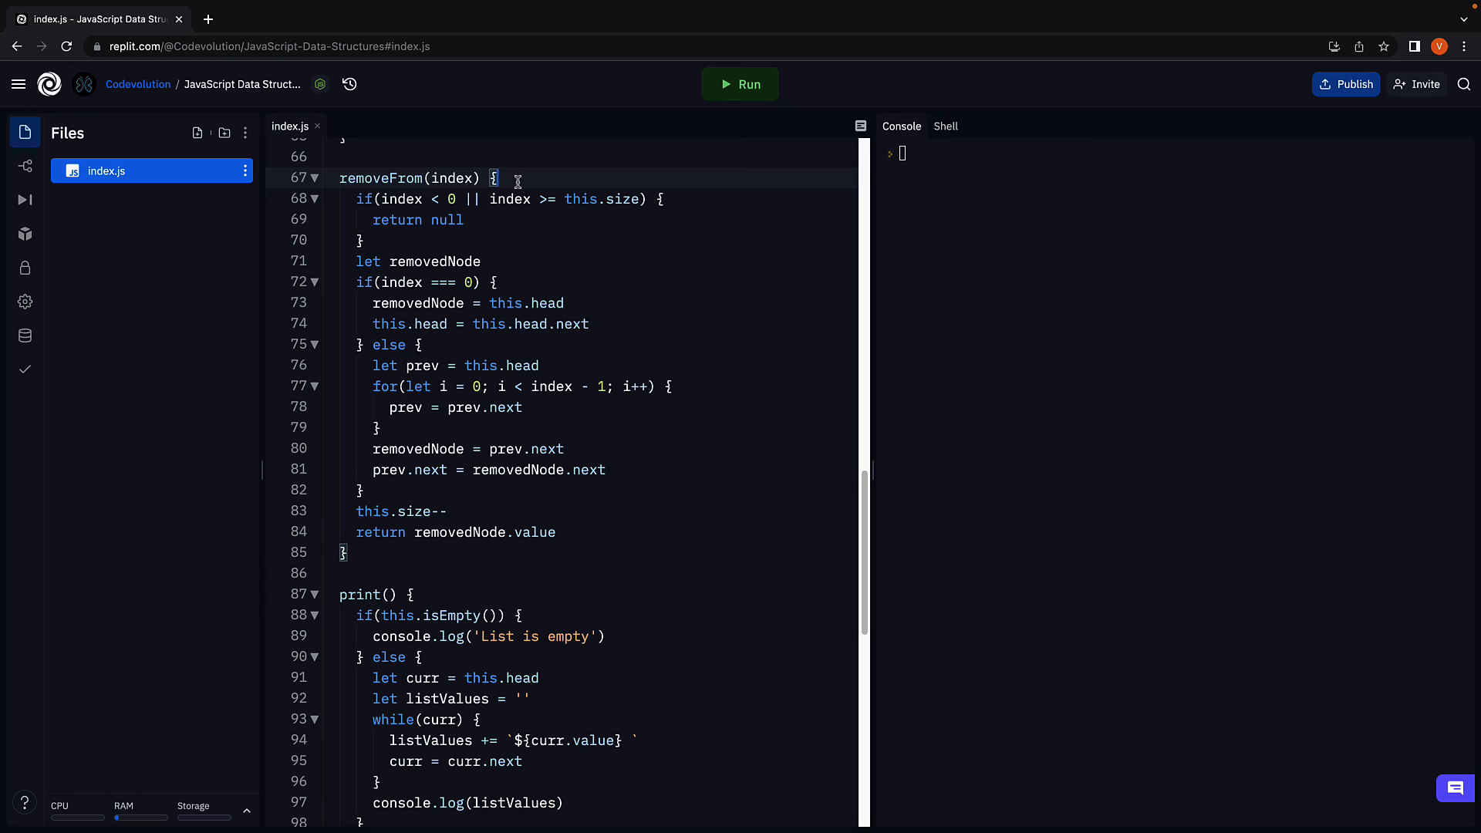
{"action": "mouse_move", "coordinate": [687, 461]}
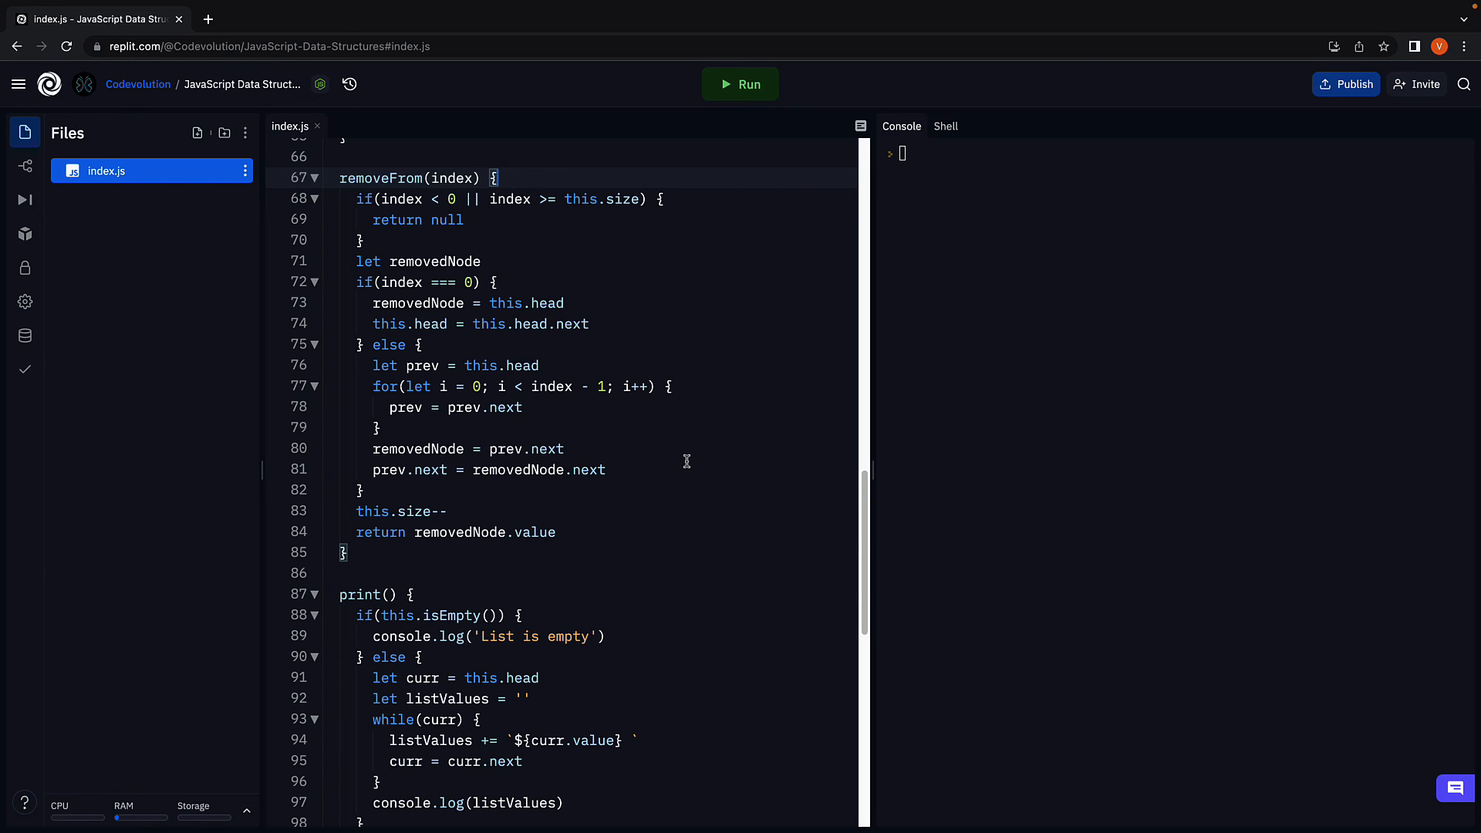
Add console.log(list.removeFrom(10)) at the end of the file
{"action": "scroll", "scroll_direction": "down", "scroll_amount": 3}
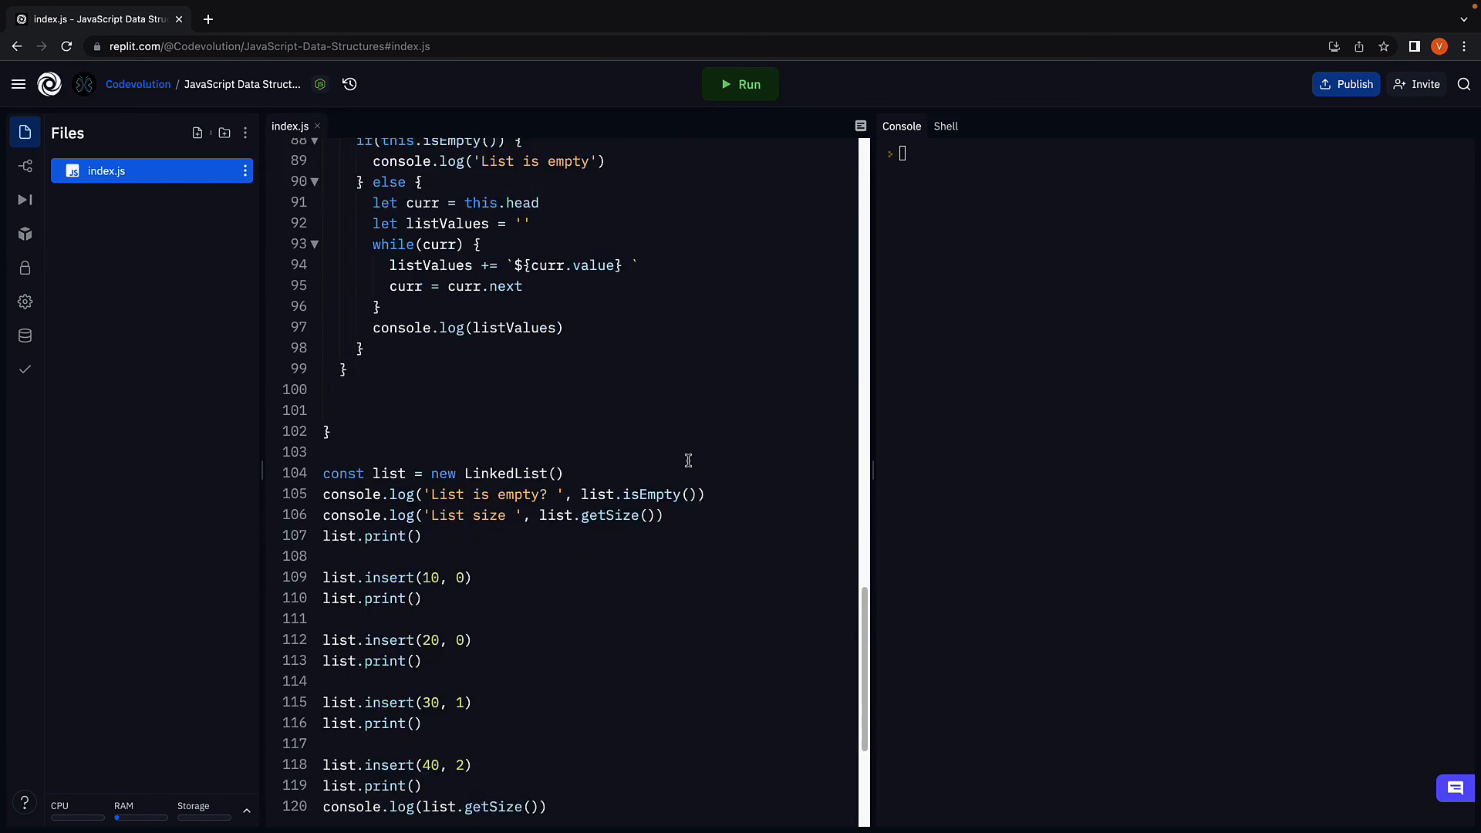
{"action": "scroll", "scroll_direction": "down", "scroll_amount": 3}
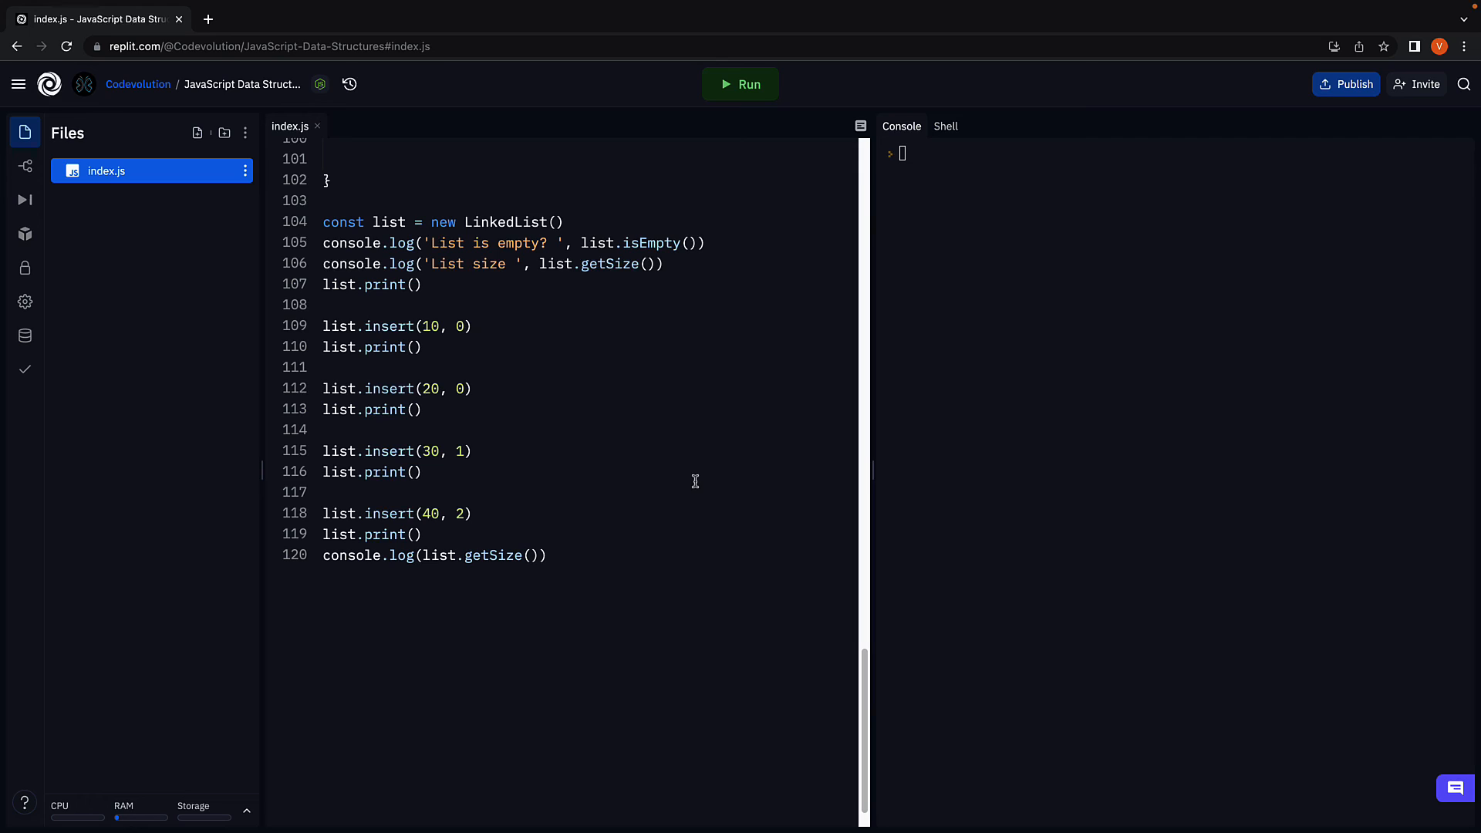
{"action": "type", "text": "console.log("}
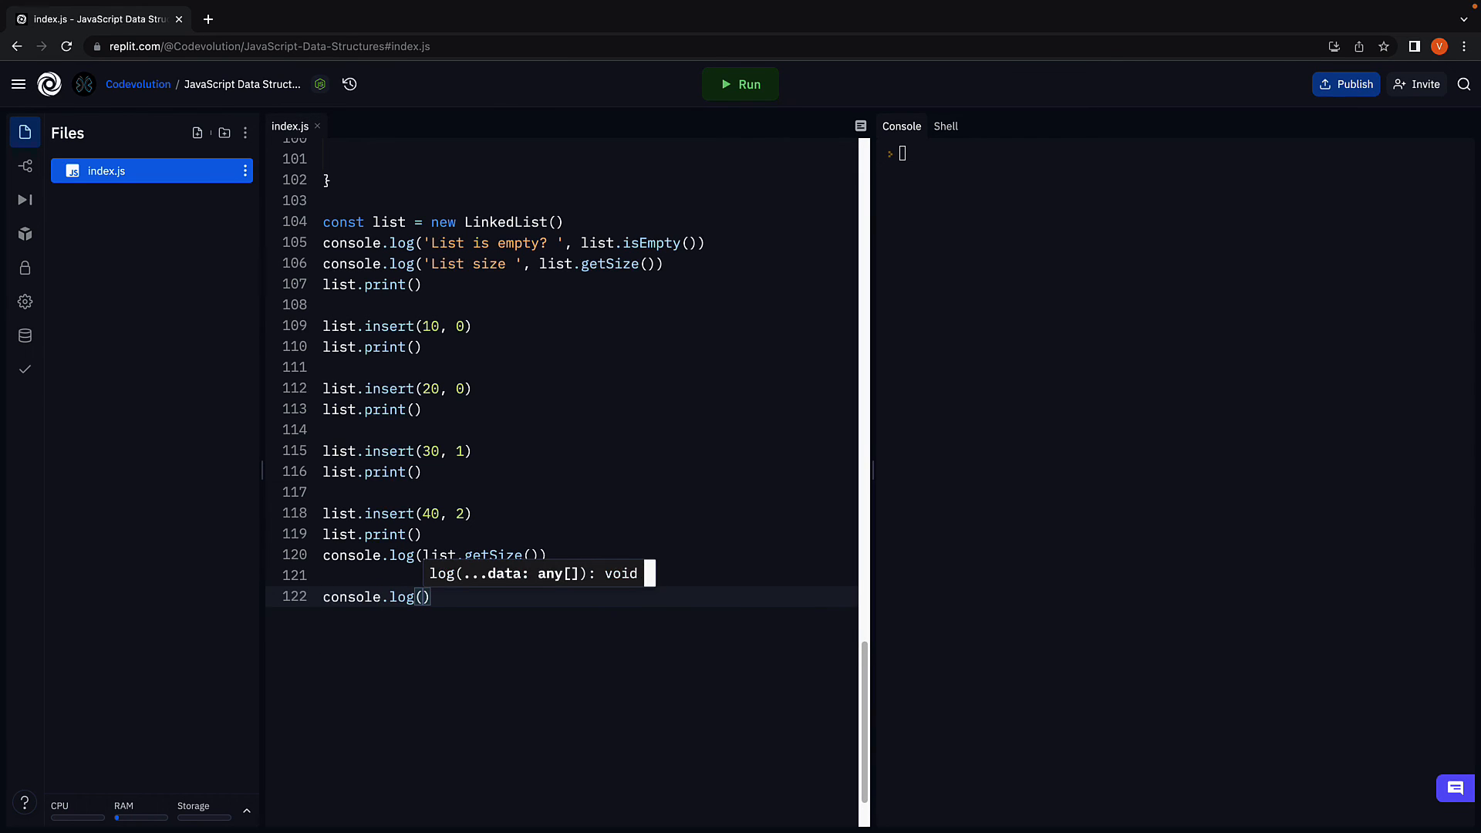
{"action": "type", "text": "list.removeF"}
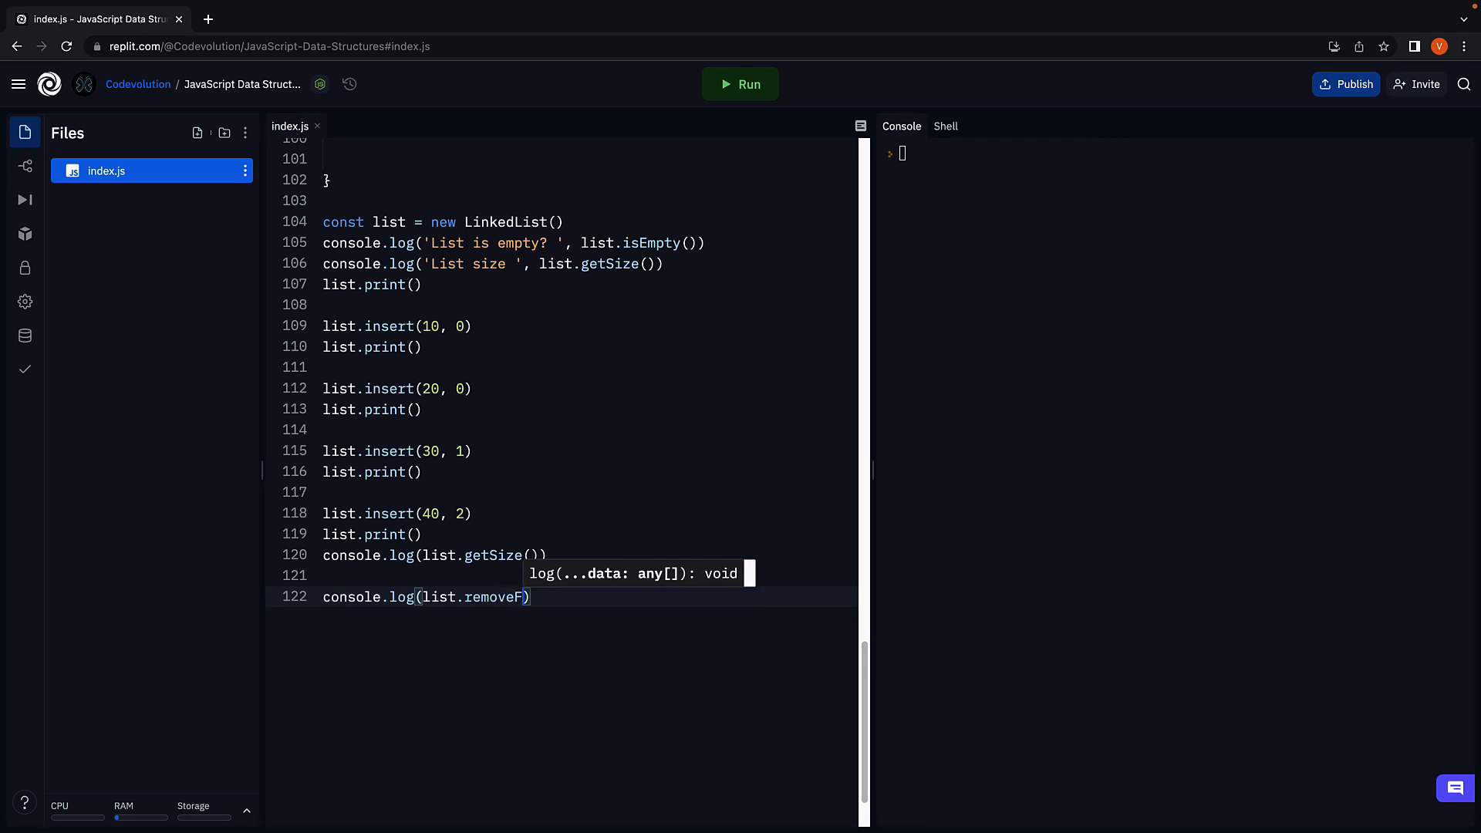
{"action": "type", "text": "rom(10)"}
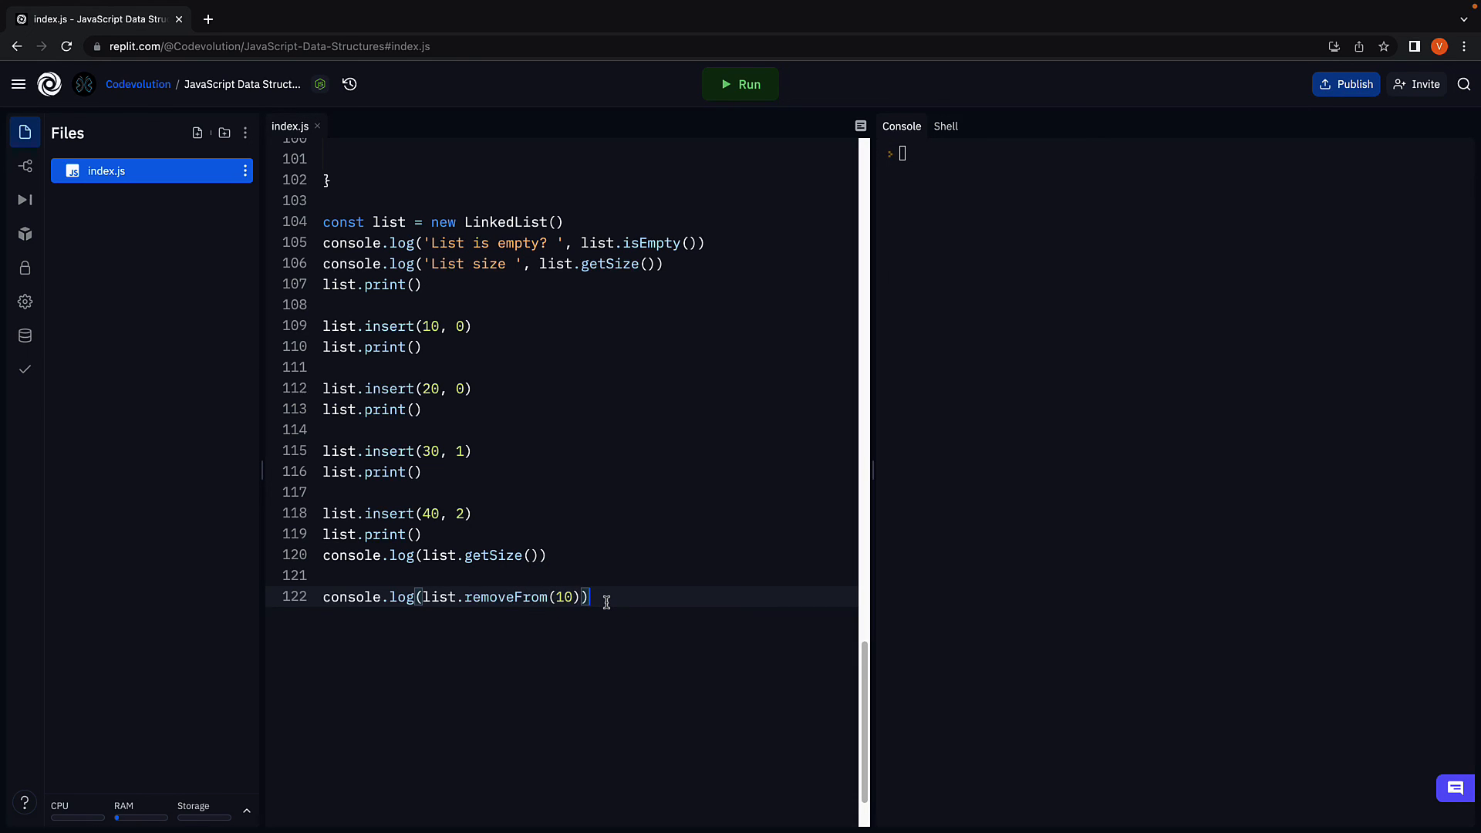
{"action": "mouse_move", "coordinate": [746, 335]}
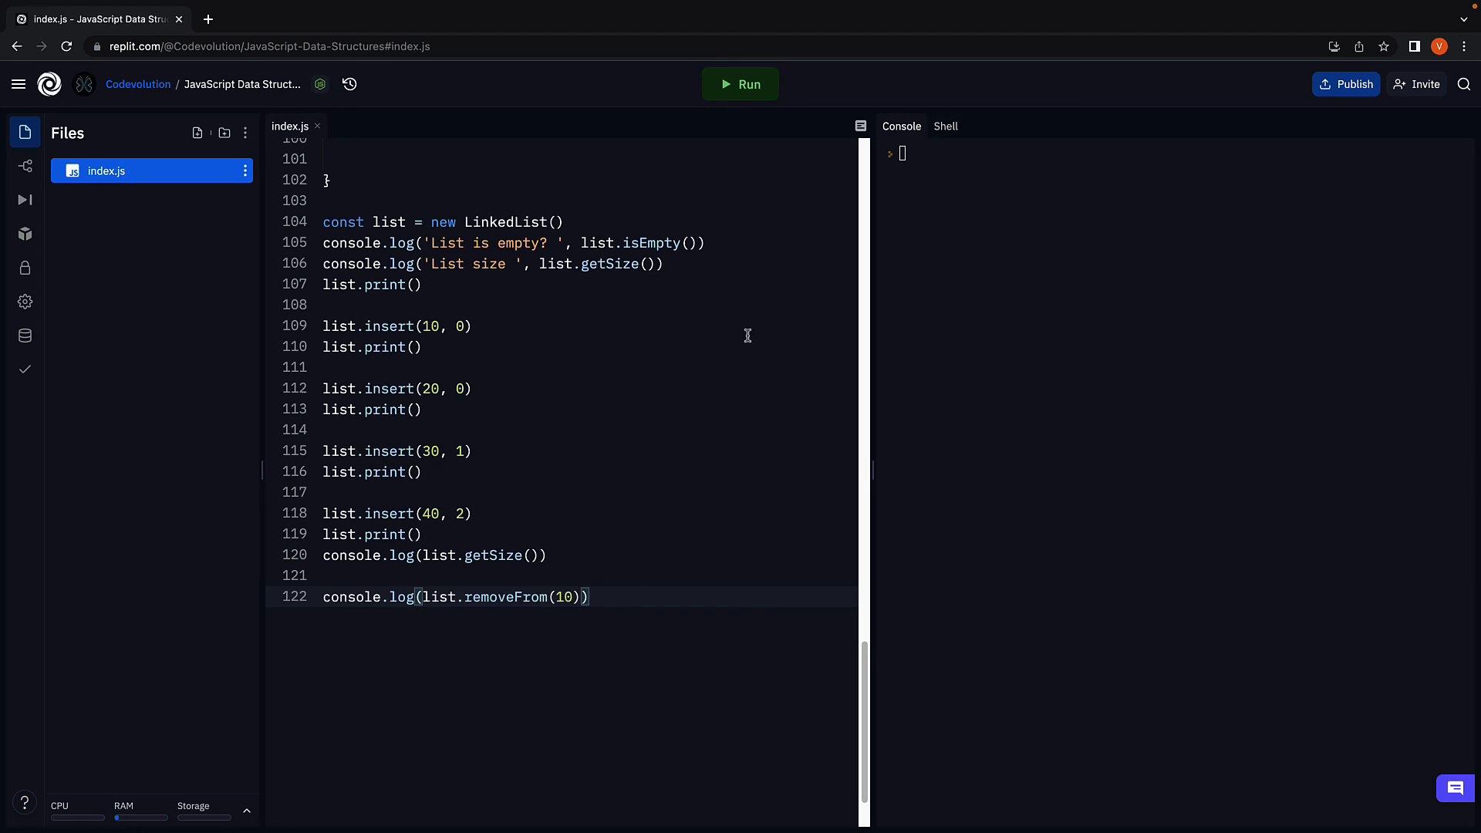
Run the script so the console prints null for removeFrom(10)
{"action": "left_click", "coordinate": [739, 84]}
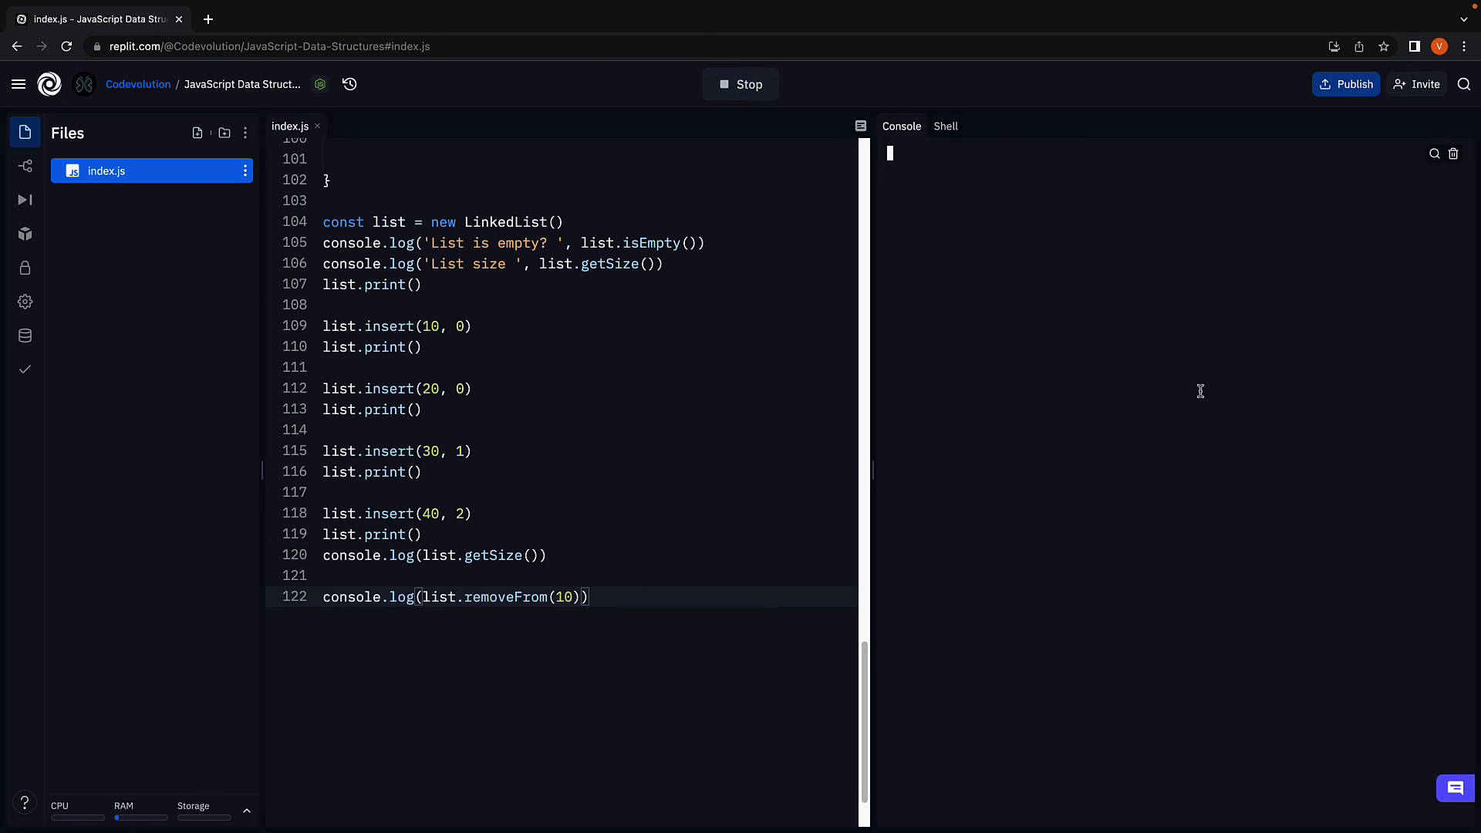
{"action": "left_click", "coordinate": [739, 83]}
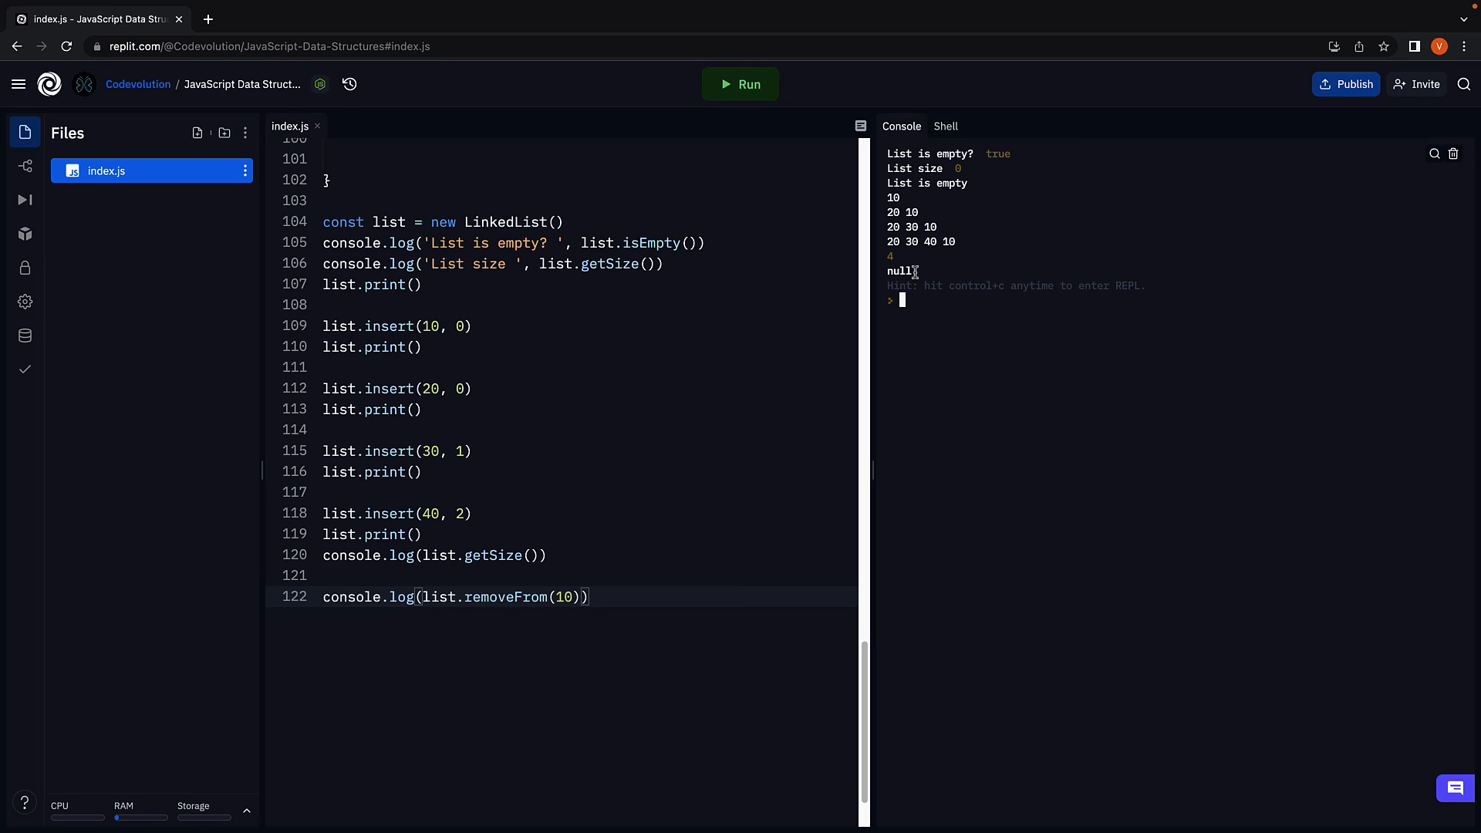
{"action": "mouse_move", "coordinate": [702, 595]}
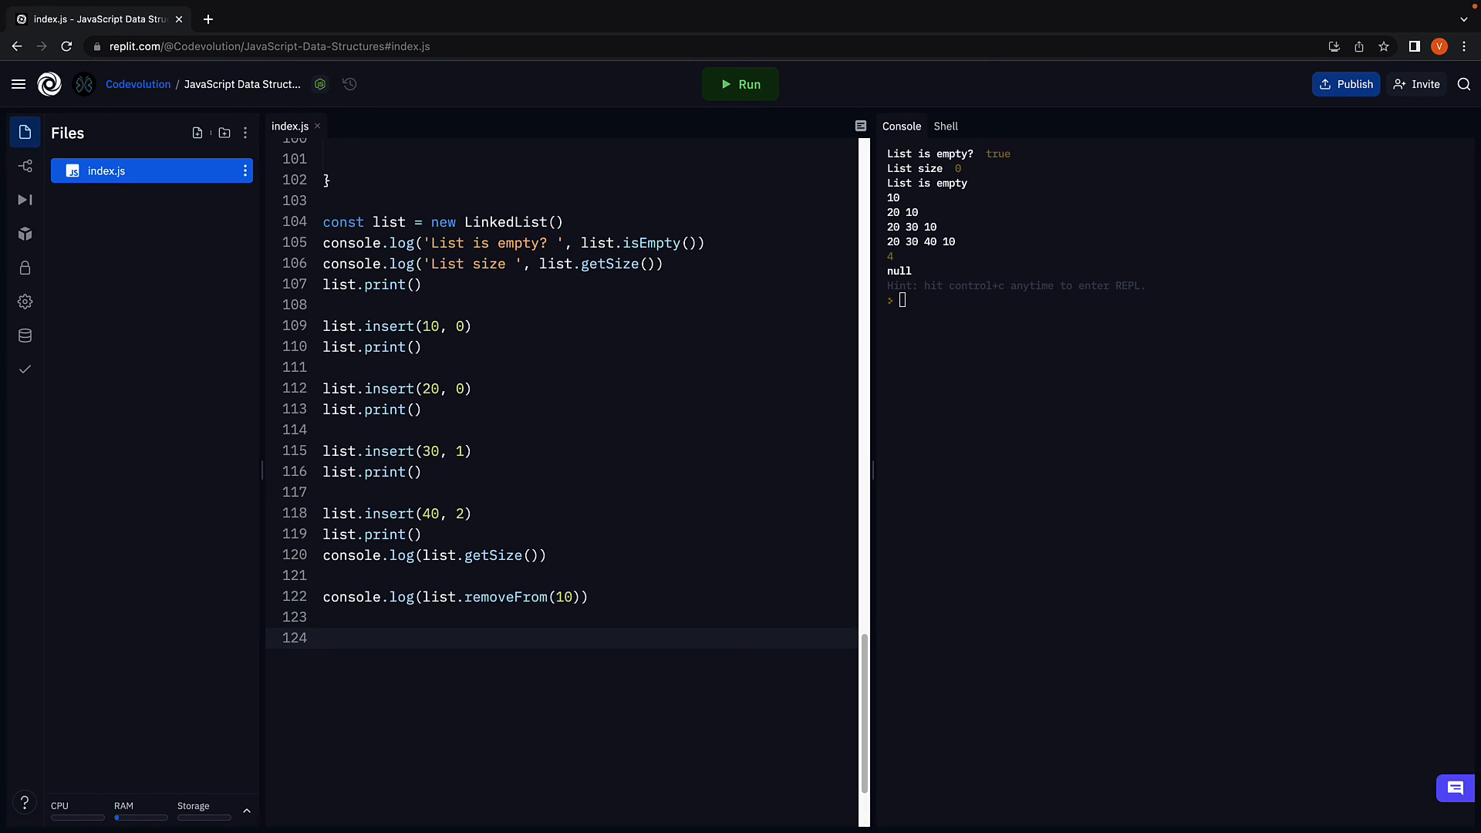
Log list.removeFrom(0), print the list and run: 20 removed, list 30 40 10
{"action": "type", "text": "console.log(list.removeF"}
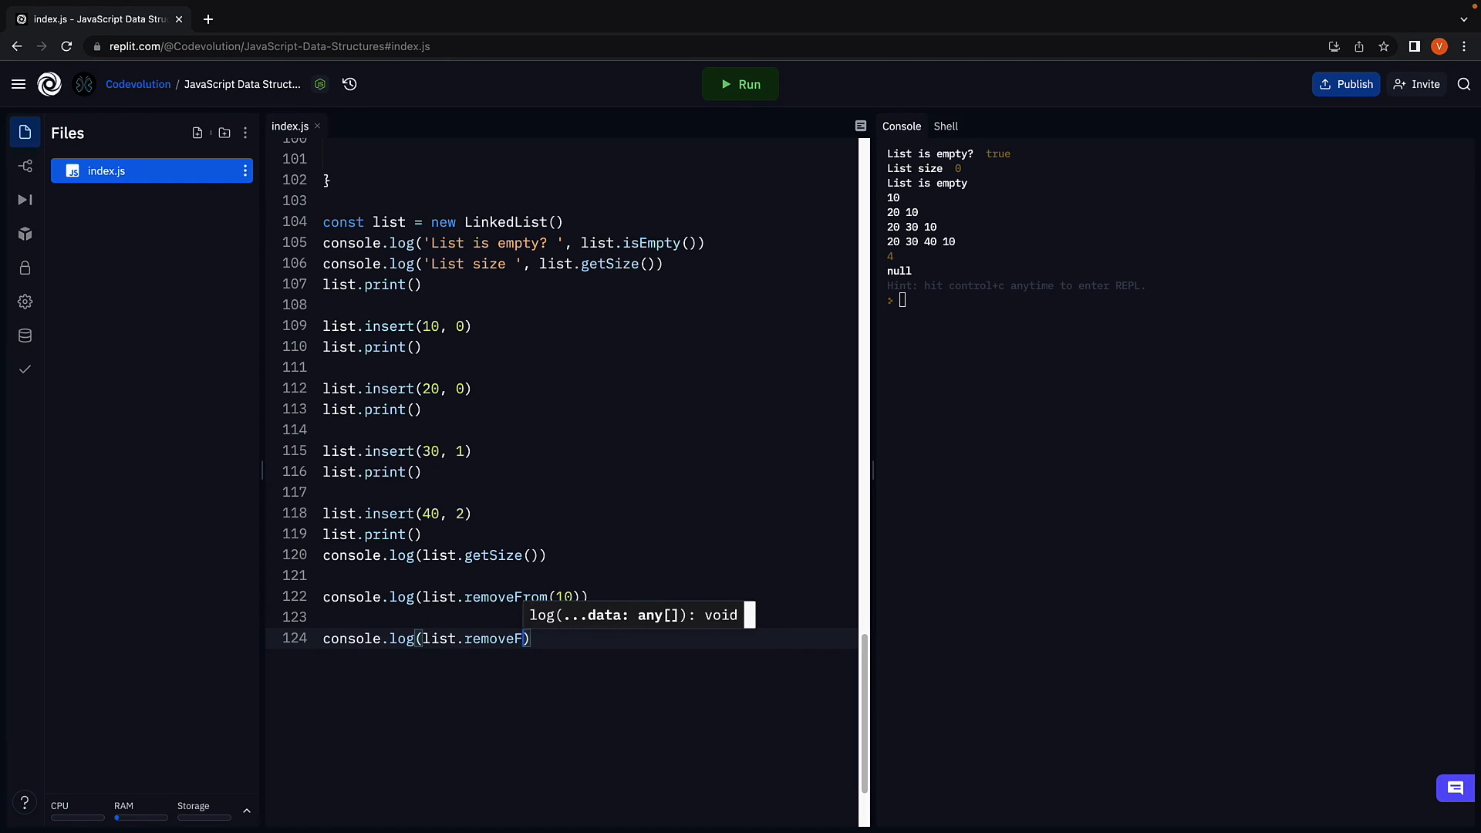
{"action": "type", "text": "rom(0)"}
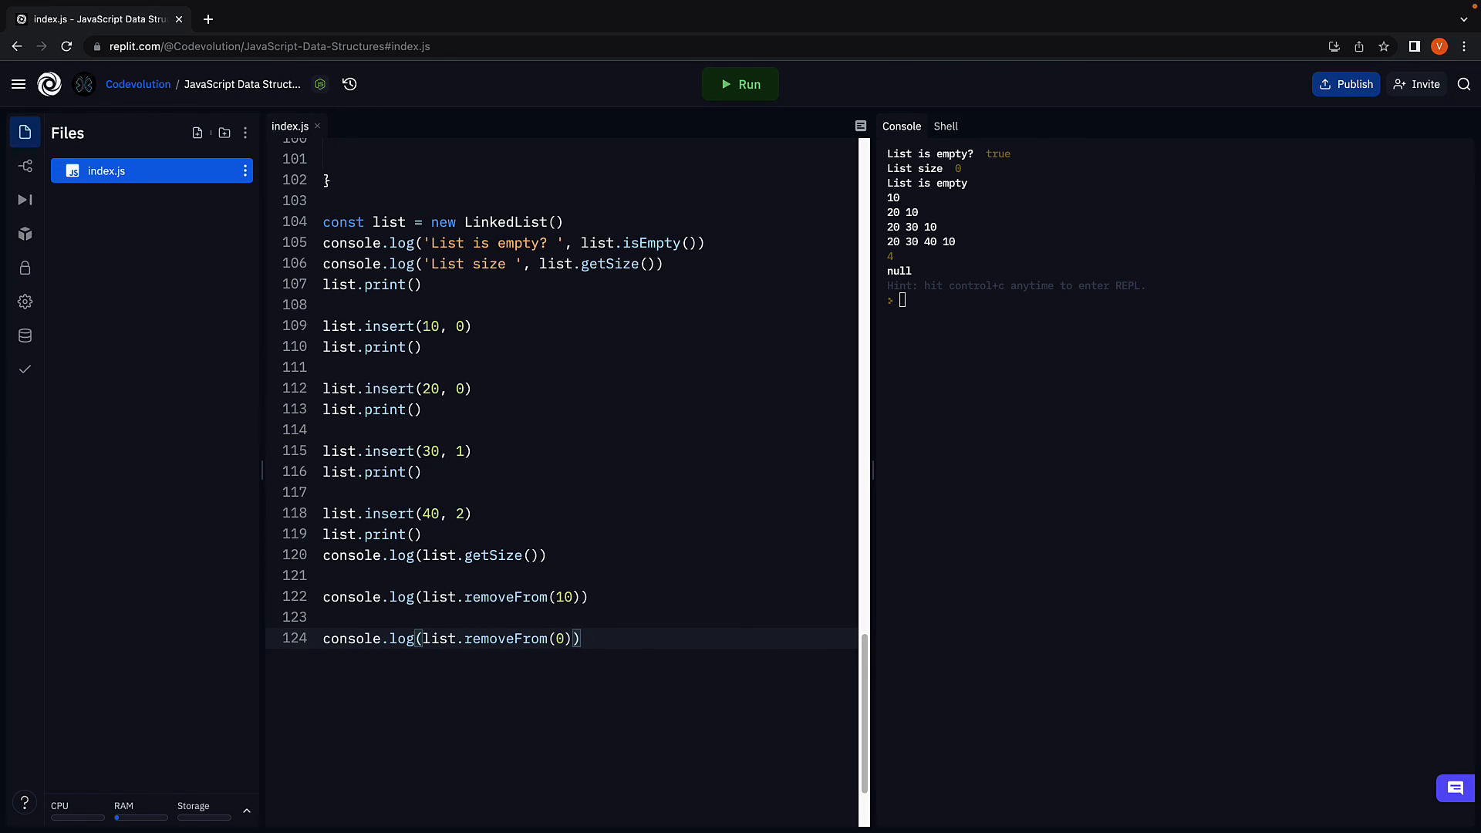
{"action": "type", "text": "list.print("}
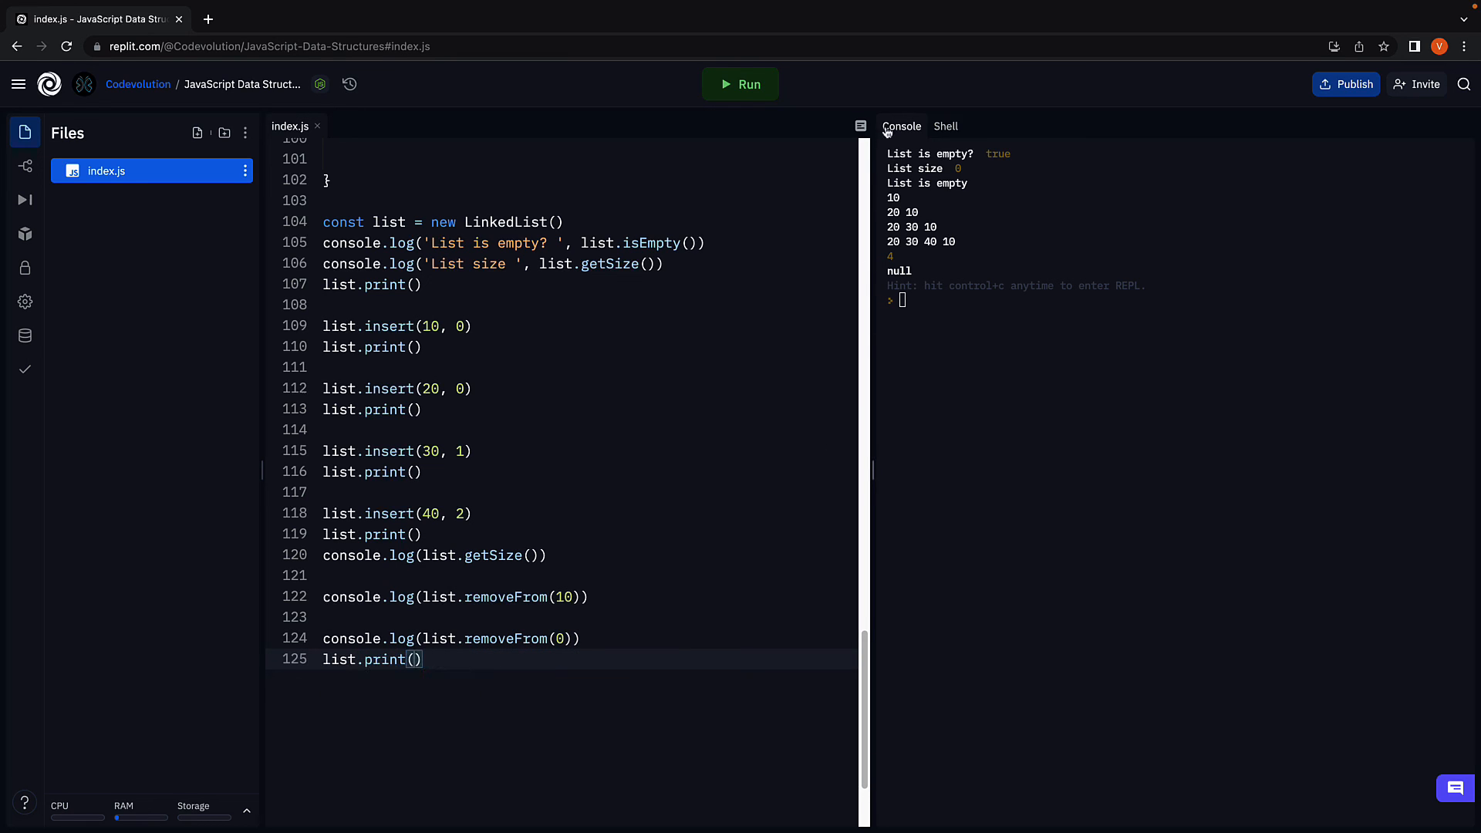
{"action": "left_click", "coordinate": [738, 83]}
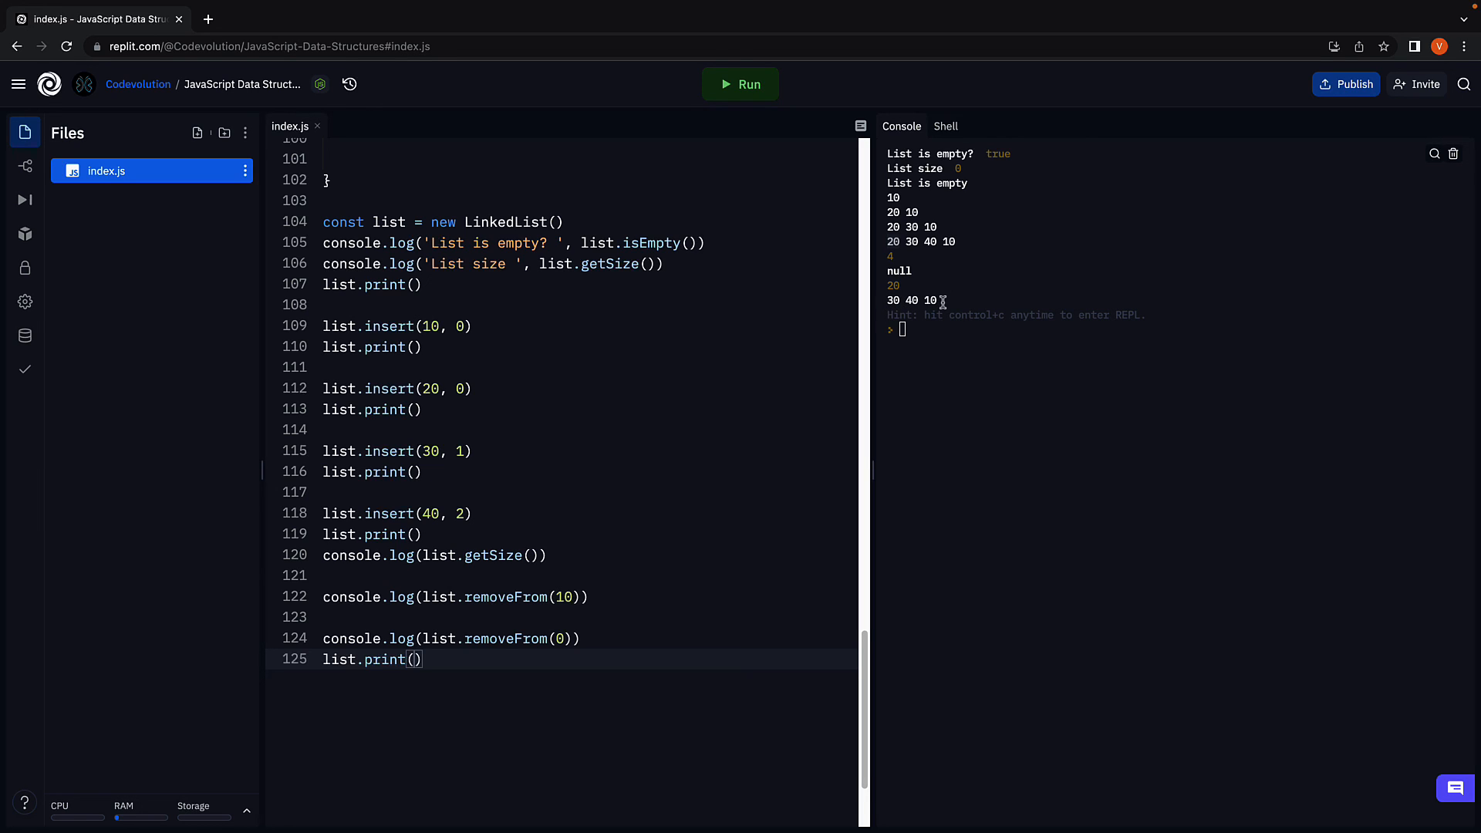
Log list.removeFrom(1), print the list and log list.getSize()
{"action": "type", "text": "console.log(list."}
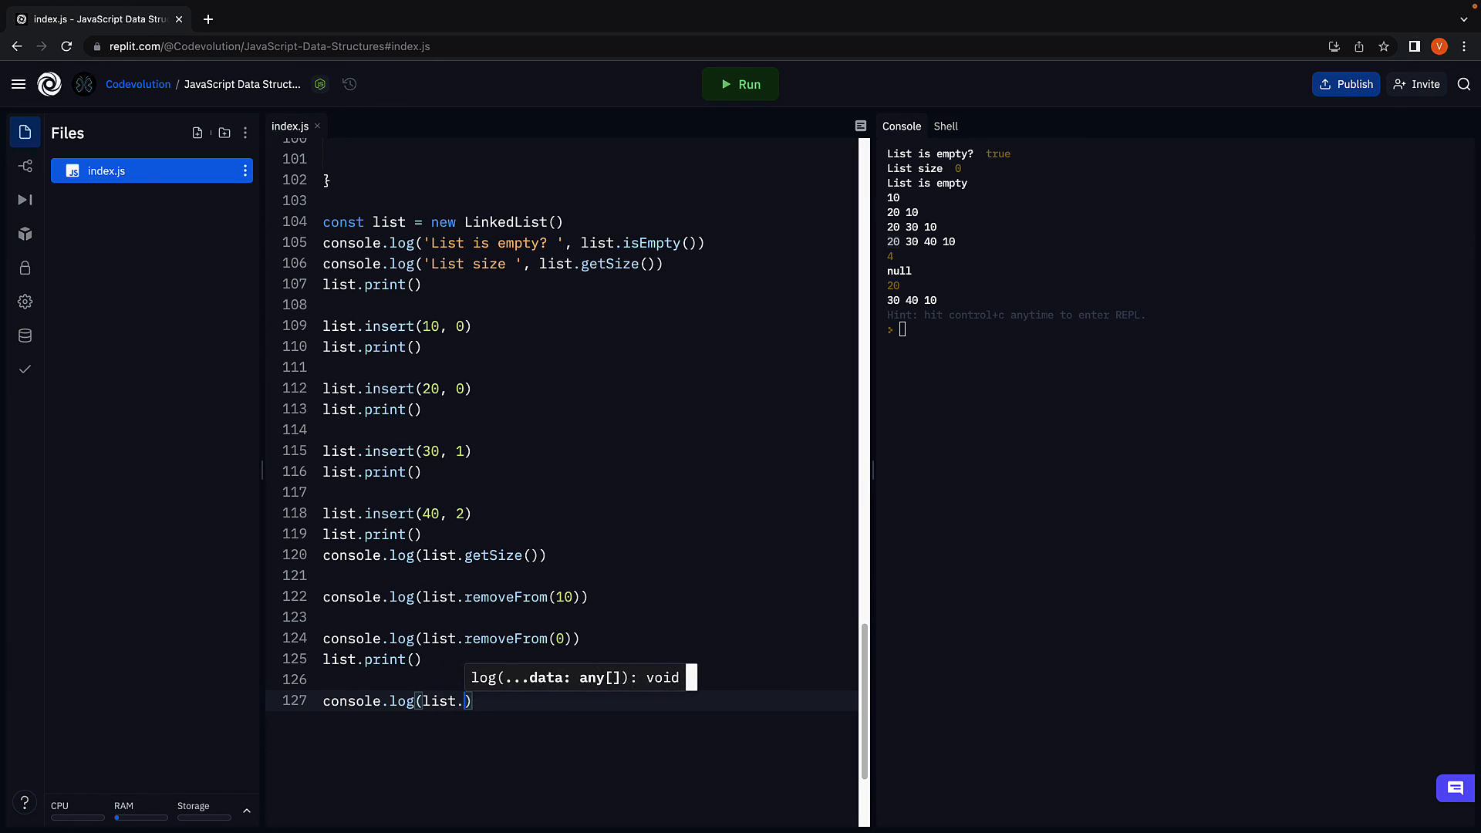
{"action": "type", "text": "removeFrom(1)"}
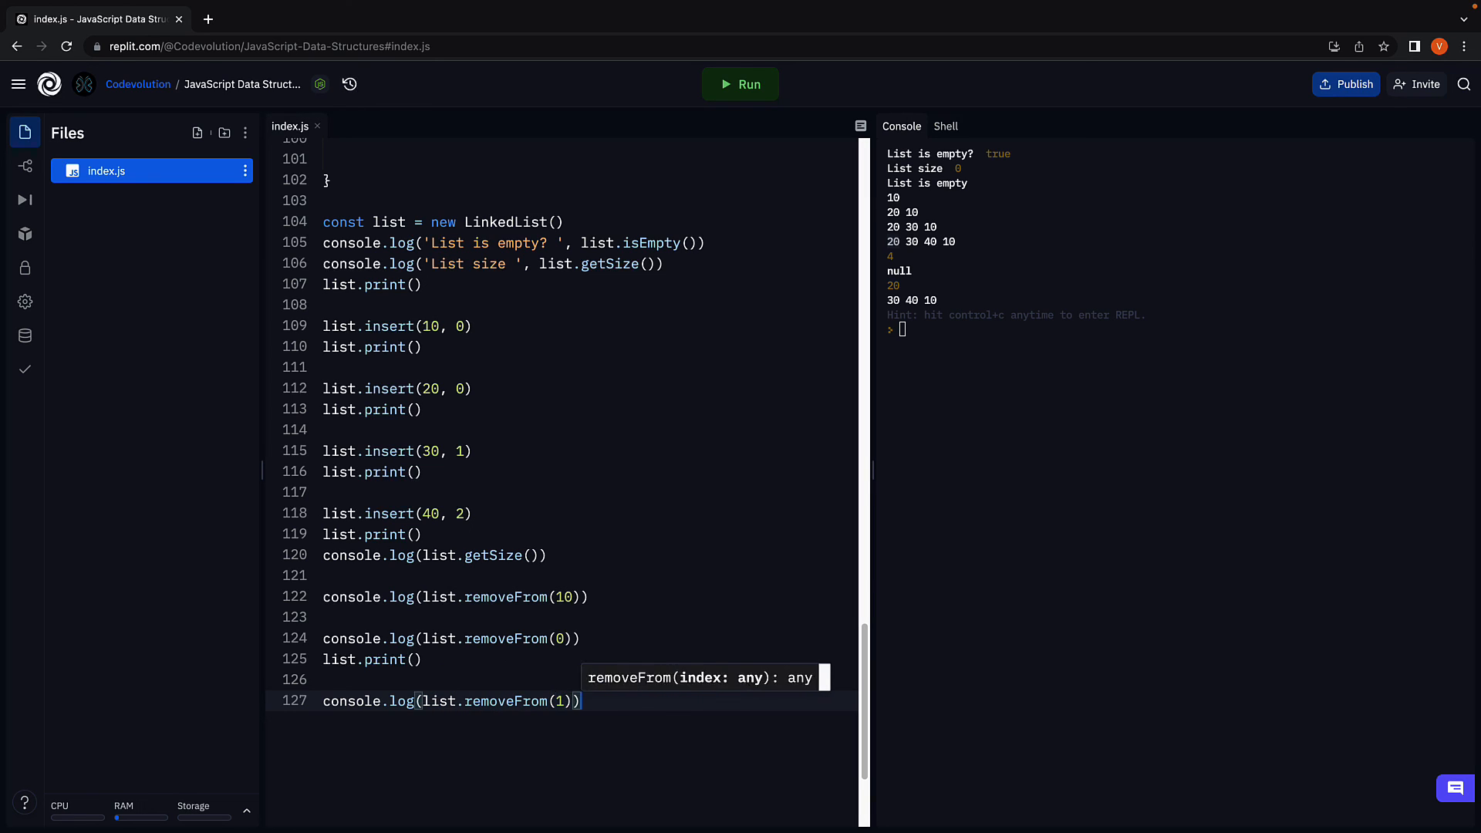
{"action": "type", "text": "list.print("}
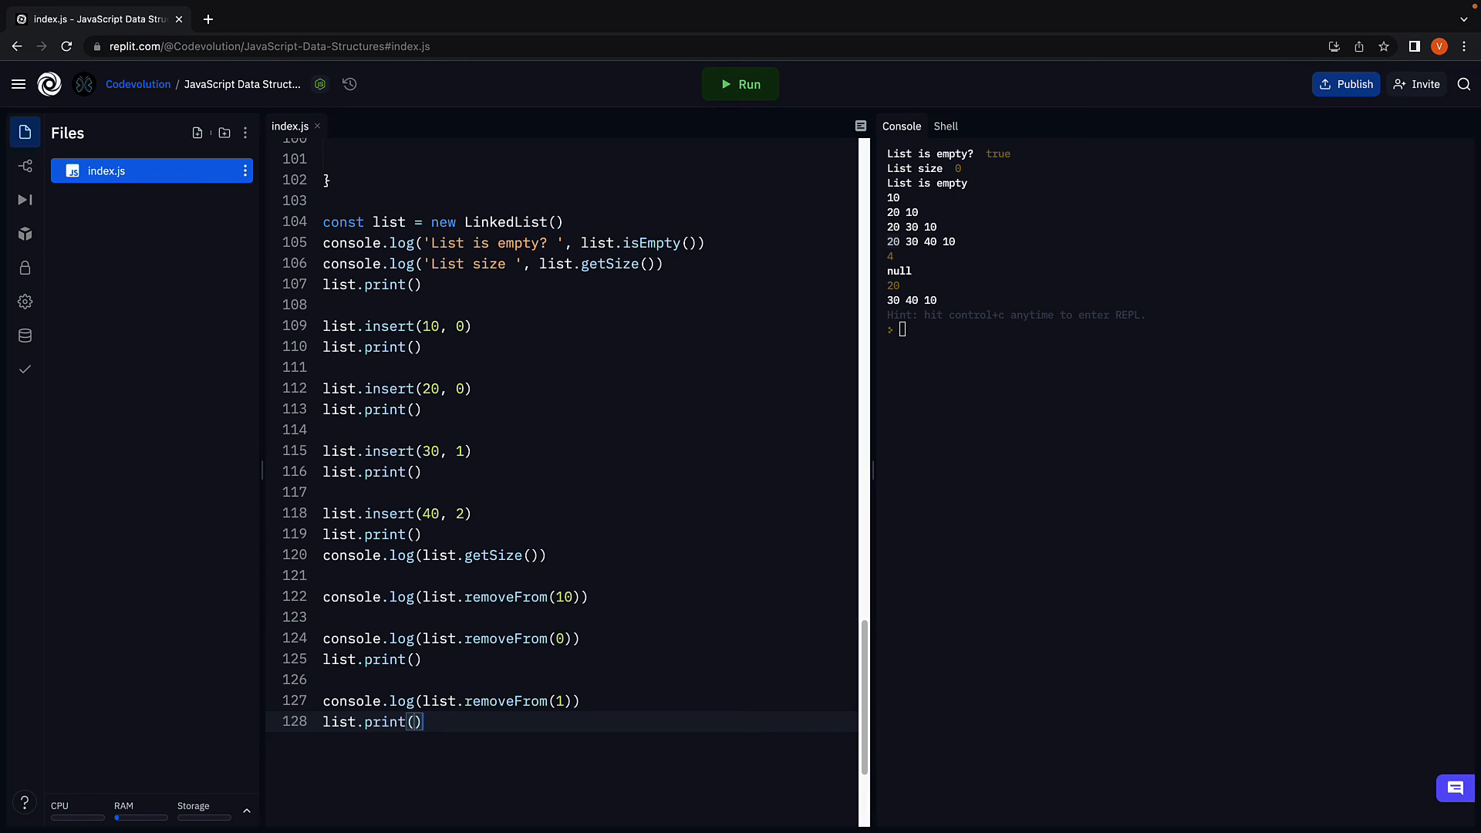
{"action": "type", "text": "console.log("}
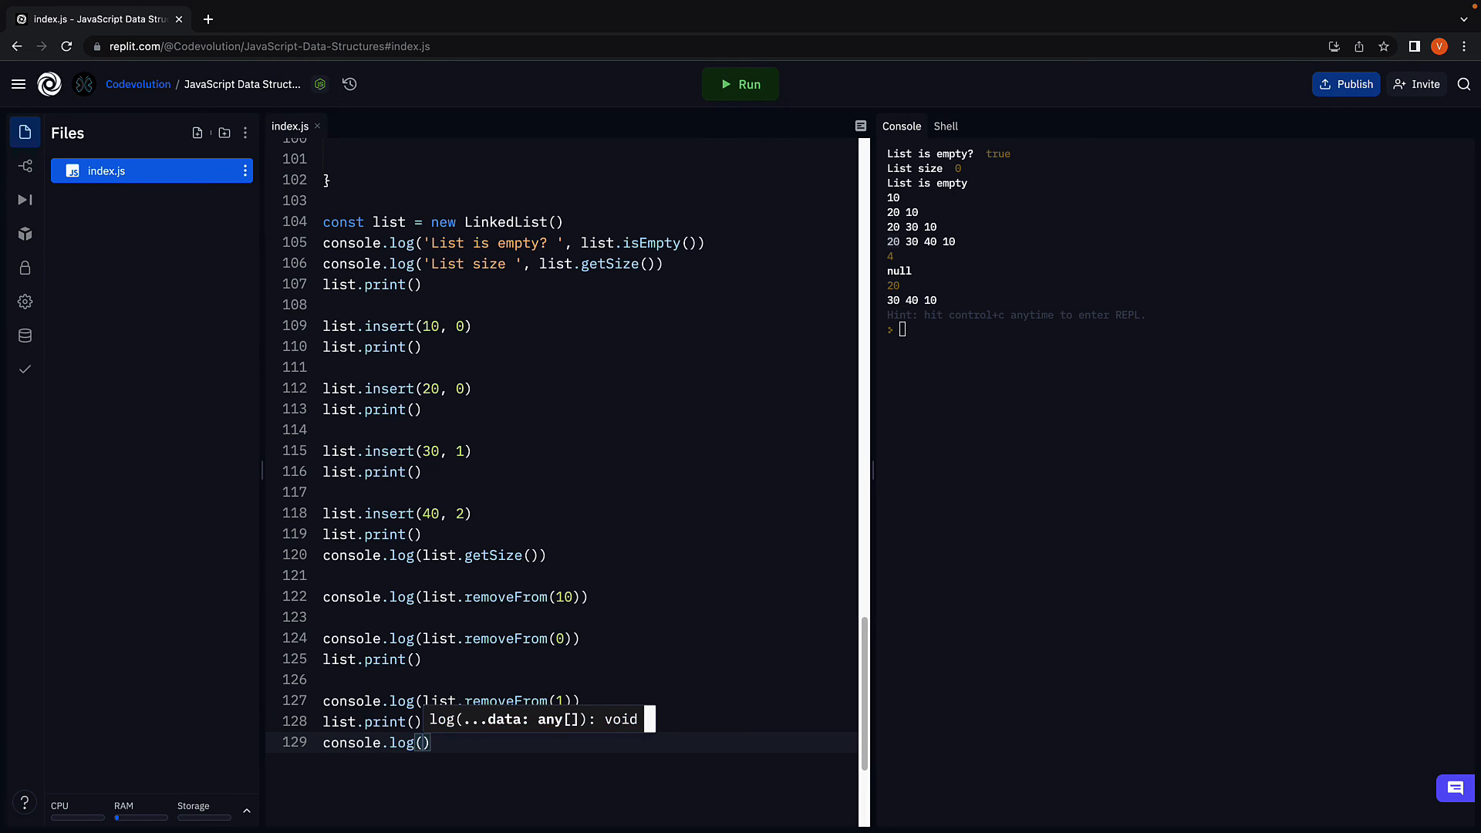
{"action": "type", "text": "list."}
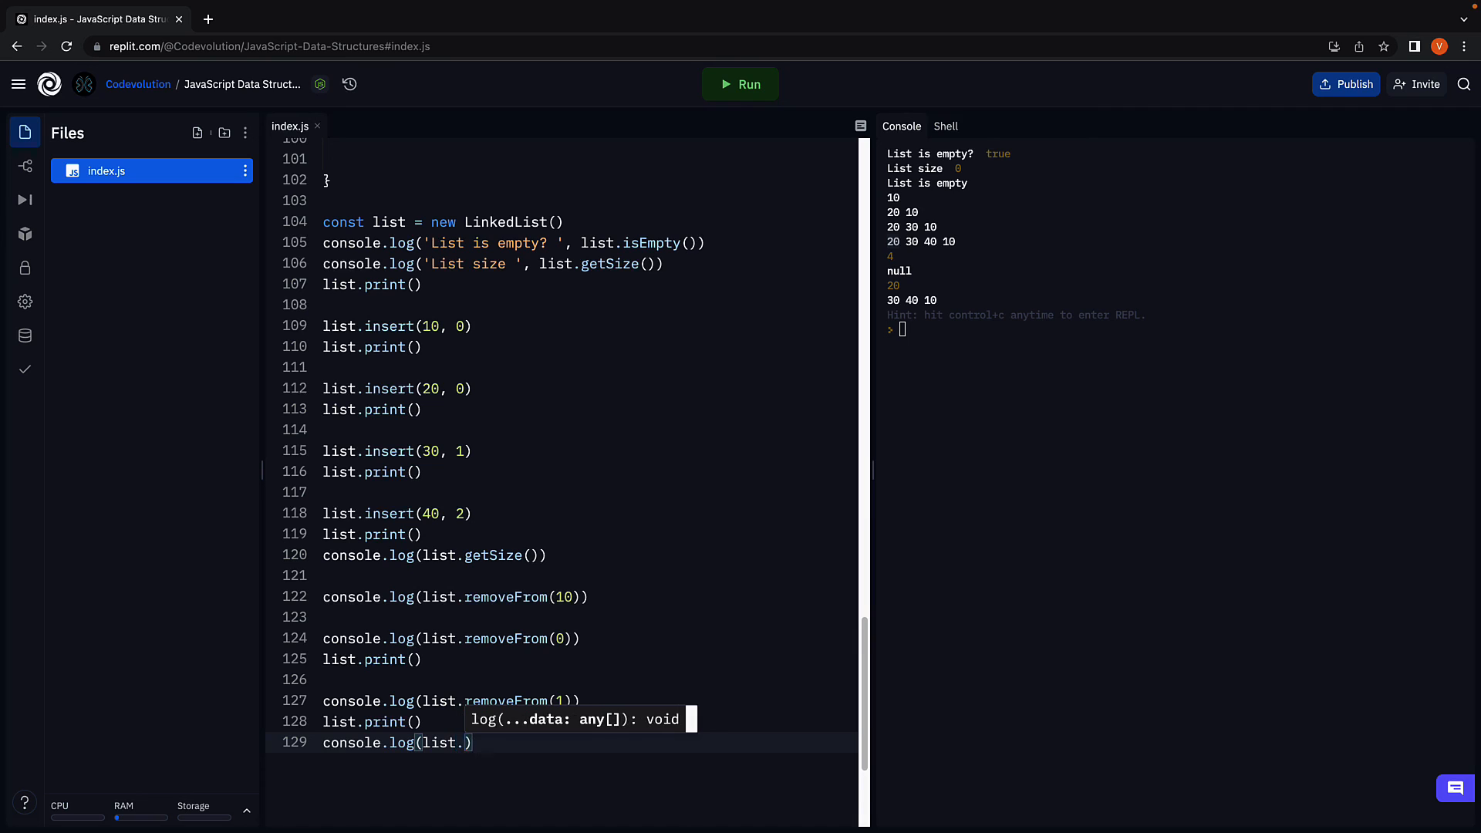
{"action": "type", "text": "getSize()"}
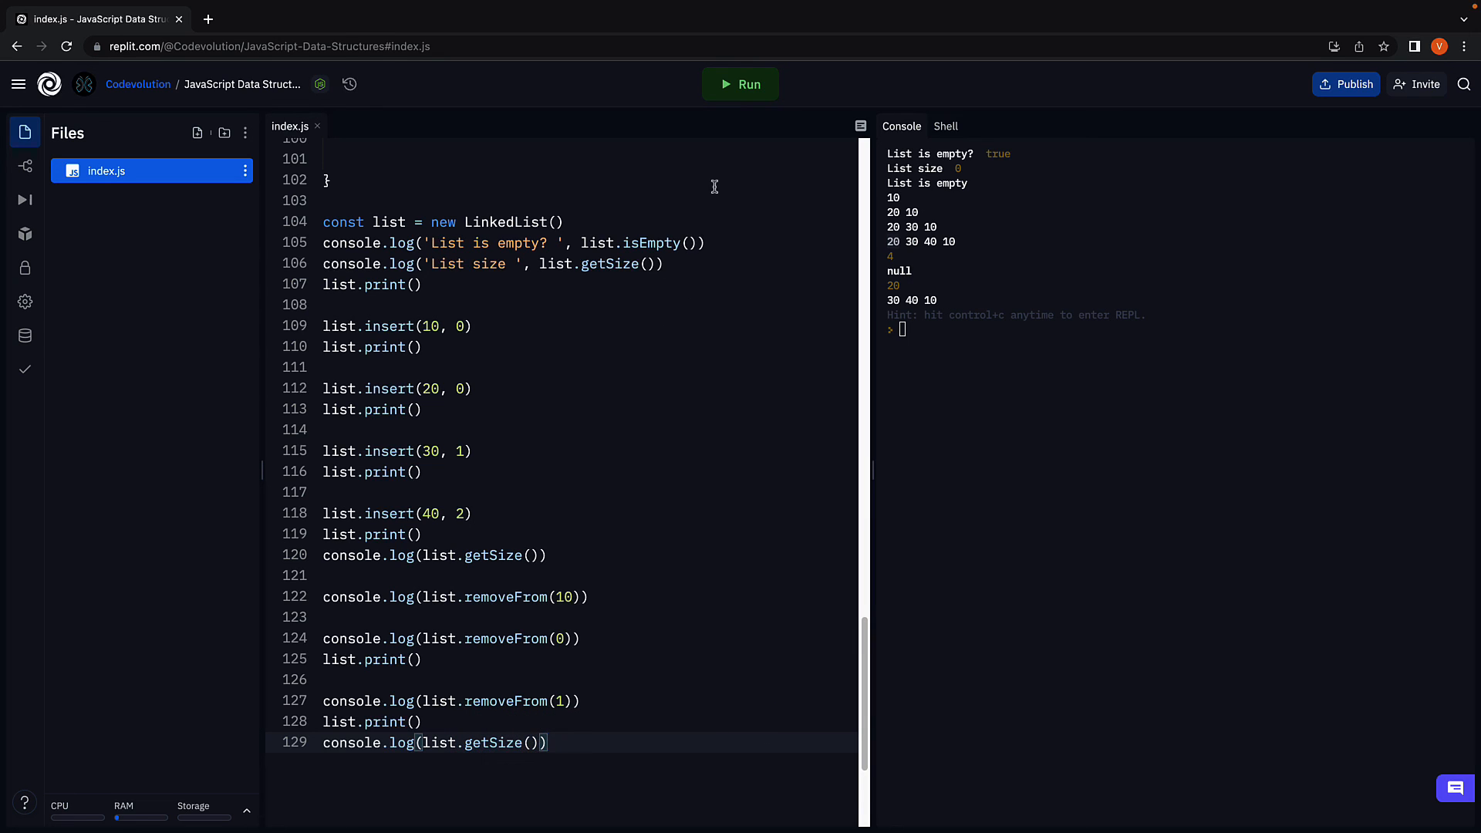
Run the script: 40 removed, list prints 30 10, size 2
{"action": "left_click", "coordinate": [739, 83]}
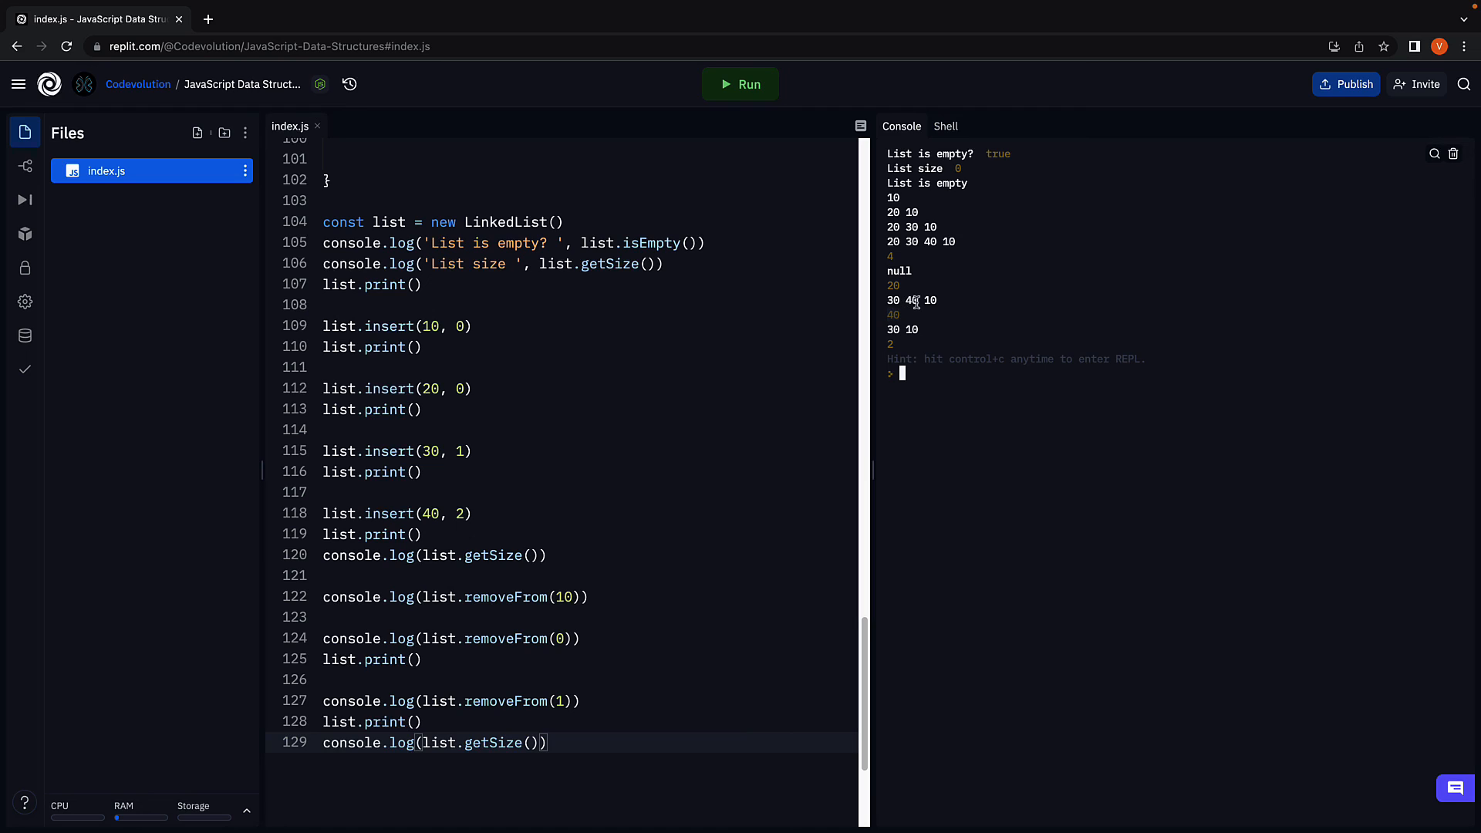
{"action": "mouse_move", "coordinate": [919, 338]}
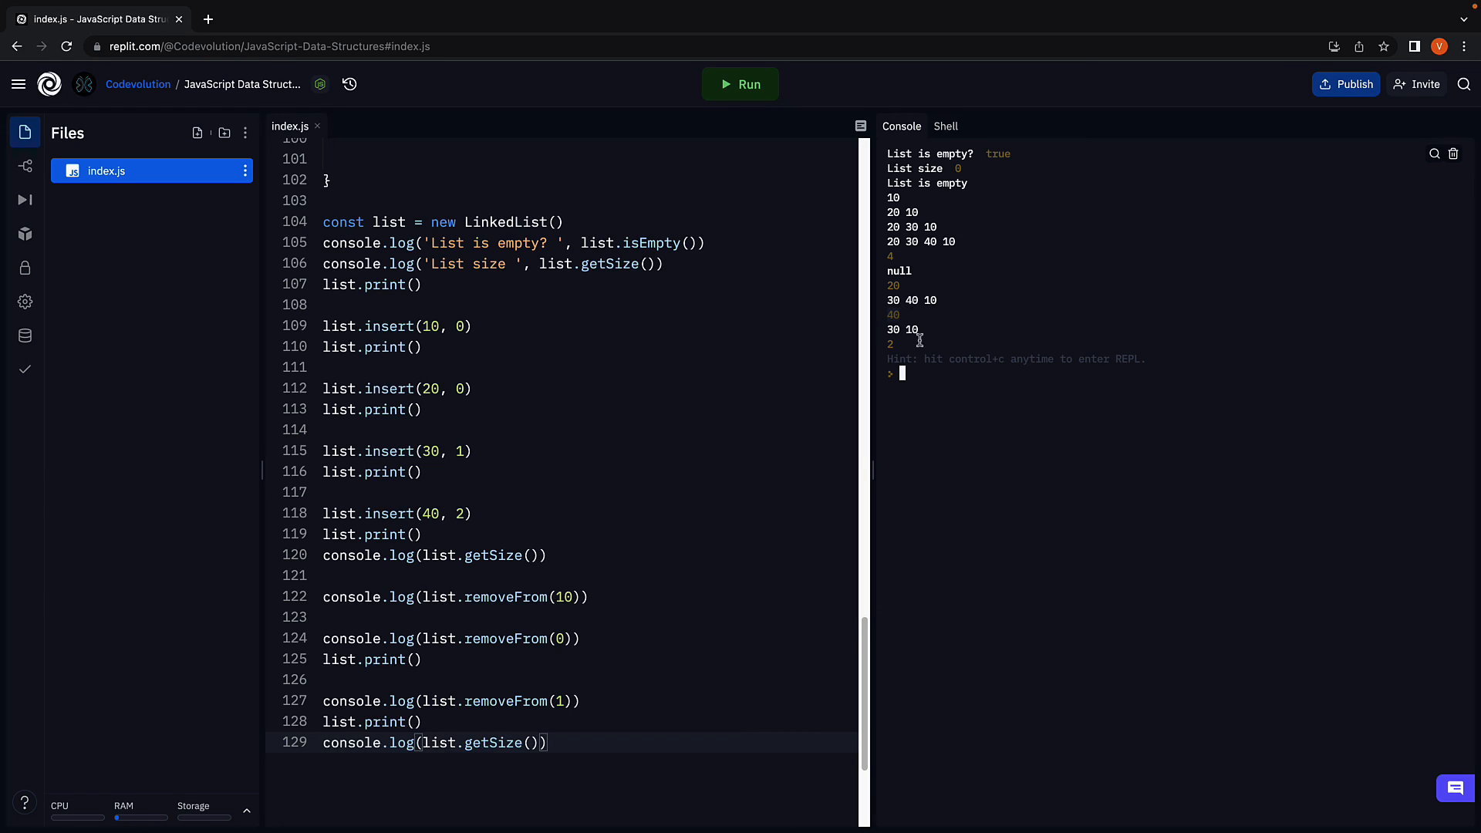